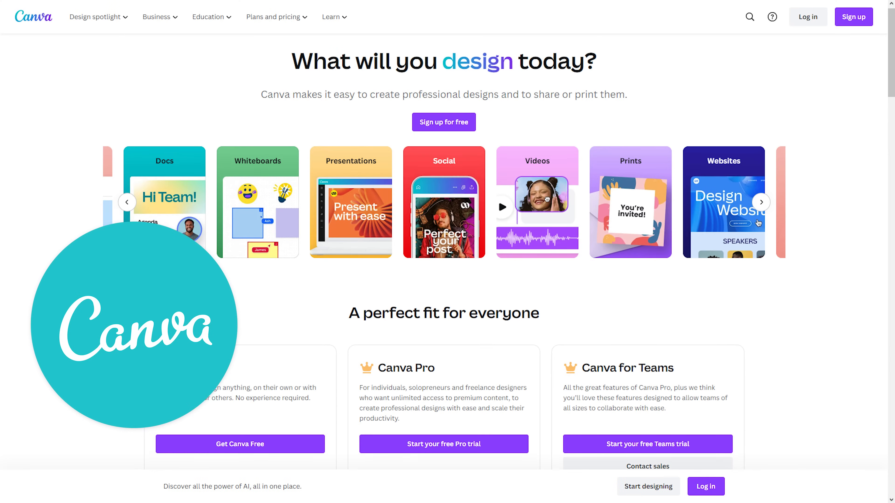
Scroll through the Canva and Snappa sites before heading to Adobe Express
scroll(down, 3)
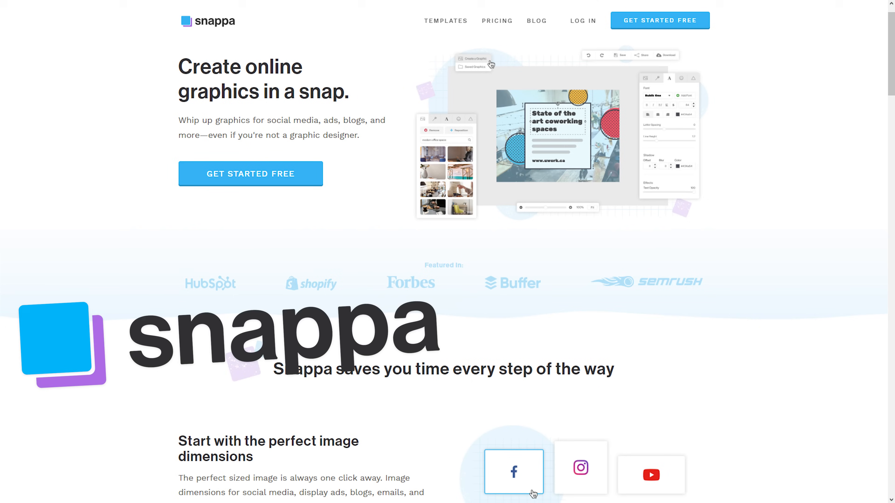
scroll(down, 3)
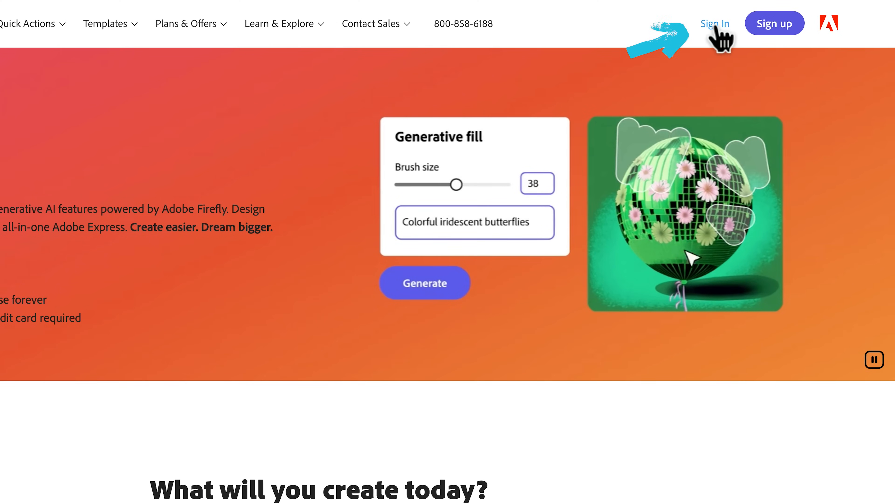
Sign in to Adobe Express to reach the start page of design types
click(715, 23)
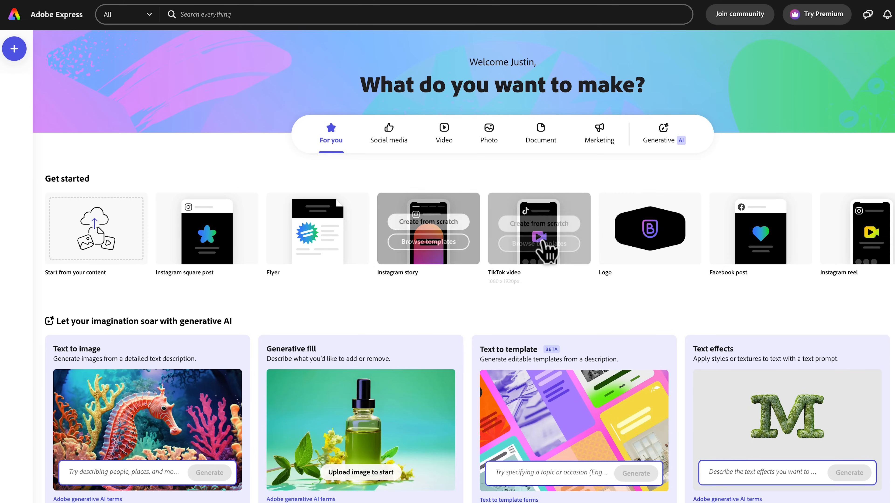
mouse_move(457, 260)
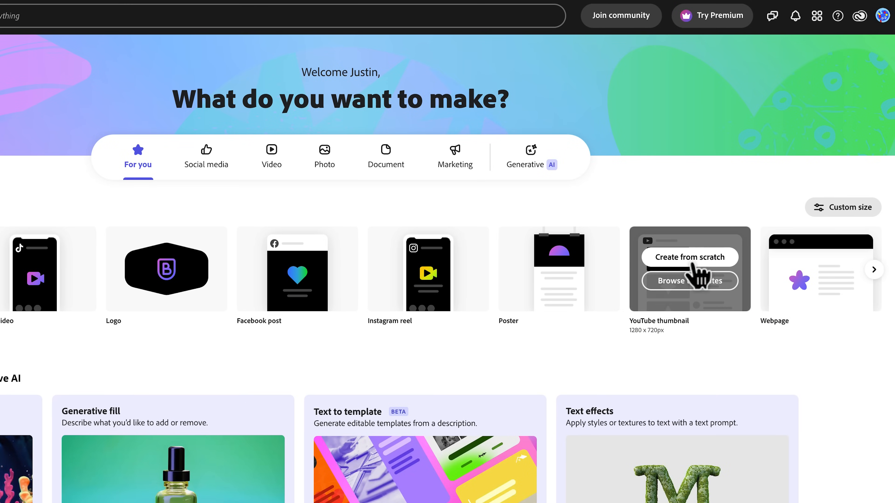
mouse_move(689, 292)
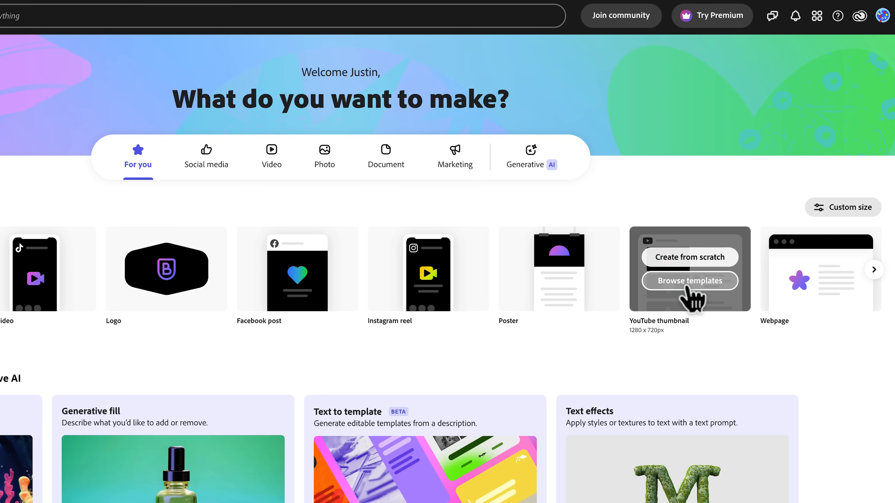
Start a YouTube thumbnail from the chef template and retype its A DAY headline as 'EASY'
click(689, 280)
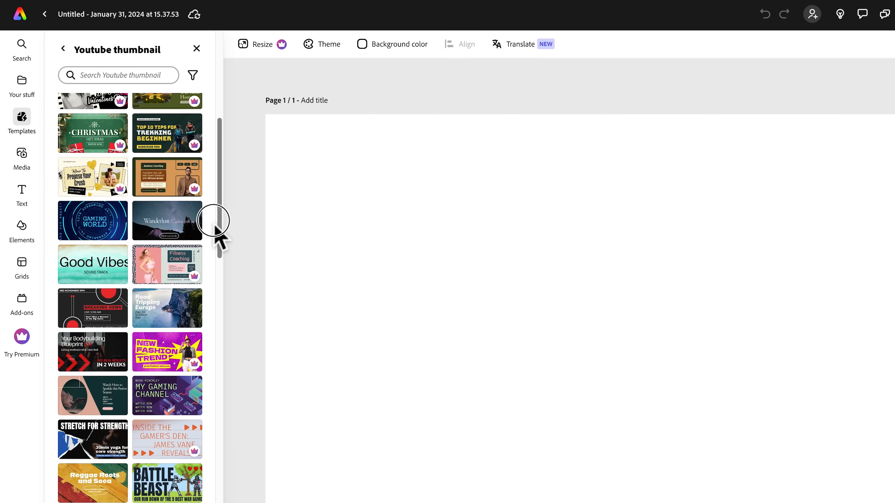
scroll(down, 3)
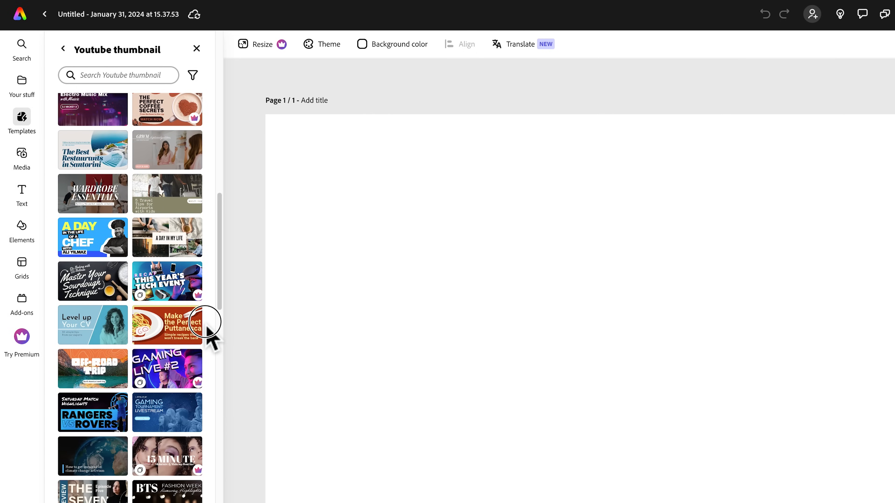
mouse_move(111, 251)
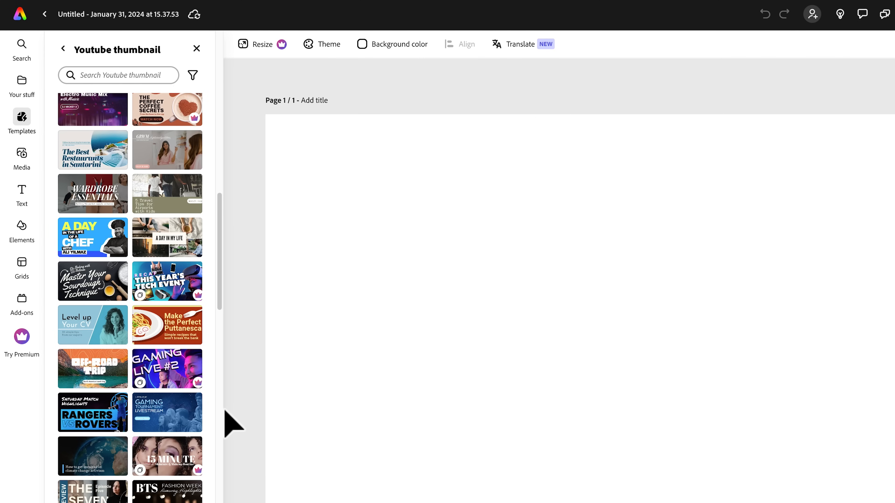
mouse_move(99, 245)
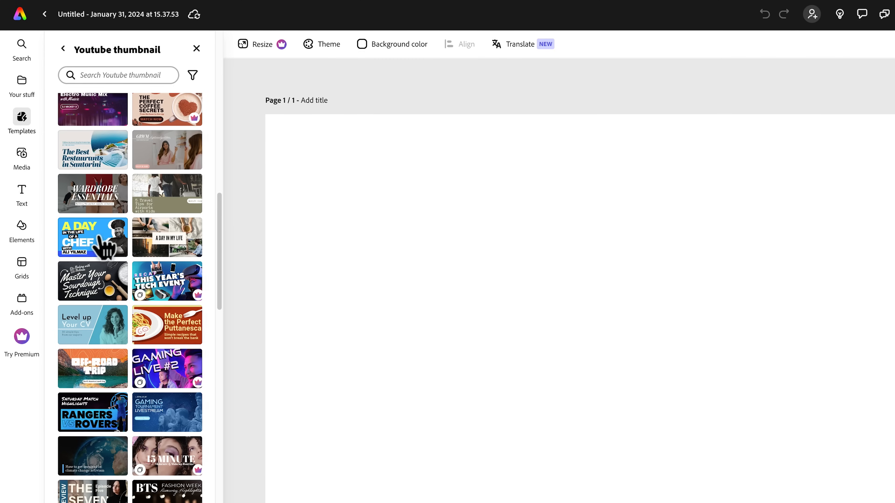
click(92, 237)
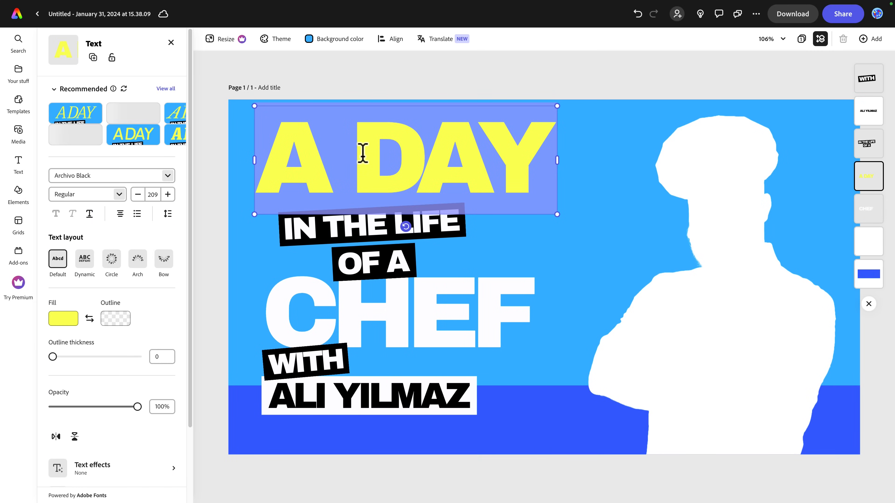
text(J)
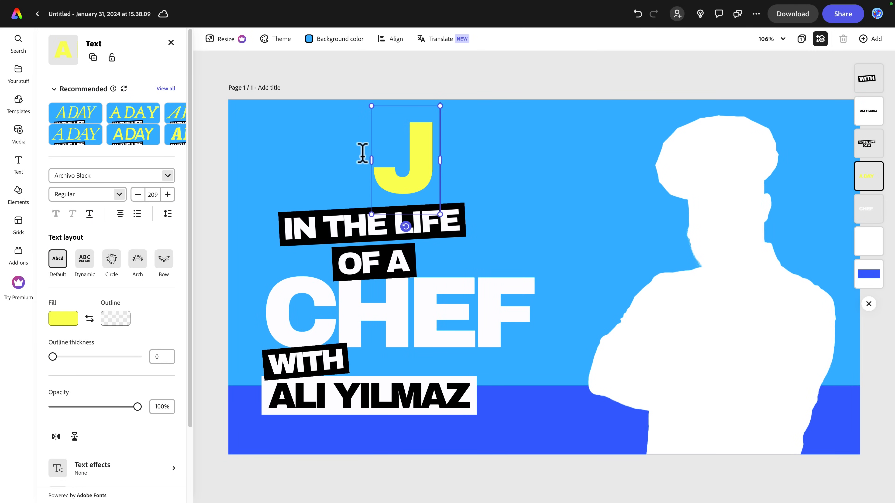
text(EASY)
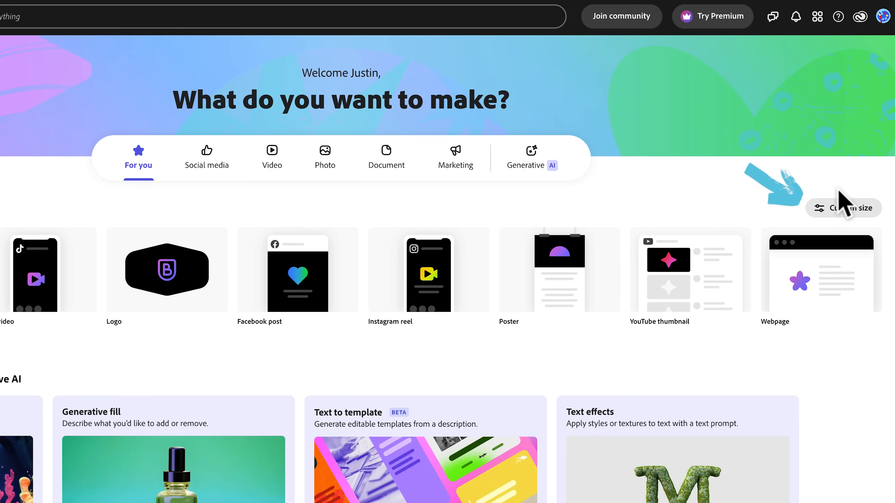
Create a new blank custom-size design of 1920 by 1080 pixels
click(843, 207)
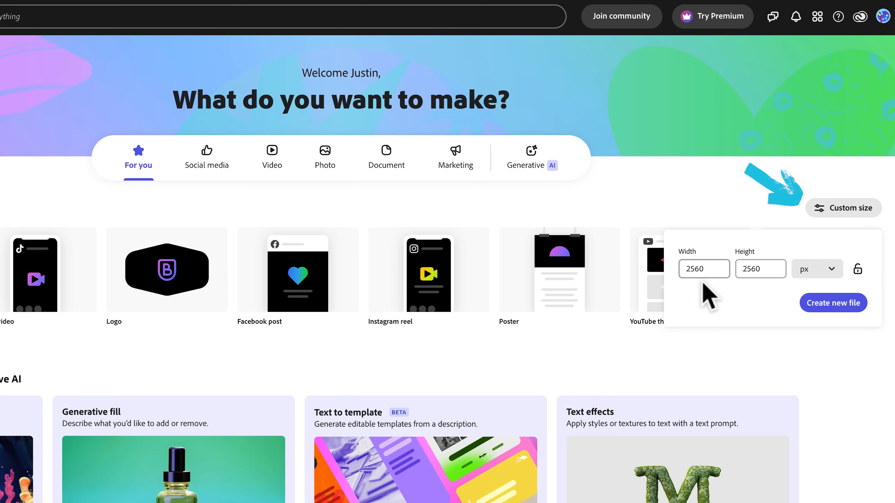
click(703, 268)
text(1920)
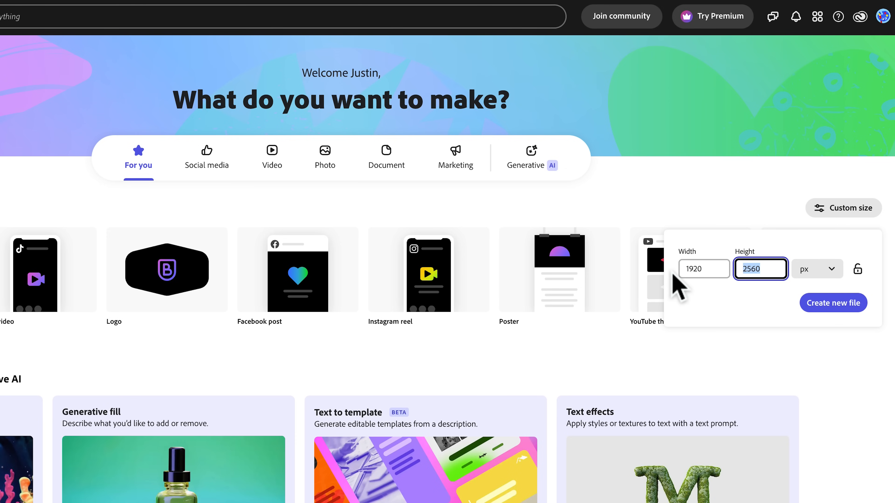
text(1080)
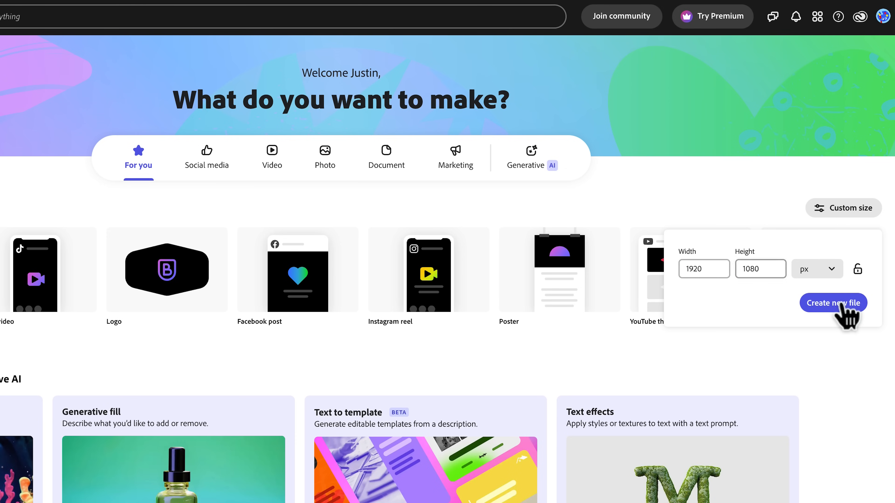
click(835, 303)
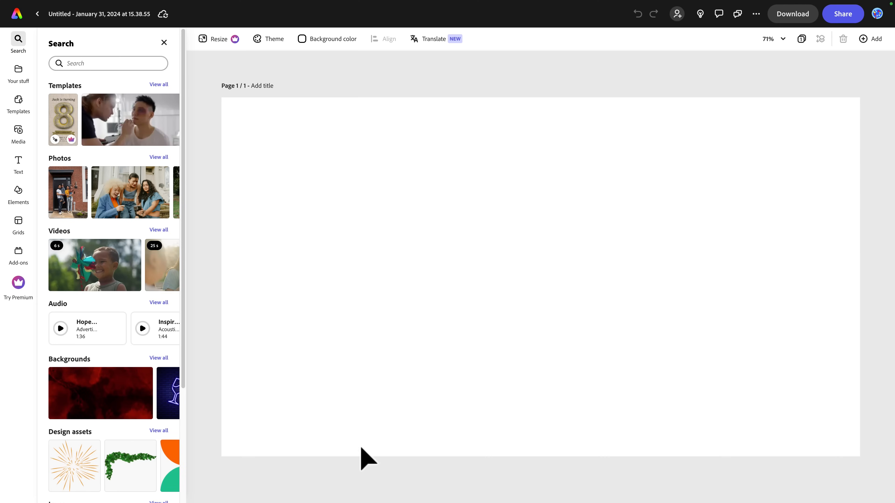
mouse_move(583, 225)
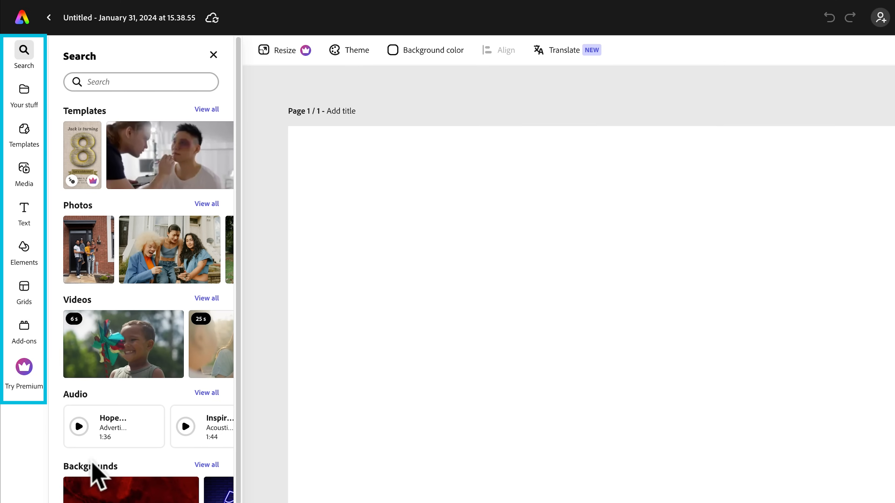
mouse_move(63, 449)
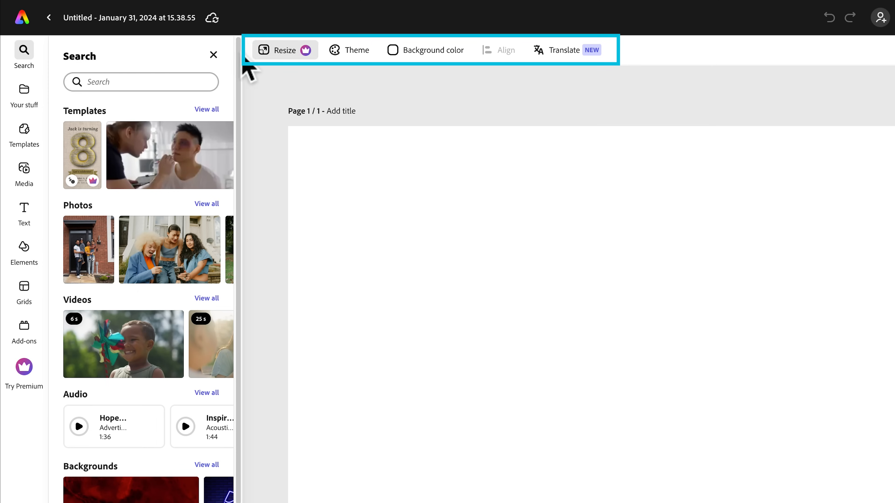
mouse_move(433, 191)
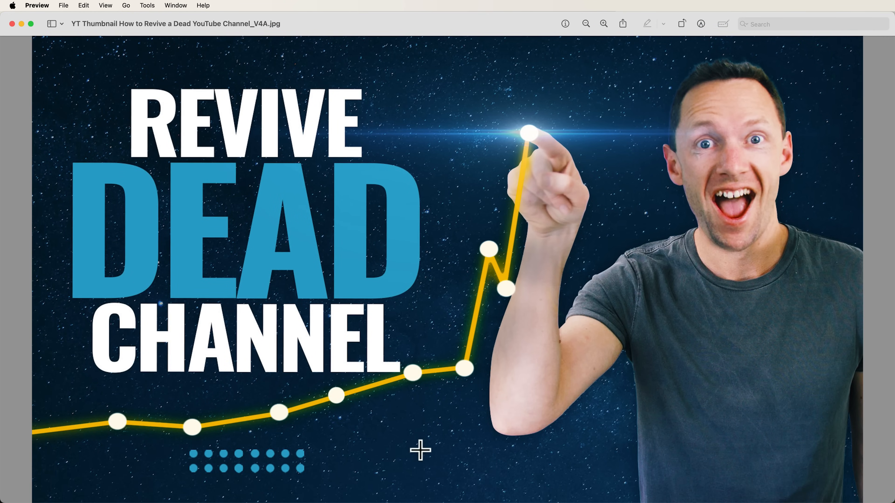
mouse_move(811, 139)
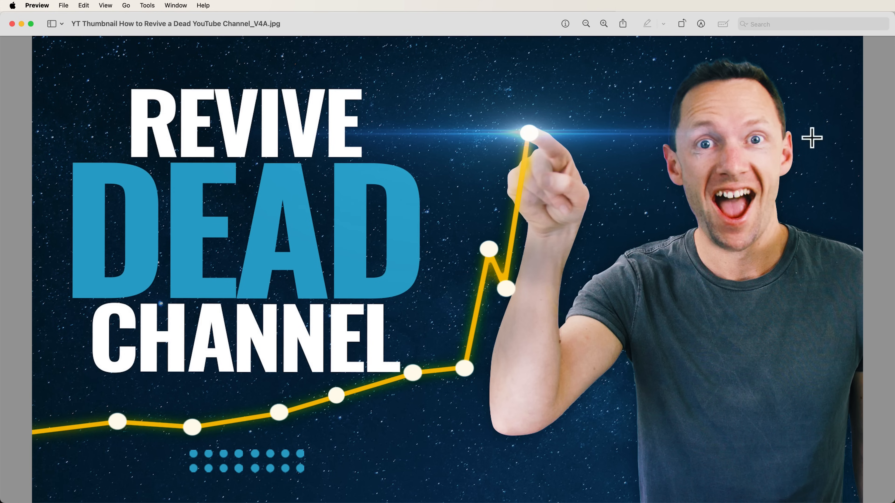
mouse_move(226, 424)
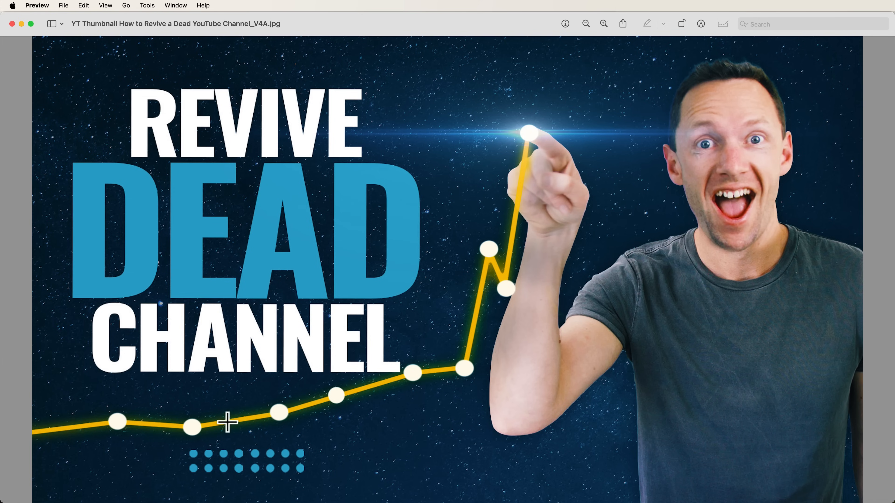
mouse_move(536, 229)
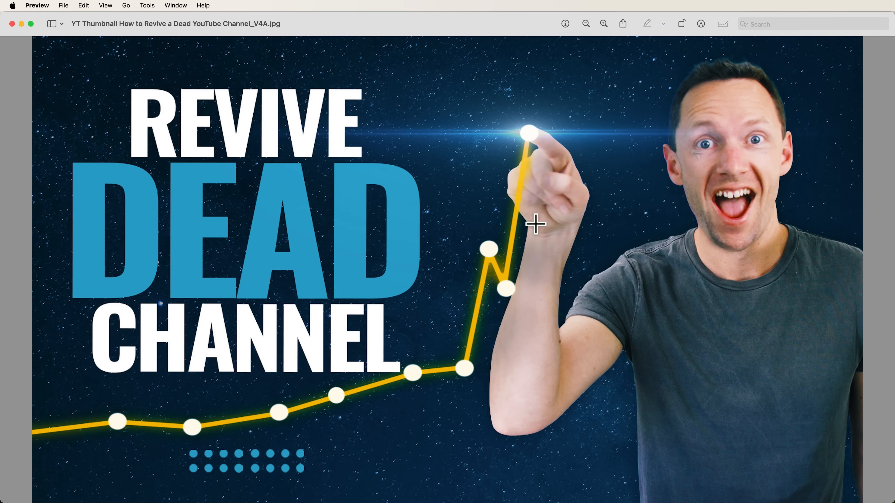
mouse_move(429, 98)
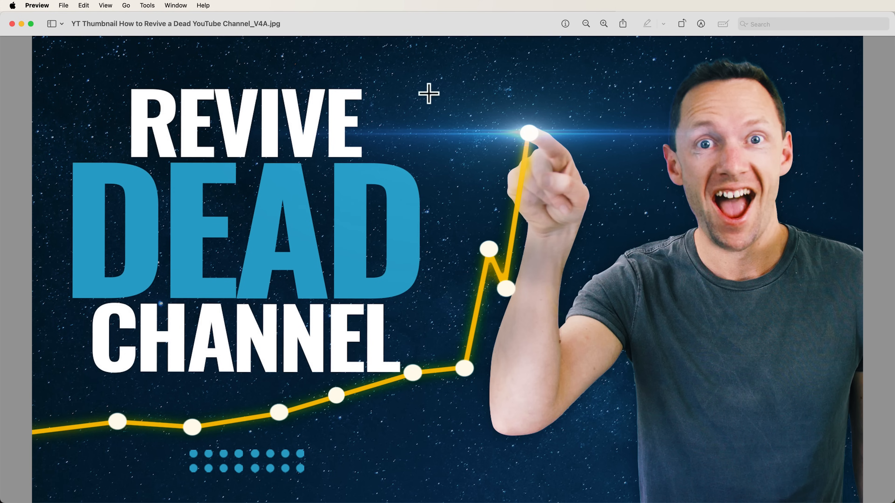
mouse_move(204, 117)
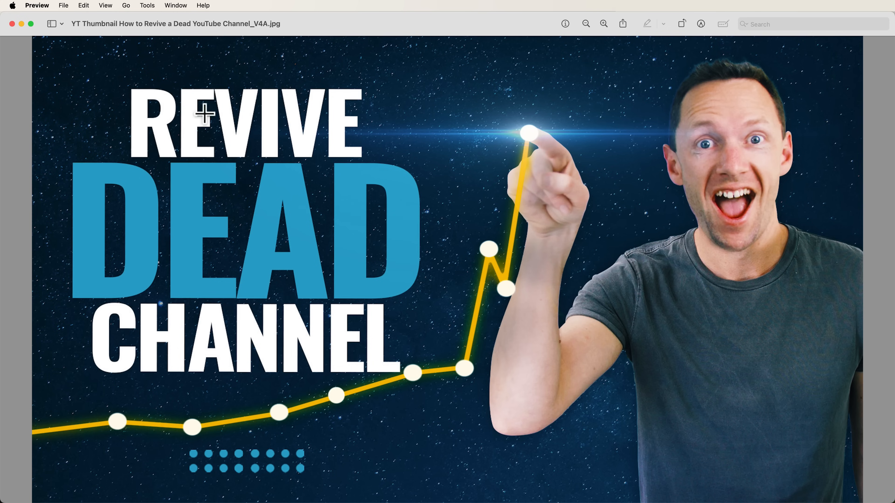
mouse_move(341, 203)
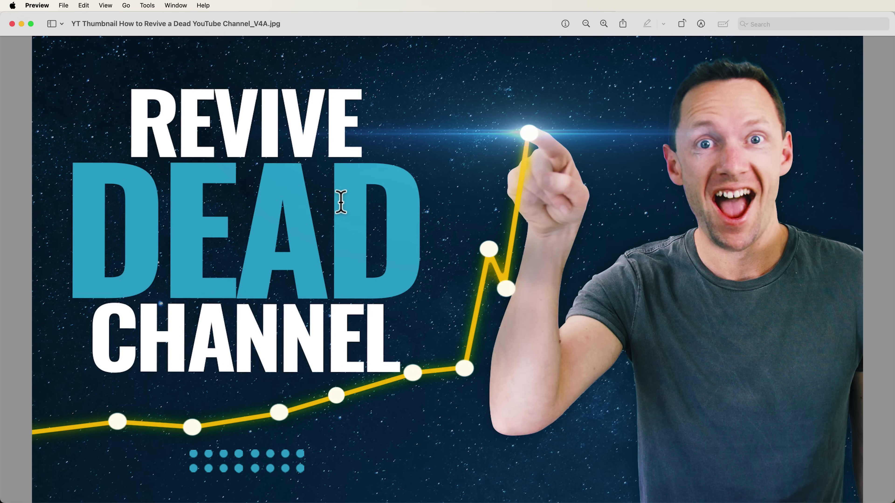
mouse_move(71, 46)
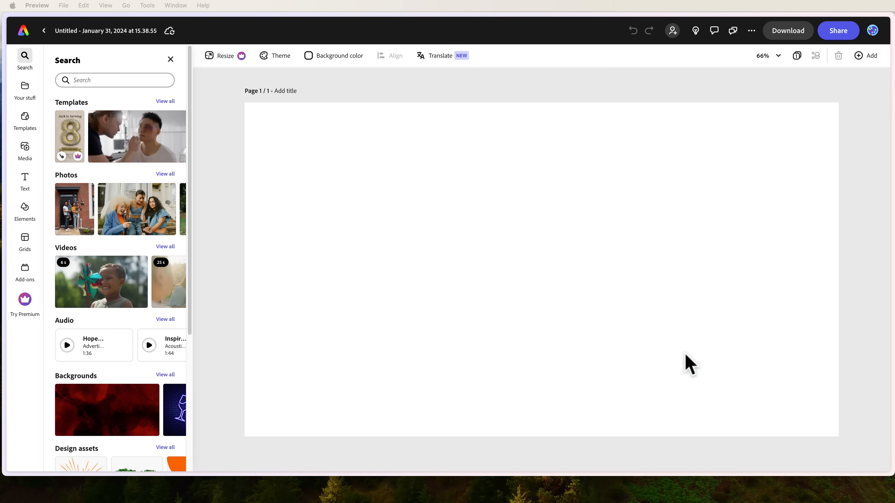
mouse_move(273, 174)
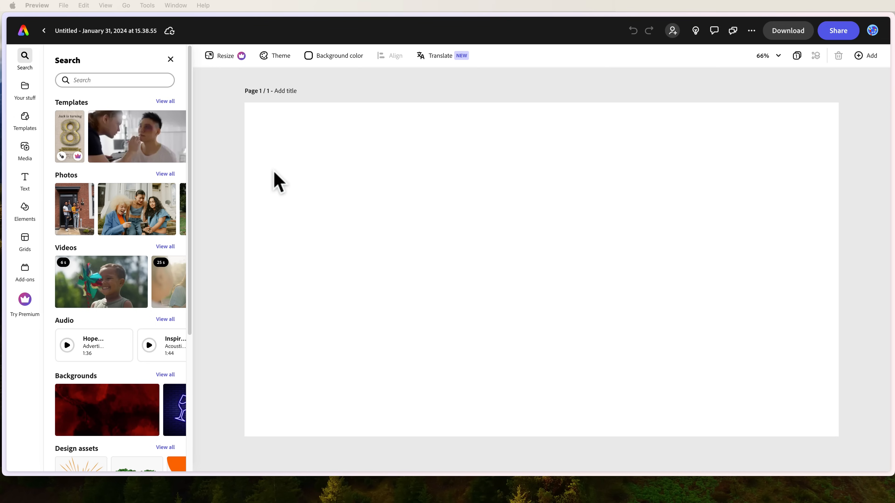
mouse_move(42, 102)
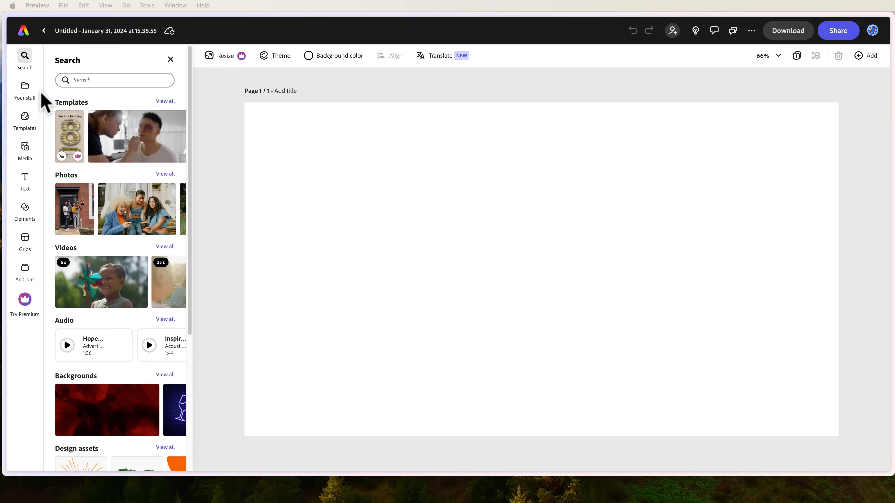
Bring up the Media photo library and browse down through its categories
click(25, 147)
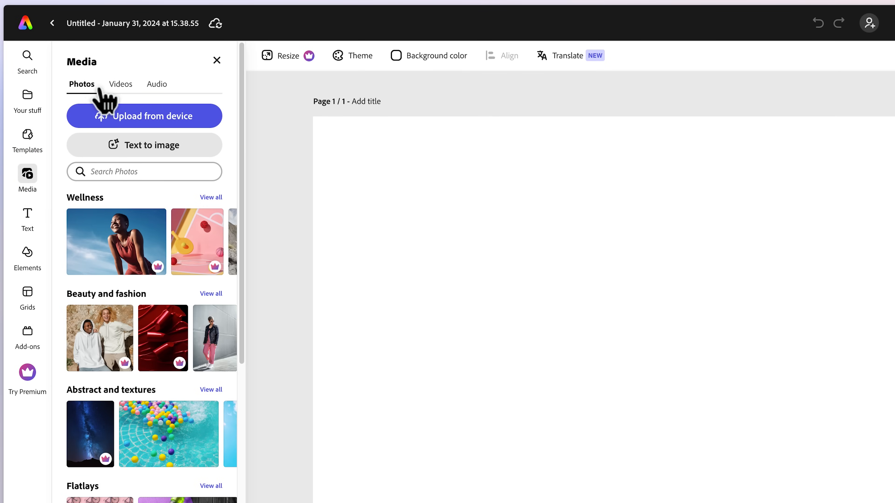
mouse_move(152, 189)
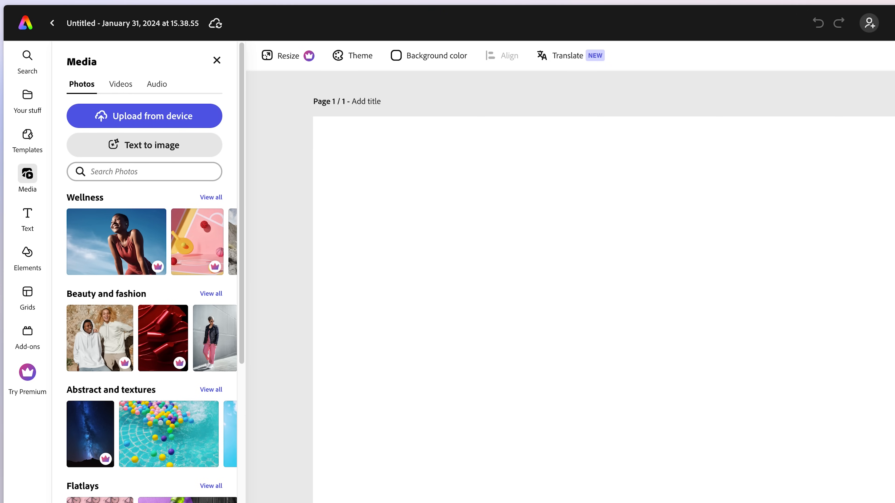
mouse_move(147, 126)
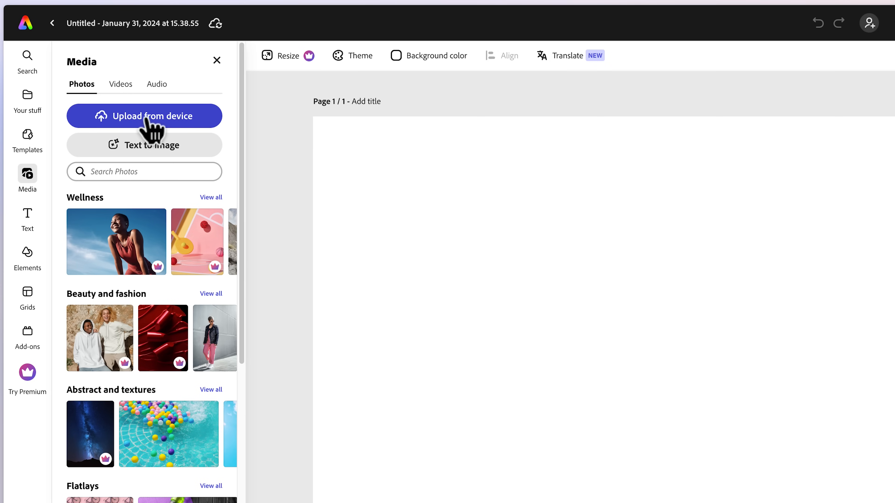
mouse_move(27, 175)
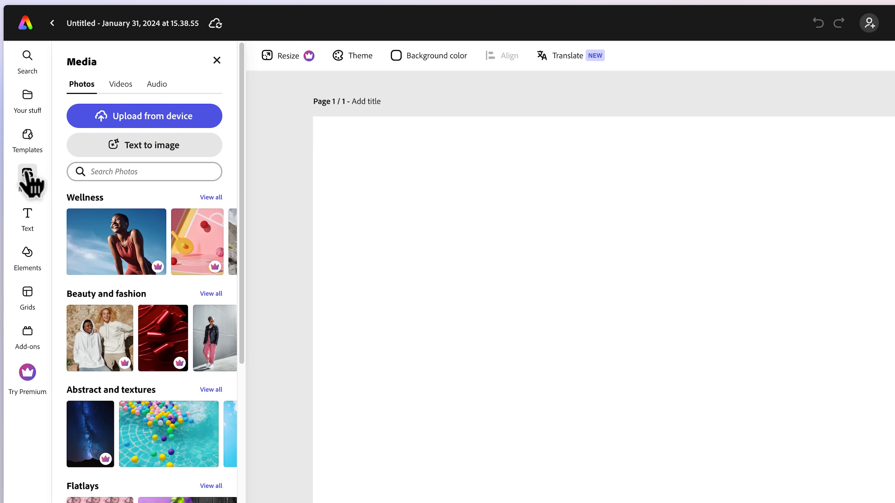
scroll(down, 3)
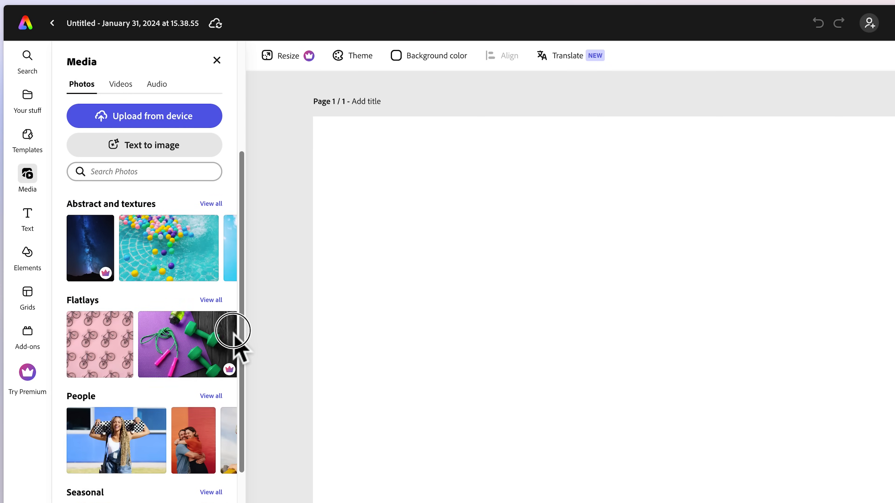
scroll(down, 3)
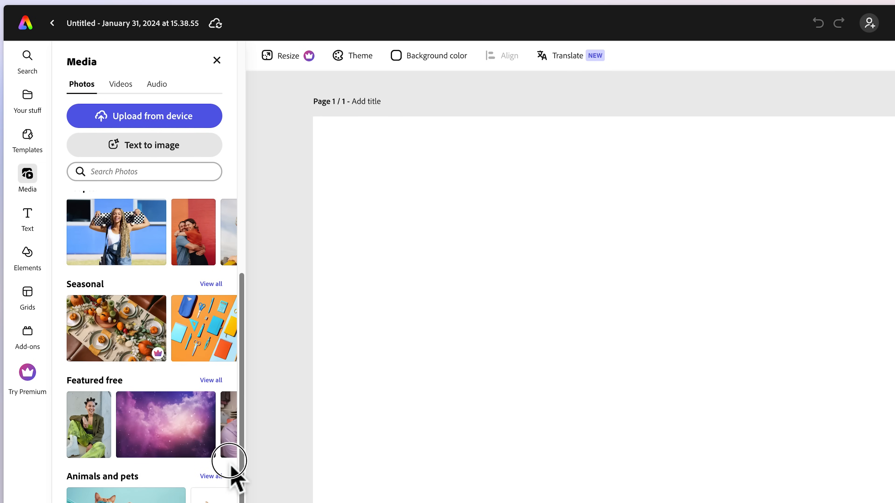
scroll(down, 3)
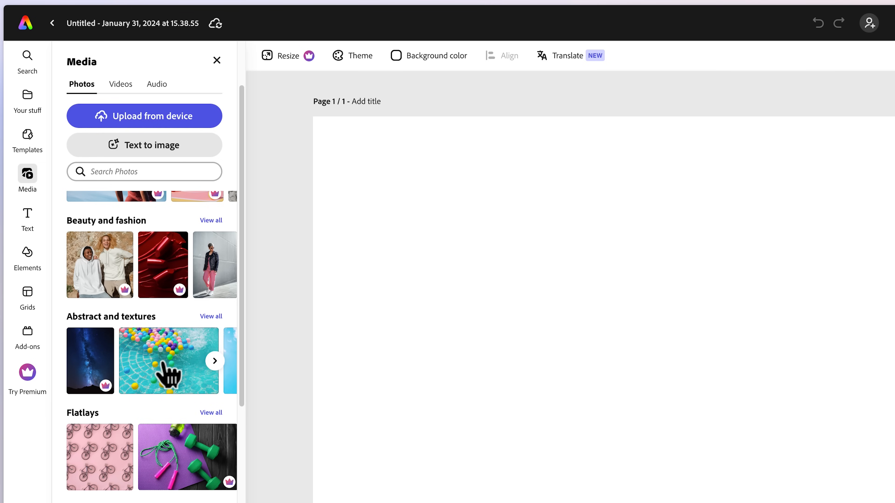
mouse_move(115, 202)
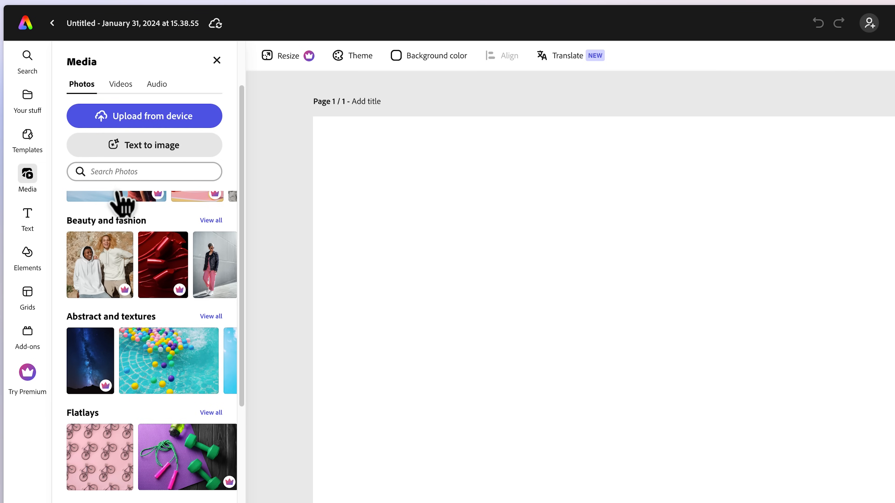
Search photos for 'space', add the dark starfield result and select it on the page
text(space)
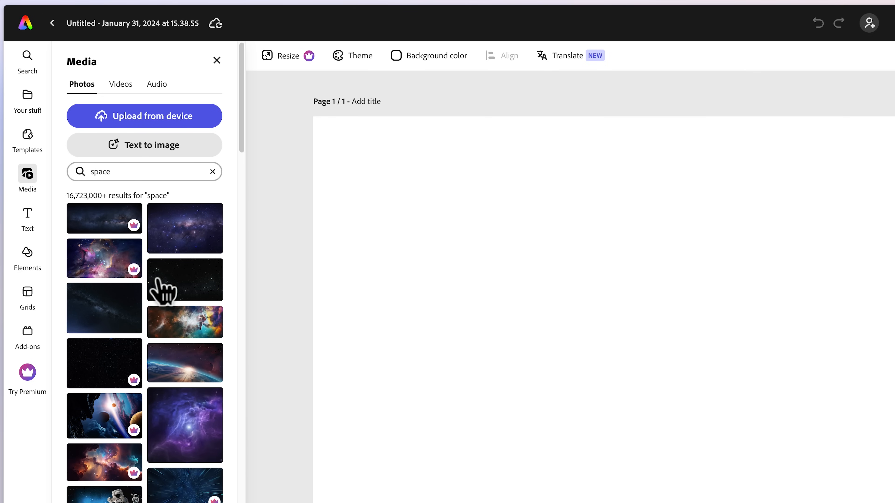
click(185, 280)
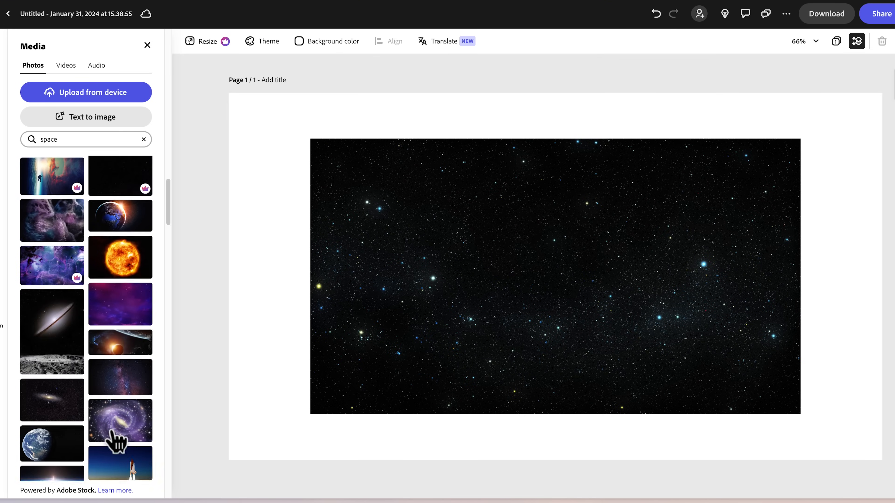
scroll(down, 3)
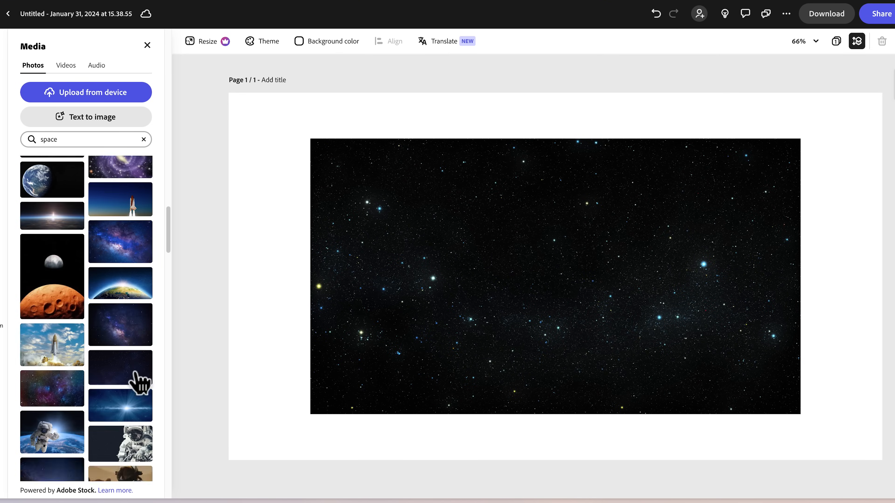
click(121, 367)
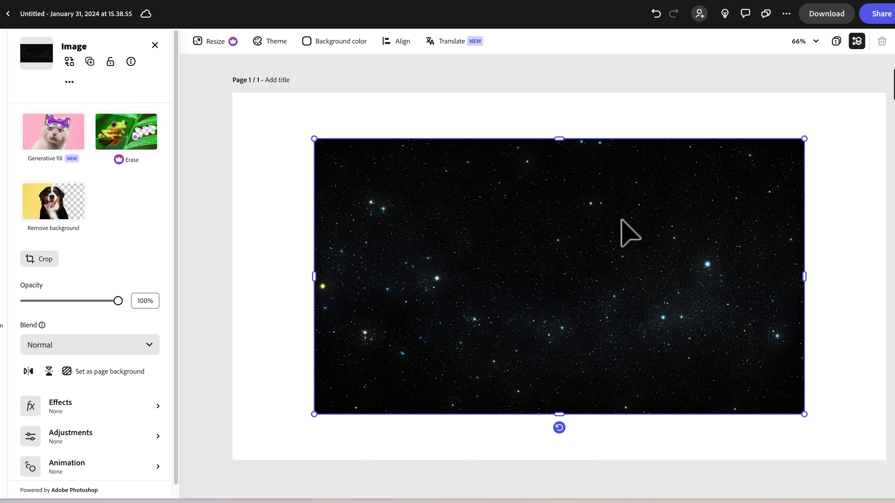
Stretch the starfield's corners out so it fills the whole page as a full-bleed background
drag(313, 138, 274, 119)
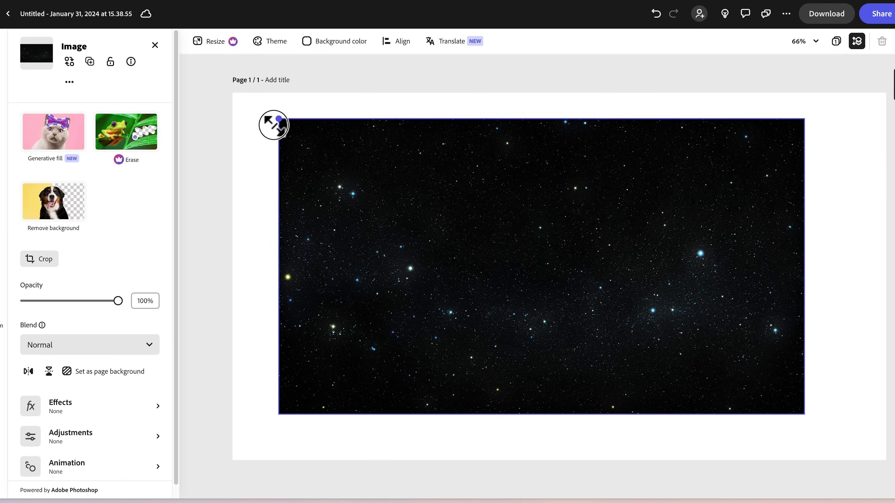
drag(274, 124, 798, 414)
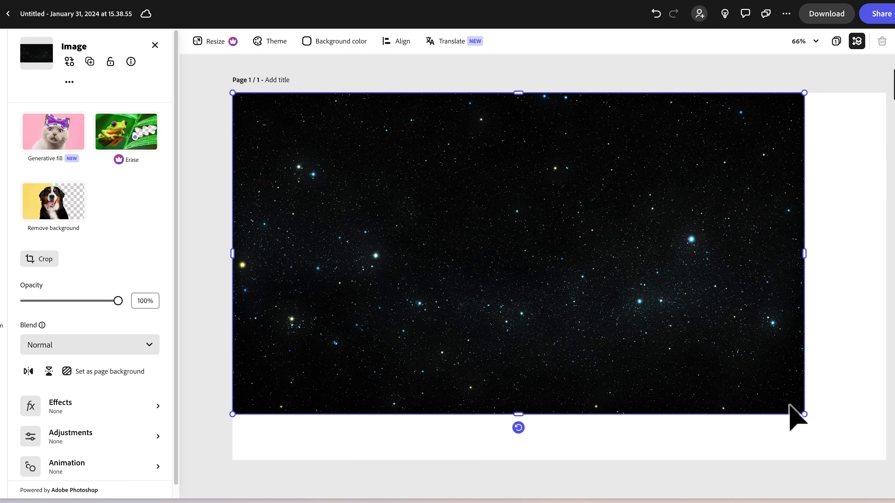
drag(798, 414, 890, 456)
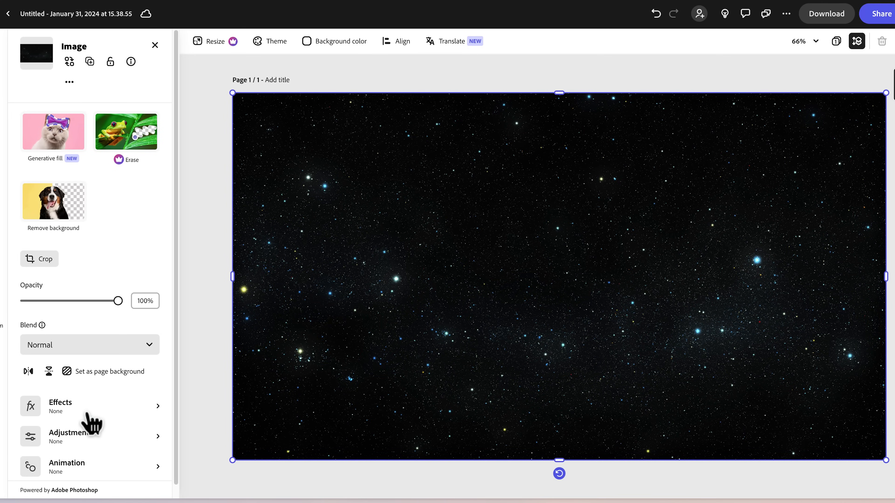
Try bright blue, dark teal and dark green duotone presets on the starfield
click(53, 407)
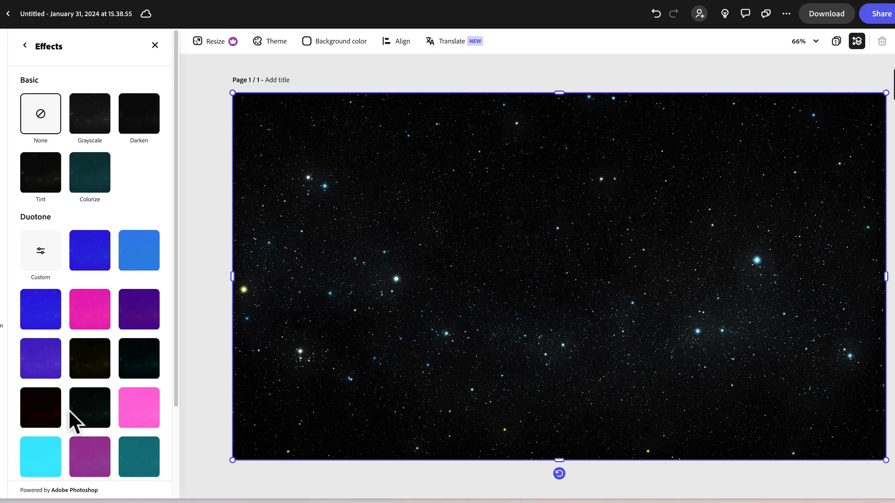
scroll(down, 3)
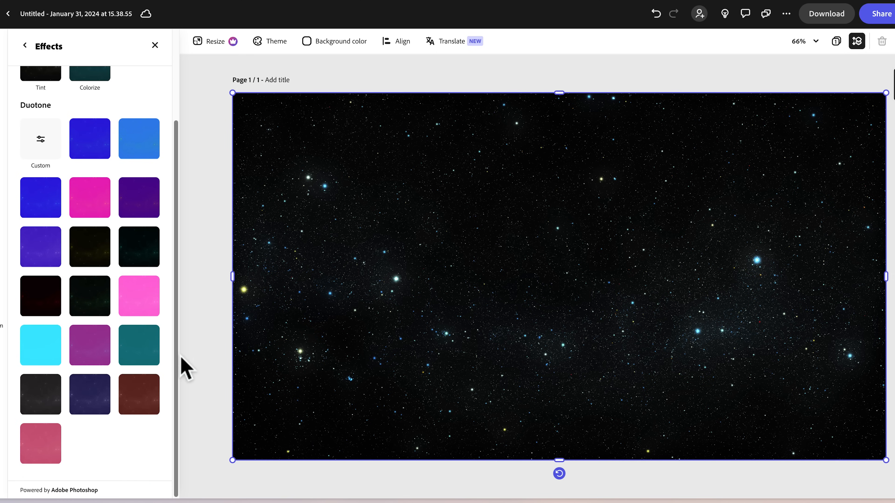
mouse_move(400, 194)
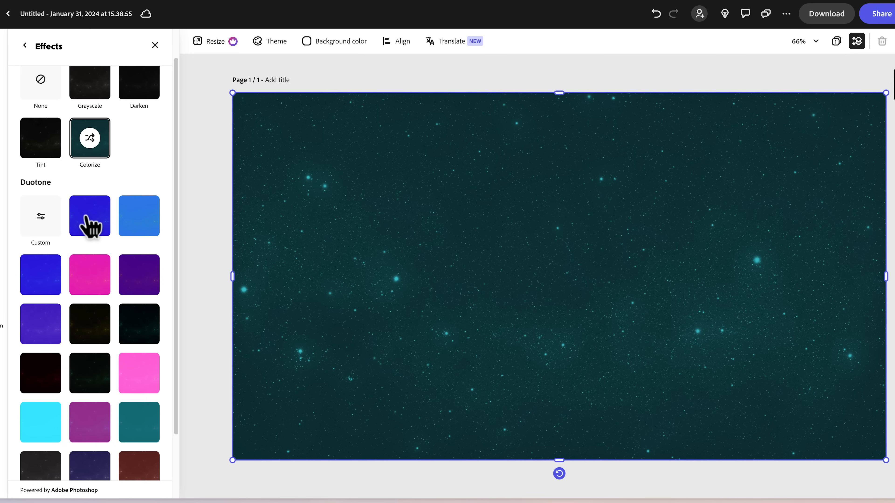
click(139, 216)
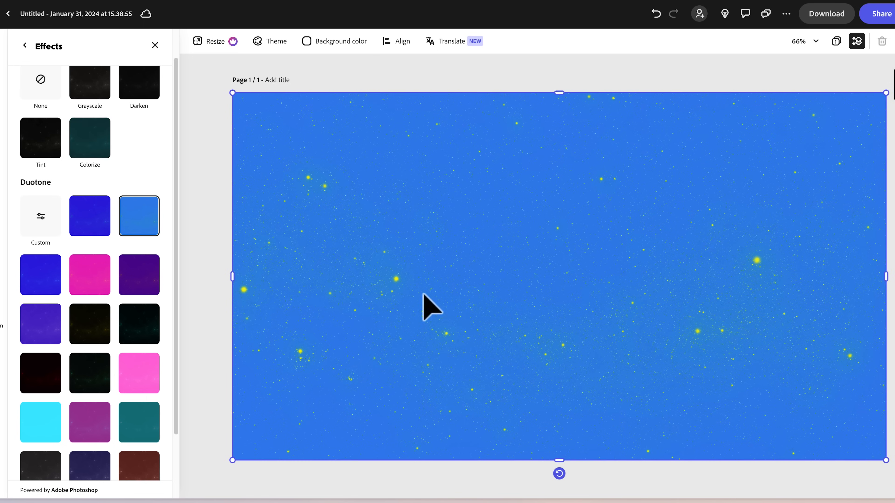
mouse_move(87, 228)
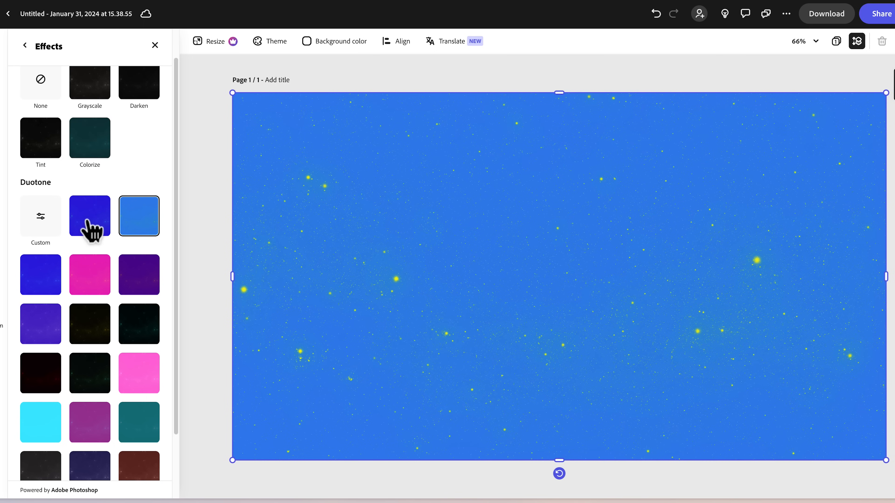
click(139, 324)
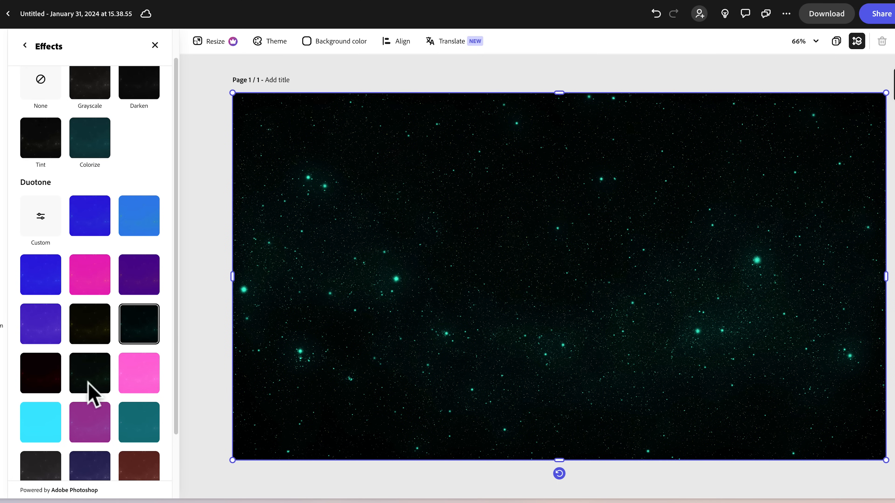
click(89, 374)
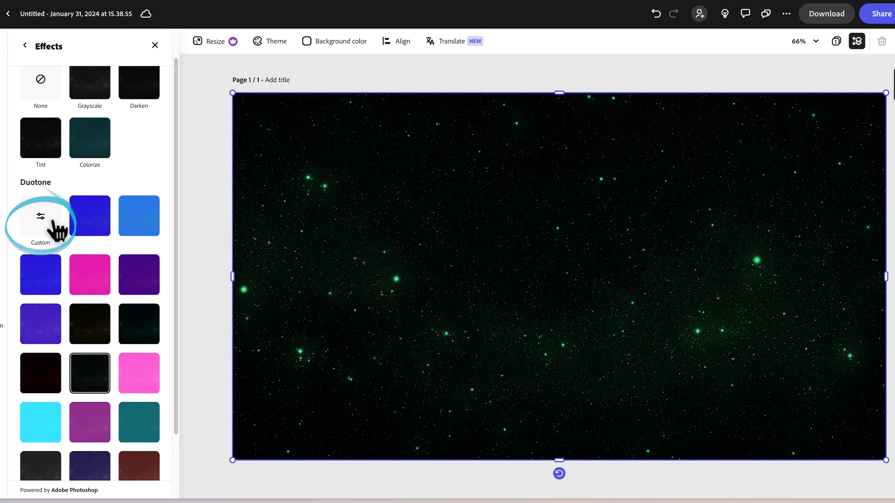
Set a custom duotone with pale blue highlights and deep navy shadows
click(41, 217)
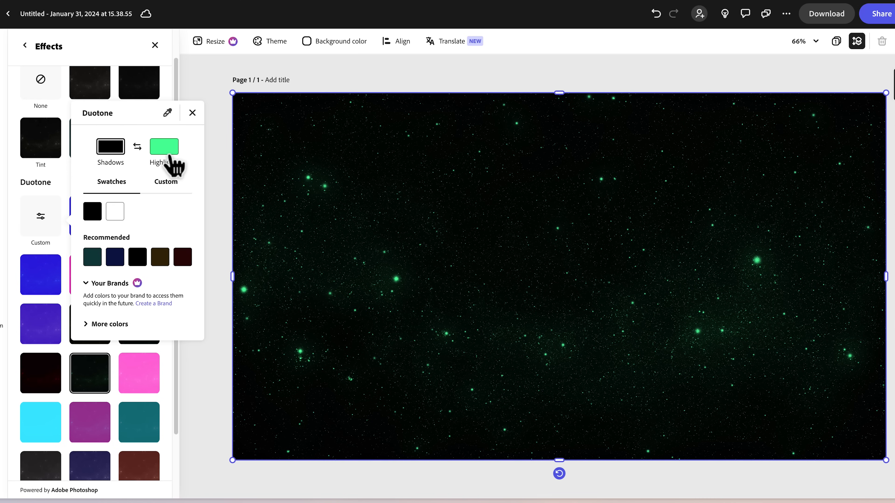
click(164, 146)
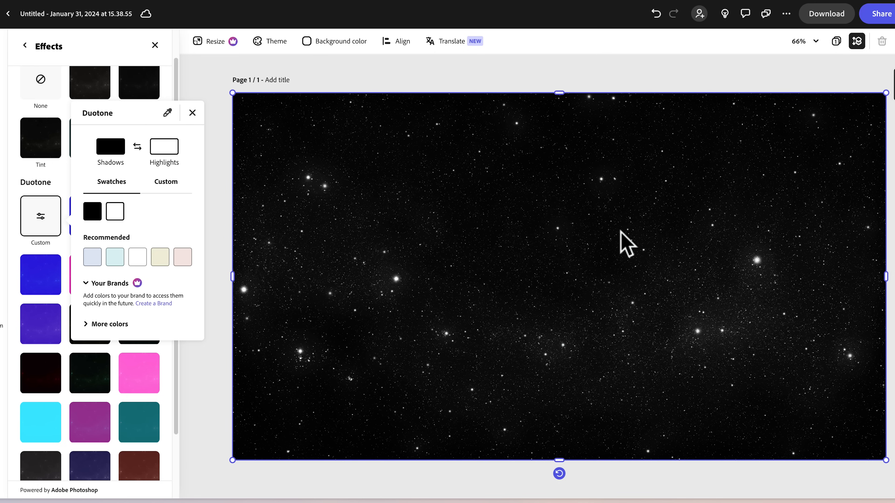
click(115, 256)
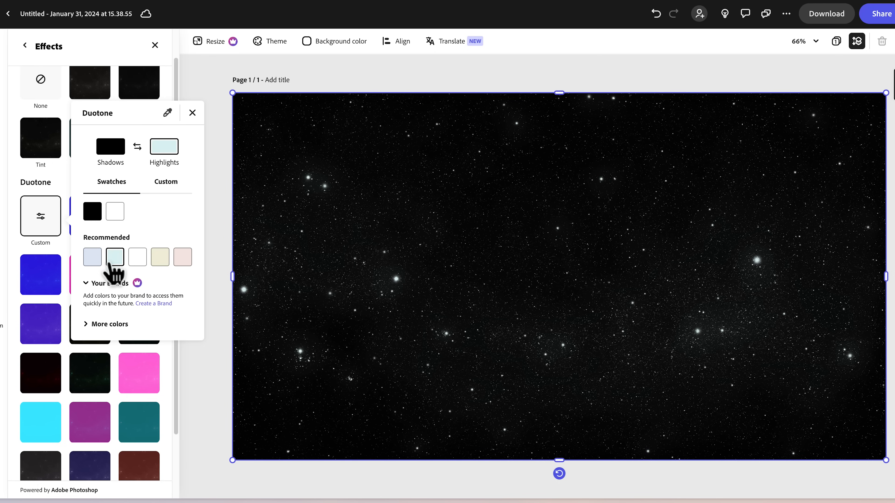
click(111, 147)
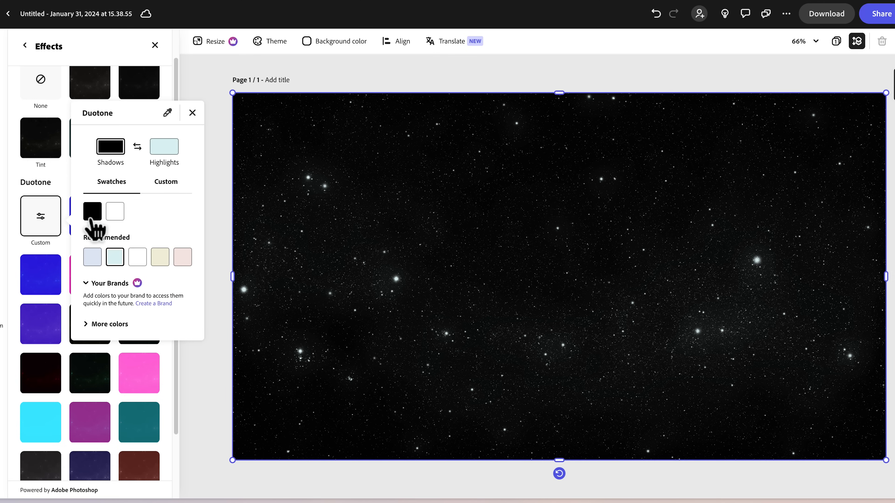
click(110, 324)
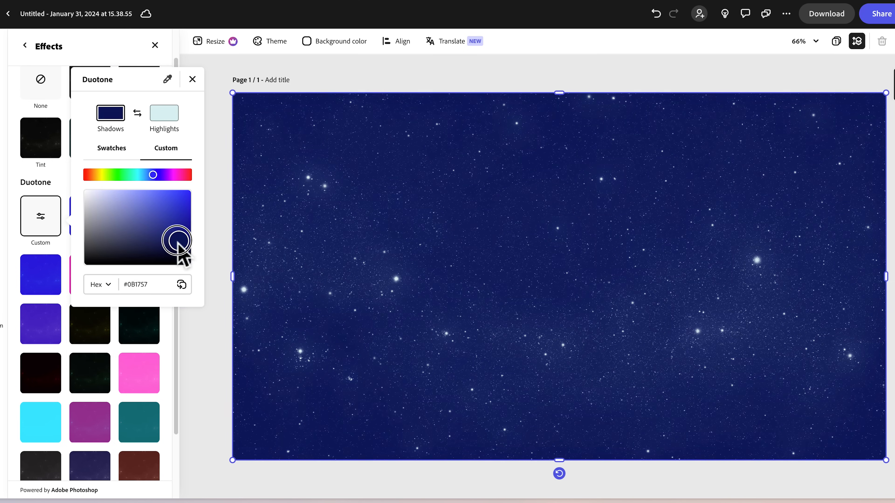
drag(177, 239, 179, 253)
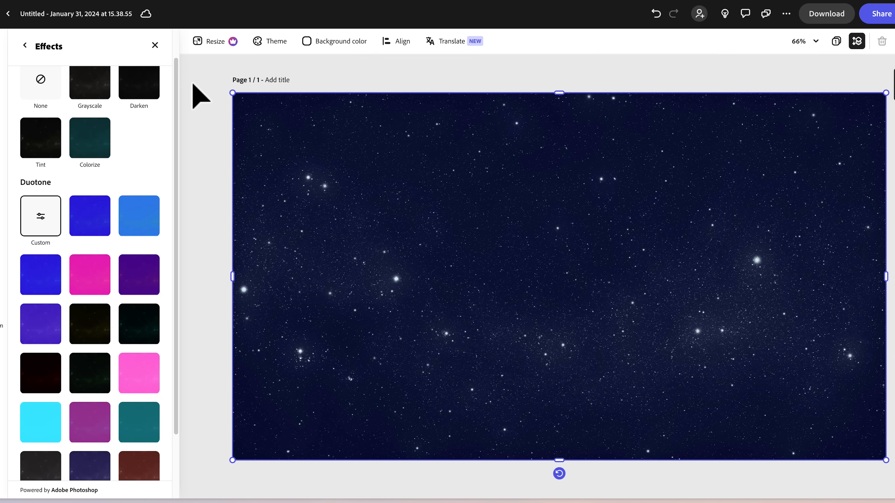
mouse_move(234, 307)
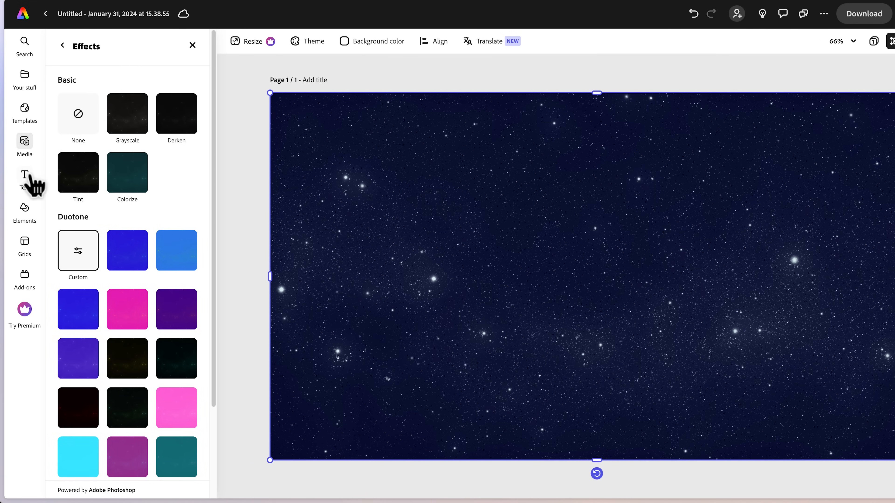
Generate square text-to-image artwork from the prompt 'shooting star'
click(24, 141)
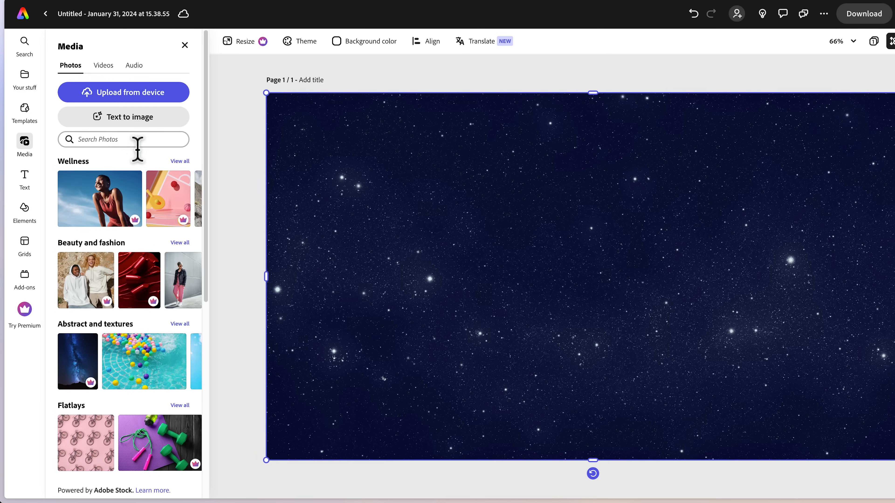
click(124, 117)
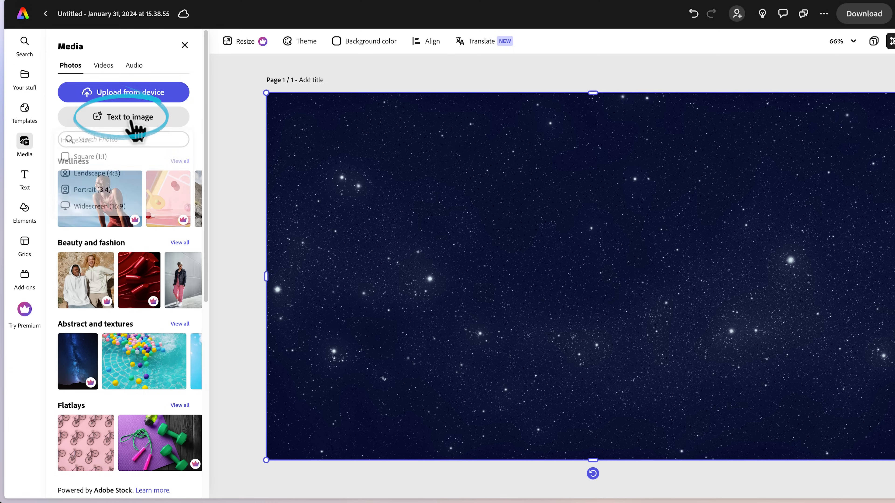
click(129, 117)
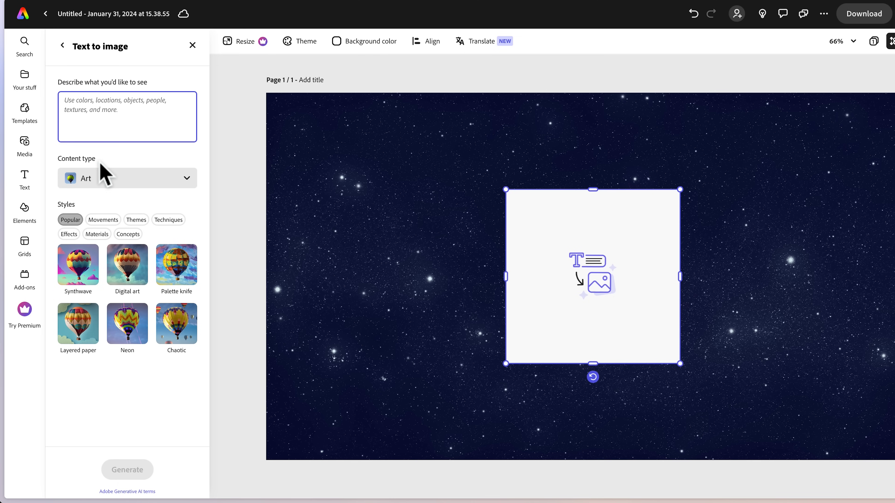
text(shooting star)
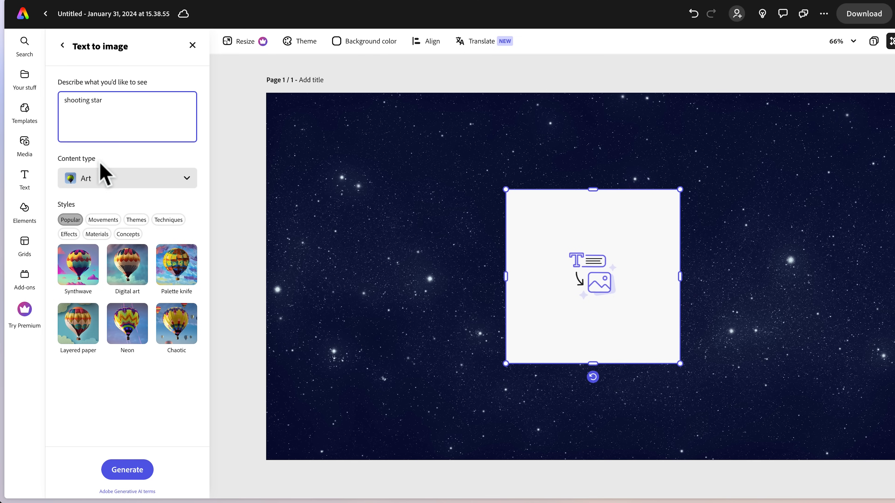
click(127, 469)
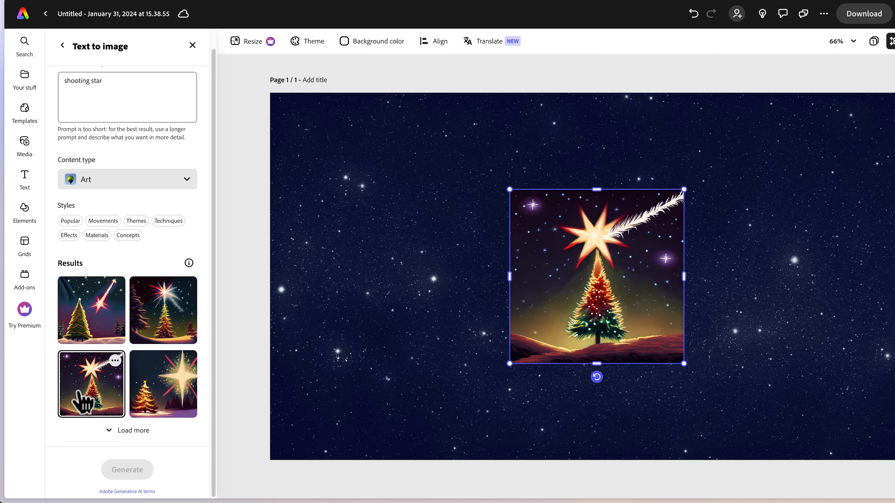
mouse_move(575, 257)
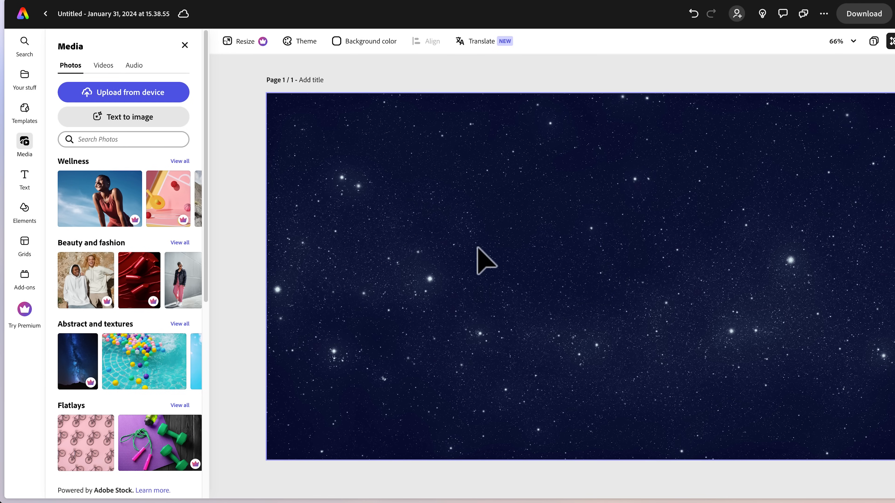
mouse_move(557, 237)
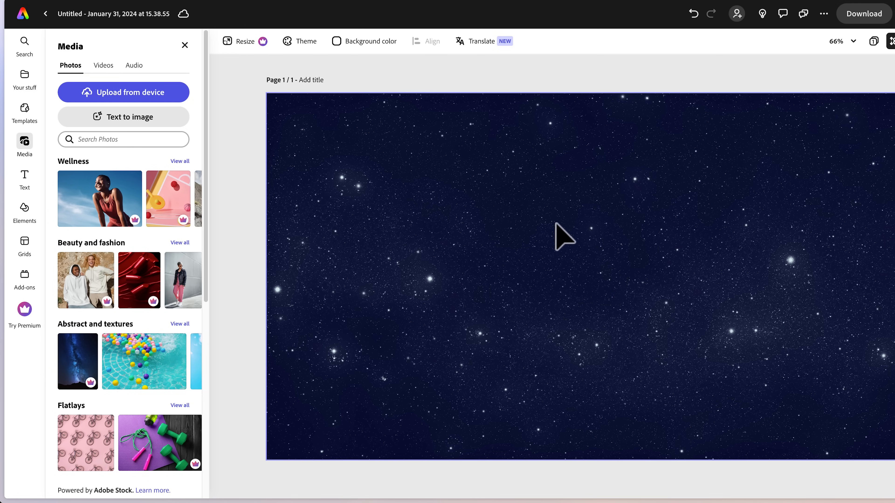
mouse_move(789, 181)
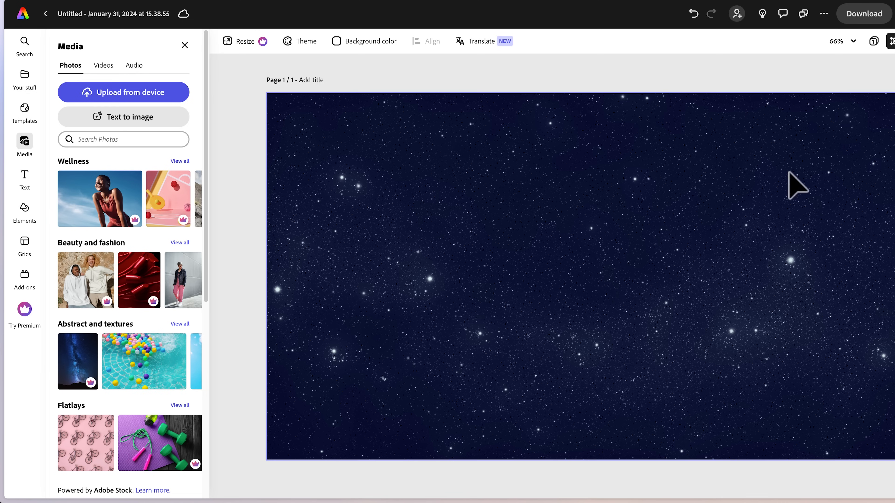
mouse_move(815, 186)
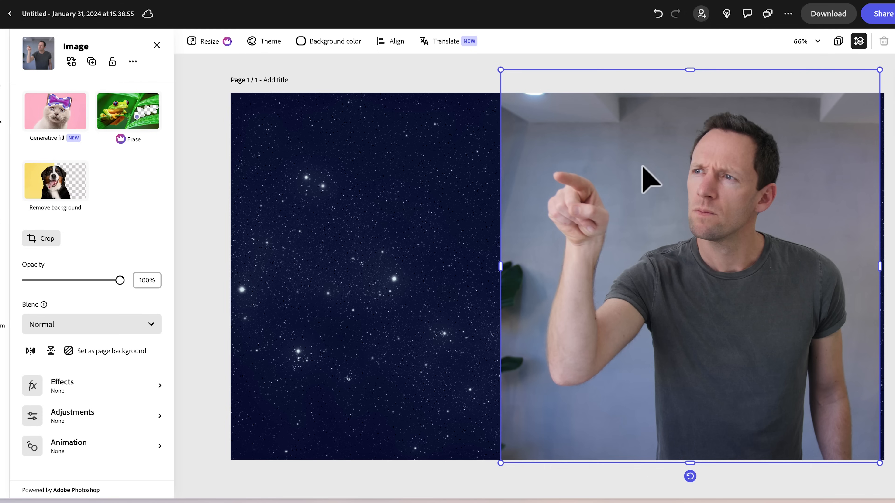
mouse_move(721, 316)
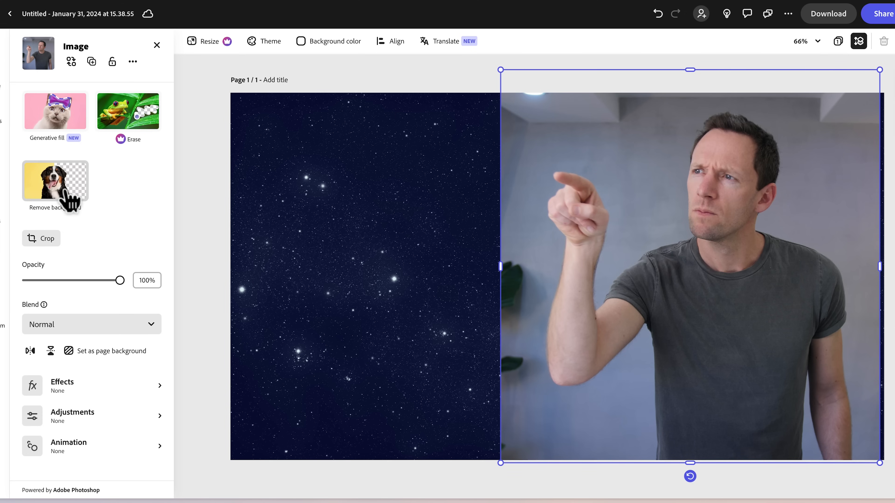
Remove the man's photo background, then enlarge the cut-out and shift it to the right edge
click(56, 181)
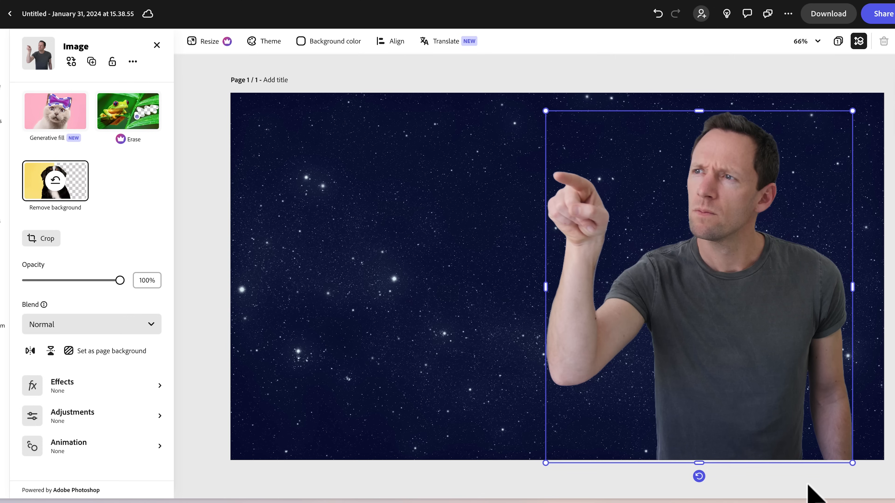
mouse_move(749, 384)
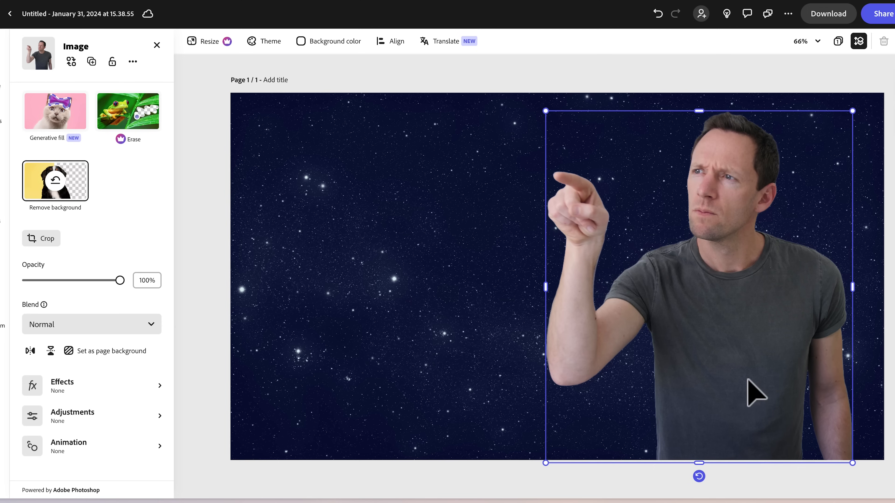
mouse_move(615, 464)
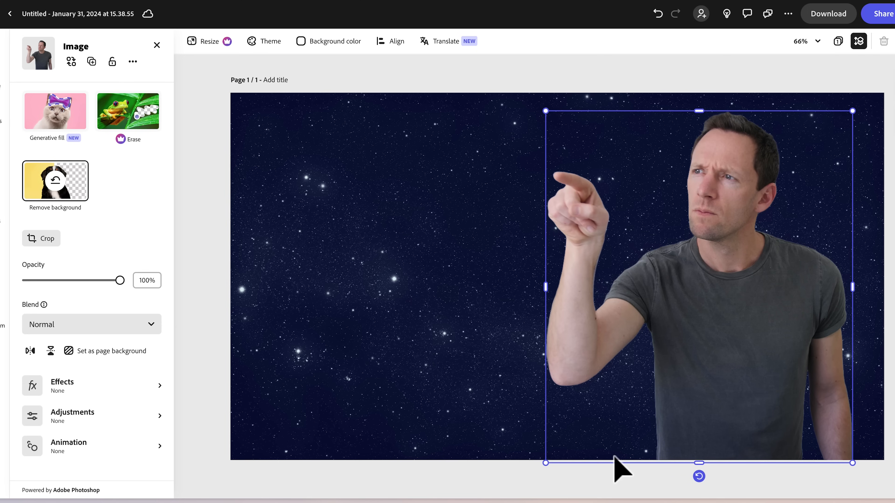
mouse_move(534, 352)
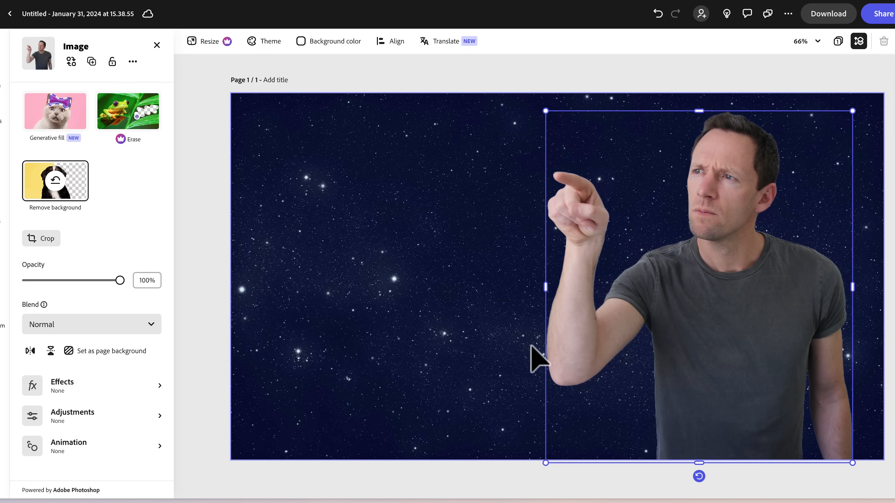
mouse_move(607, 88)
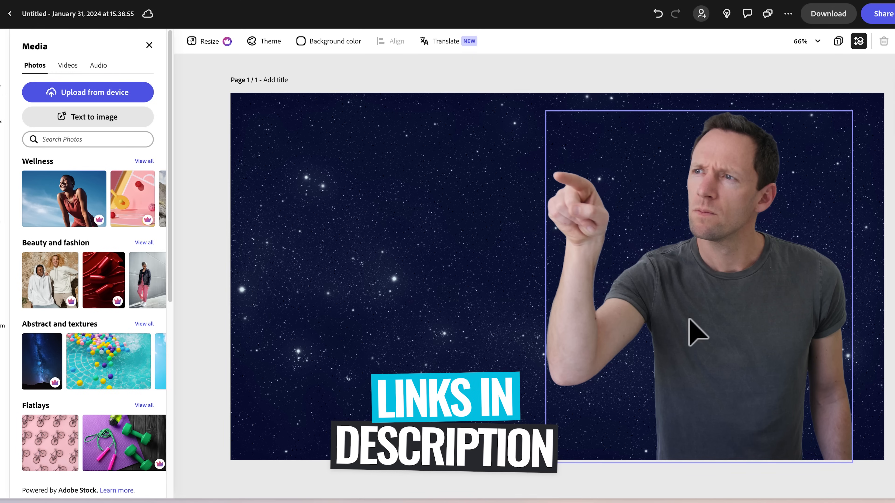
mouse_move(581, 326)
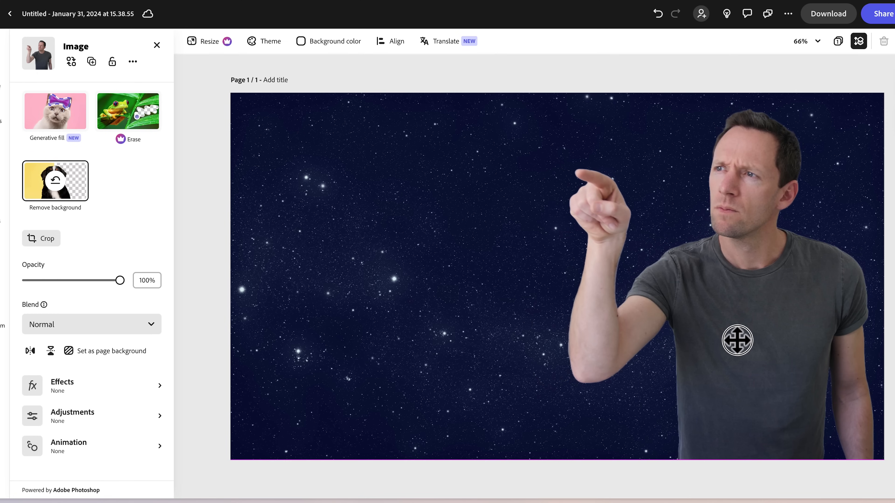
drag(737, 340, 786, 338)
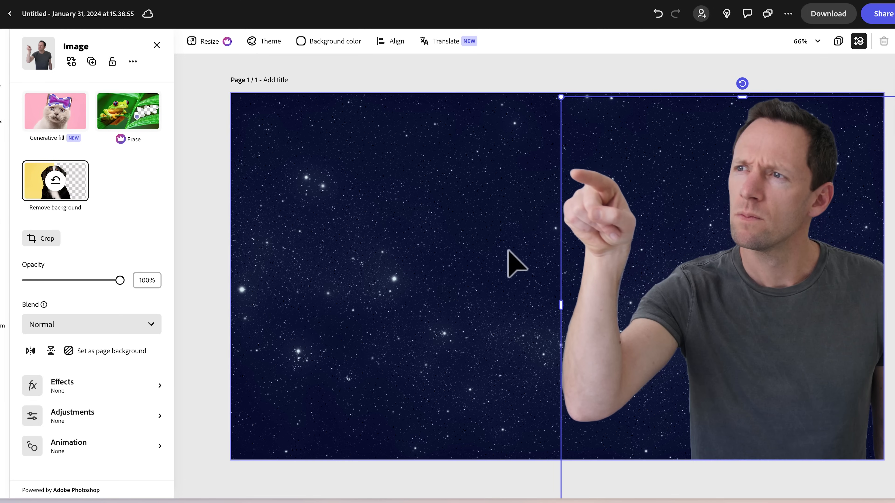
mouse_move(481, 272)
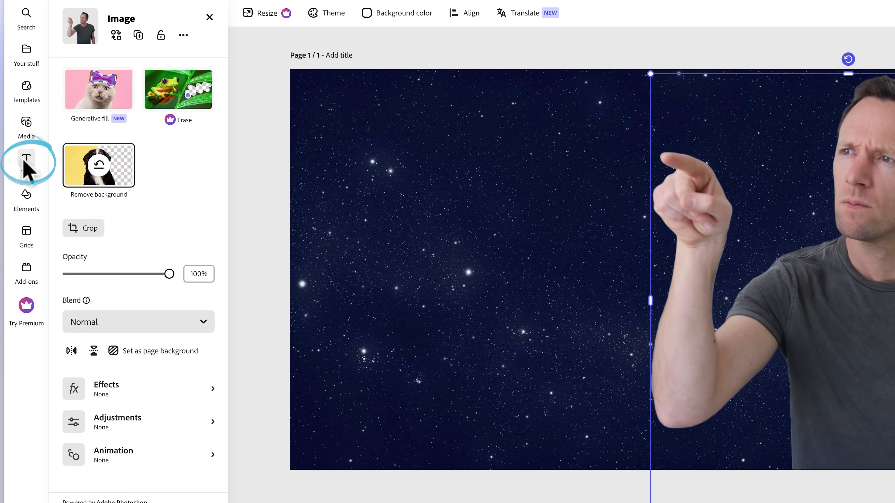
Add a REVIVE text box set in Oswald Bold
click(26, 158)
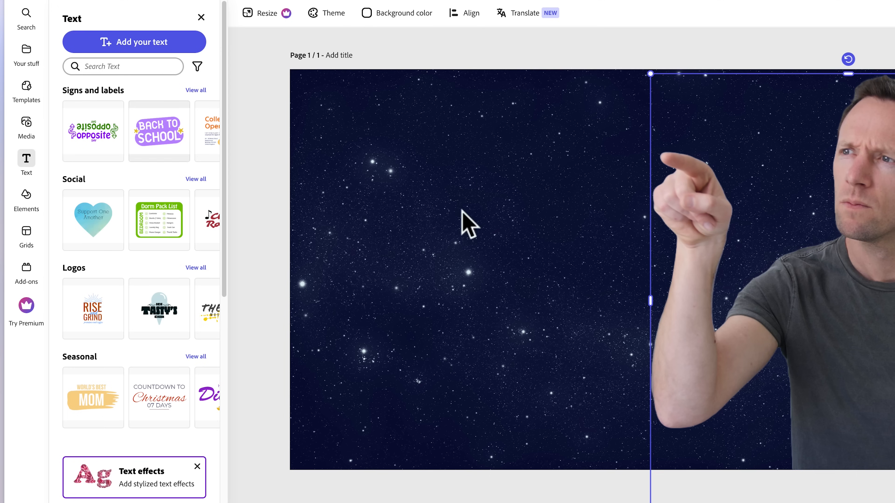
scroll(down, 3)
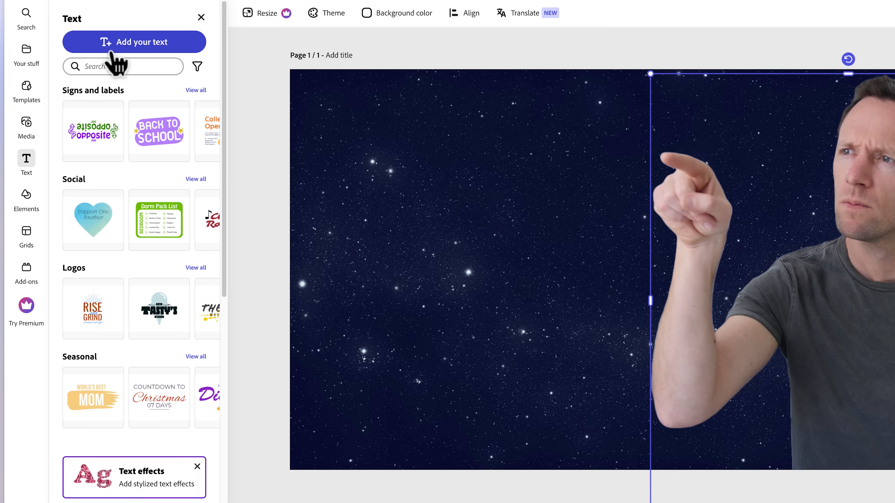
click(135, 42)
text(R)
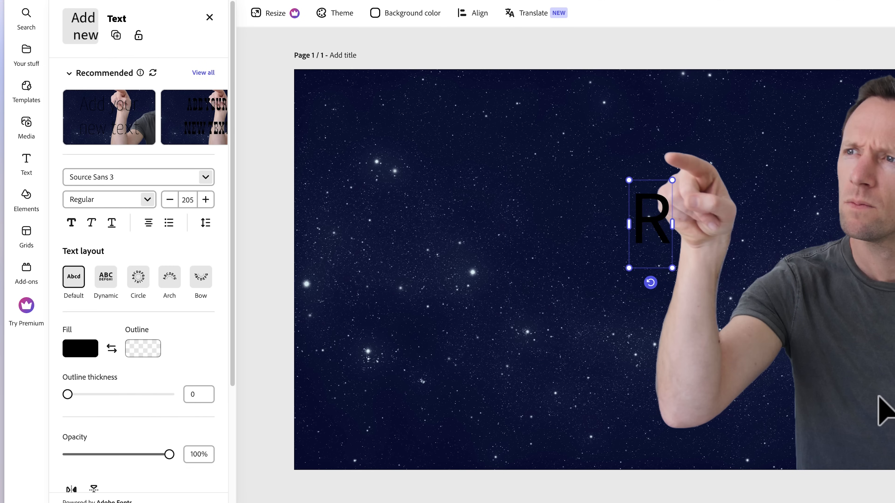
text(EVIVE)
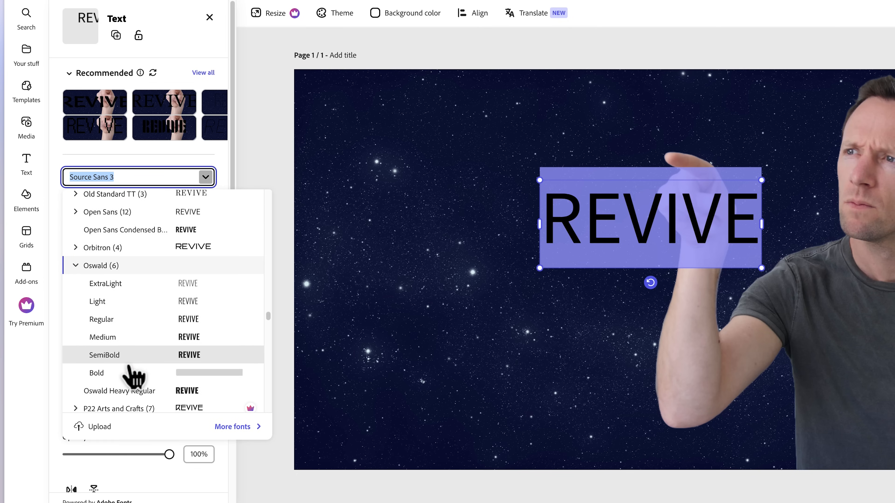
click(96, 373)
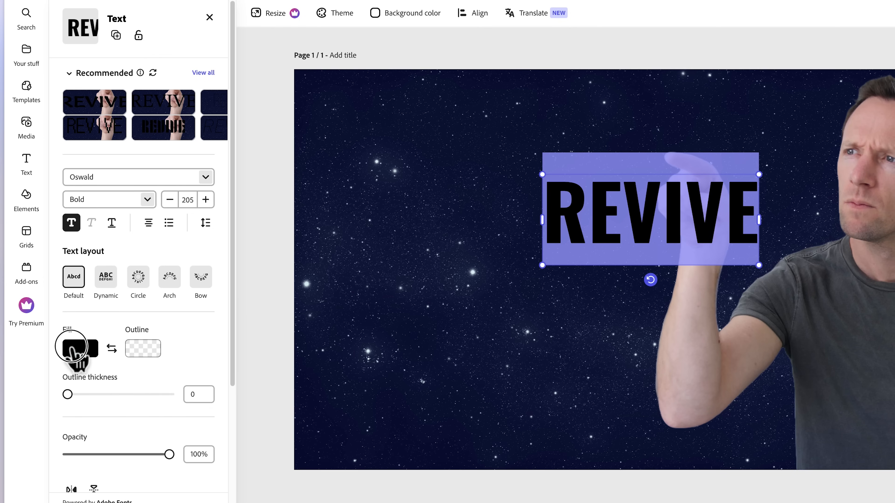
Fill REVIVE white and tighten its letter spacing to about -22
click(77, 348)
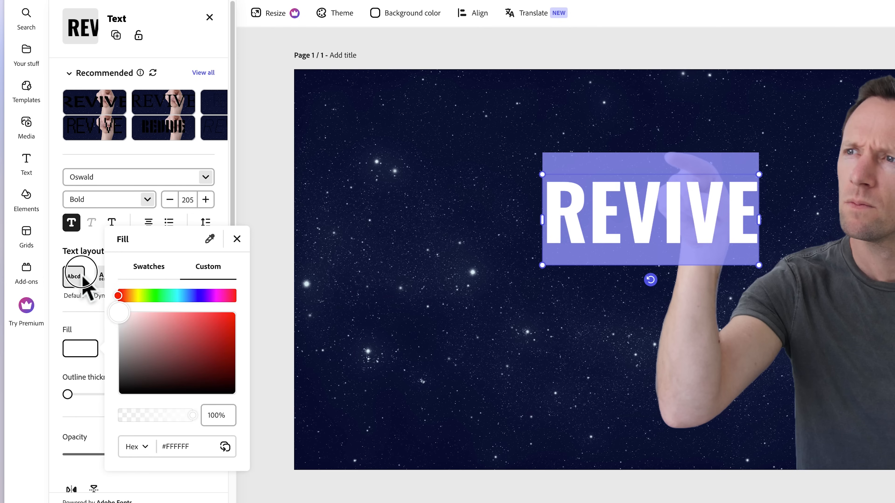
click(237, 240)
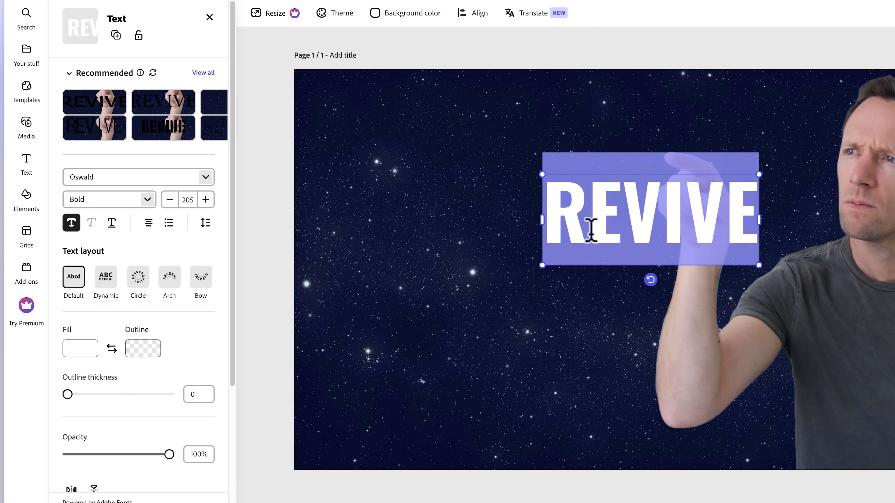
mouse_move(729, 228)
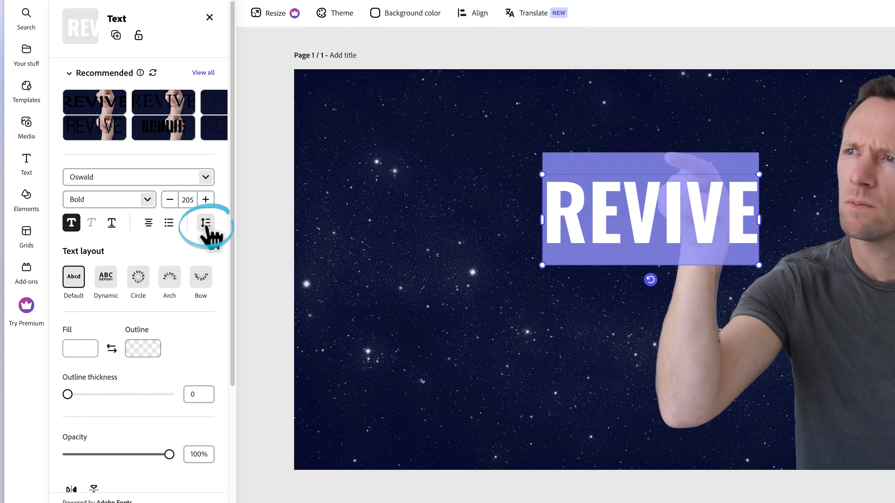
click(205, 223)
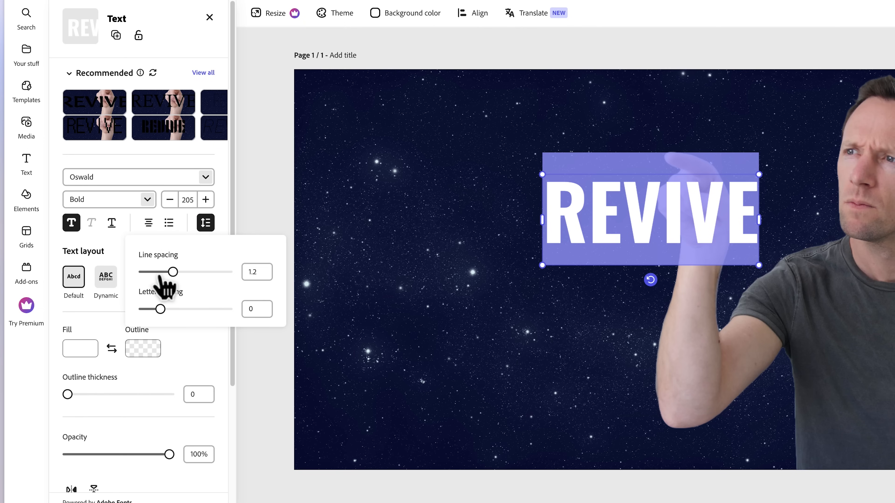
drag(163, 309, 154, 310)
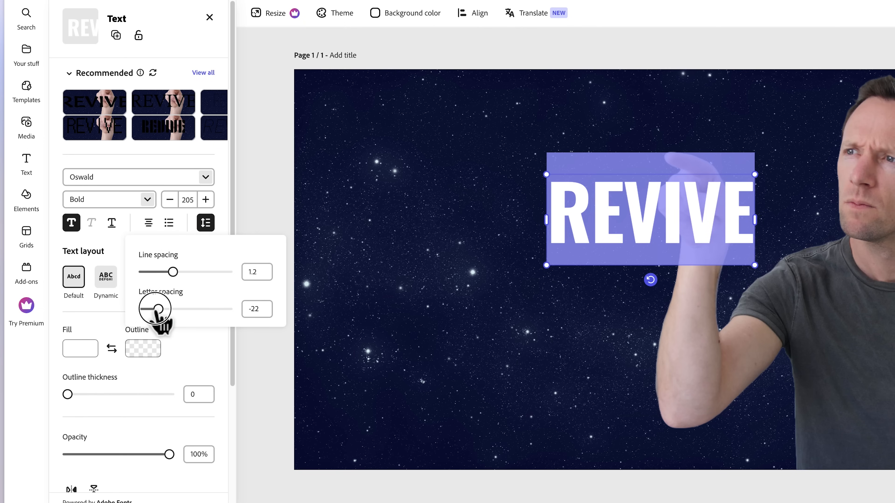
drag(159, 309, 145, 308)
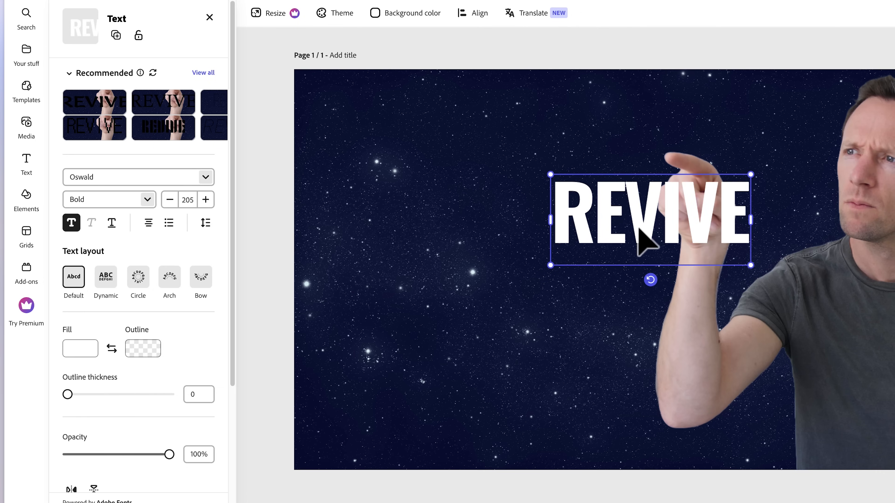
Move REVIVE to the top left and duplicate it as DEAD below
drag(650, 220, 452, 134)
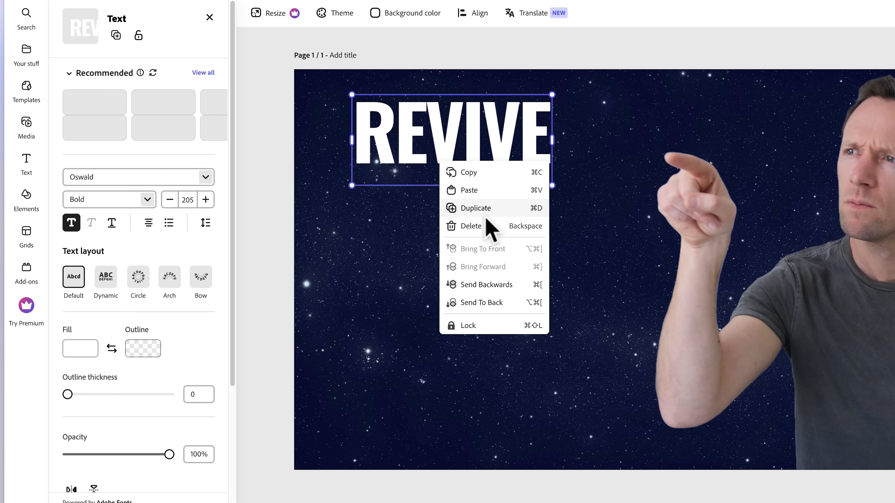
click(475, 208)
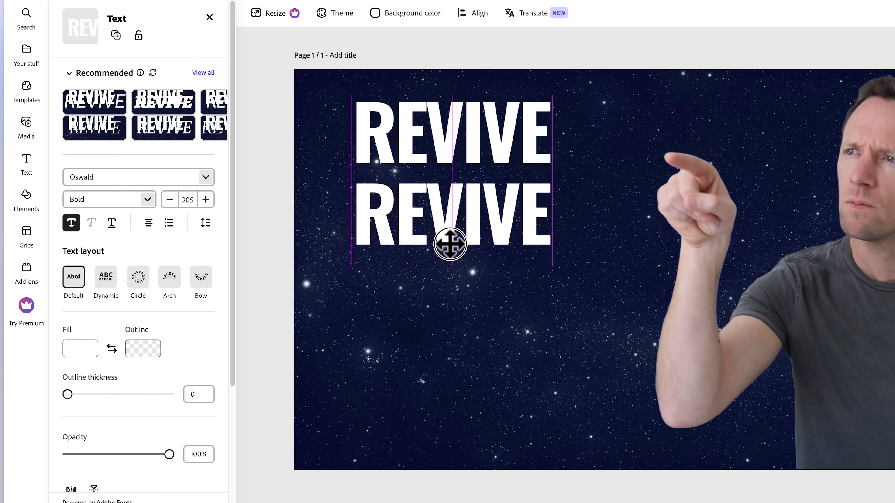
text(DEAD)
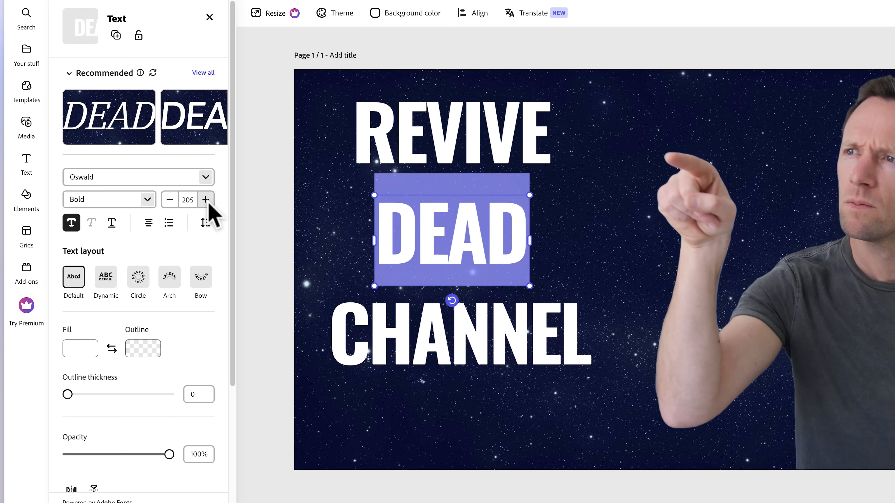
Enlarge DEAD to font size 392 and sample its fill colour with the eyedropper
click(206, 200)
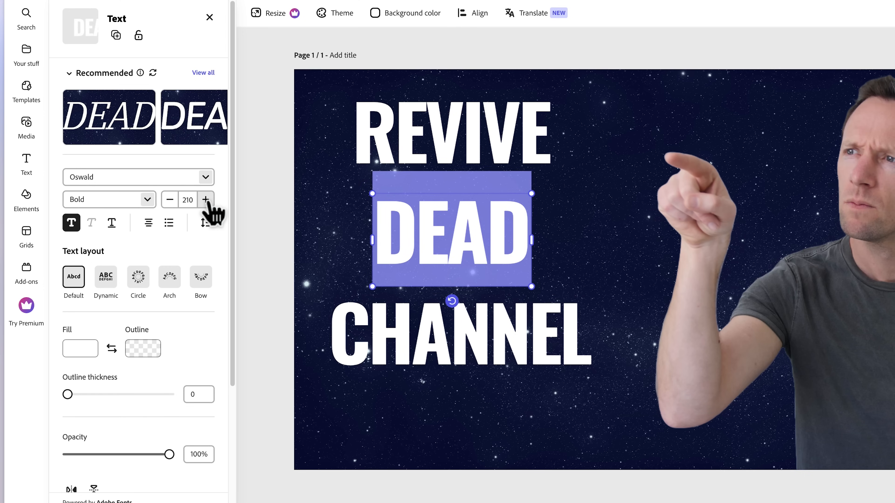
click(206, 200)
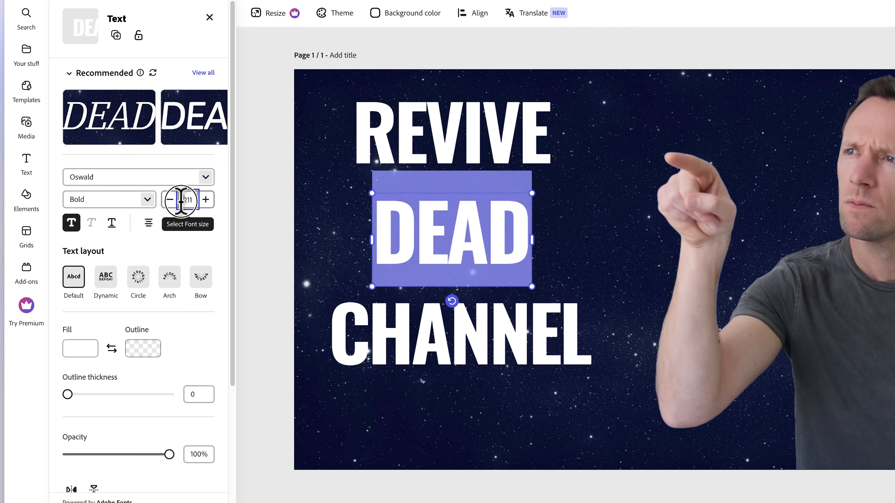
click(186, 199)
text(392)
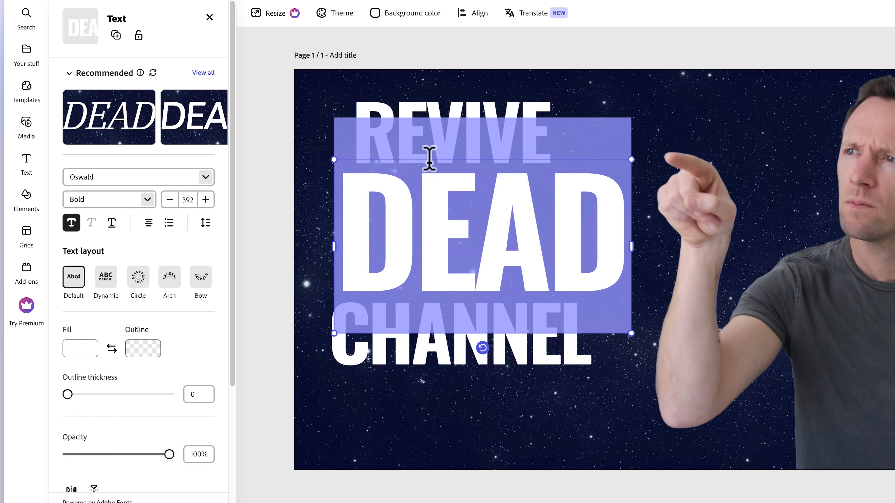
click(81, 349)
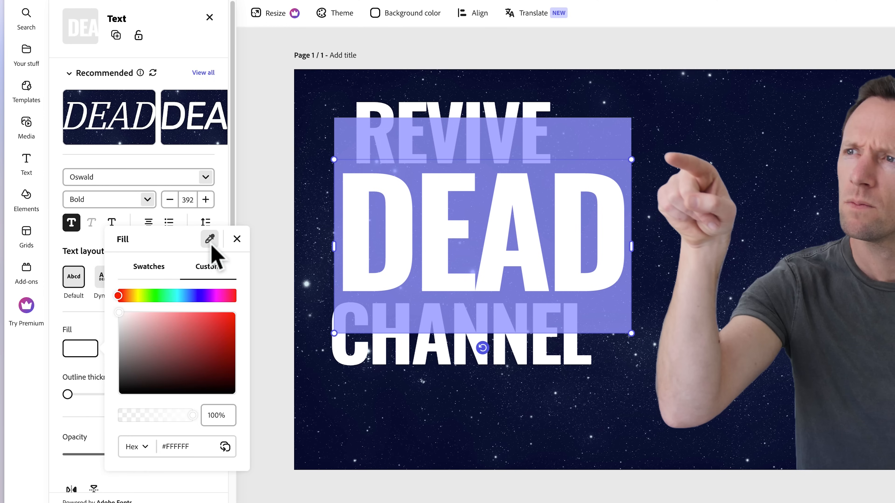
click(184, 295)
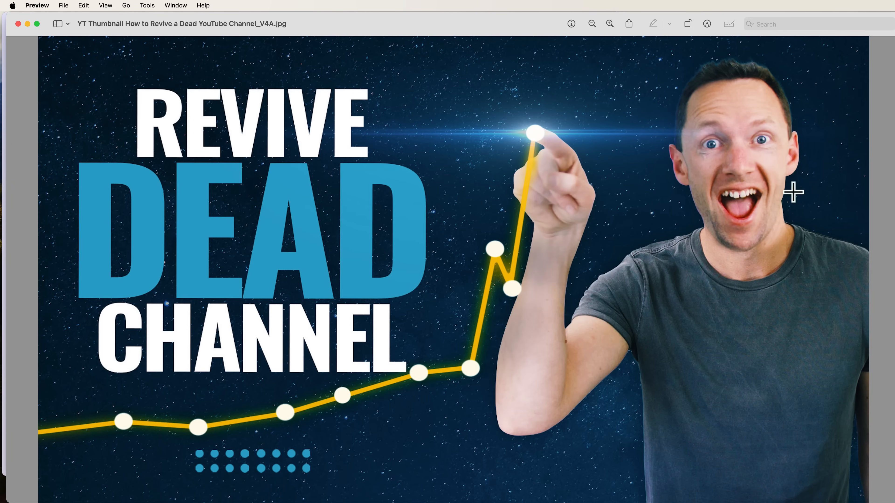
mouse_move(238, 422)
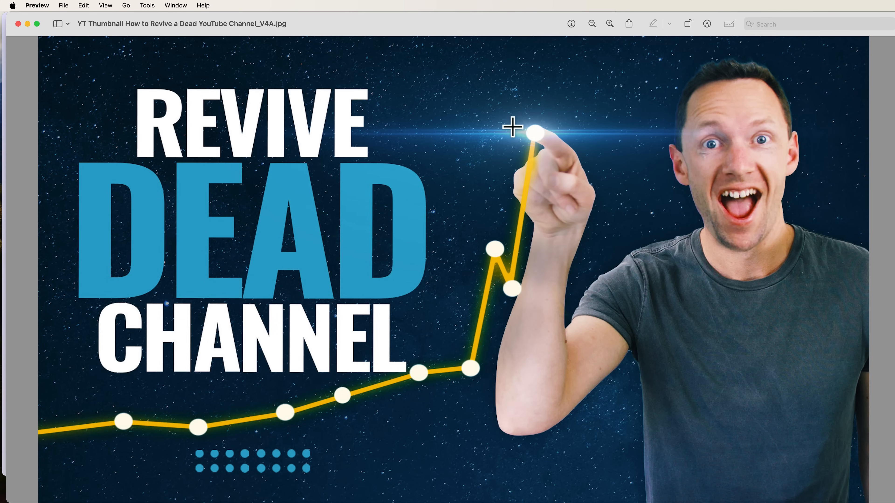
mouse_move(493, 135)
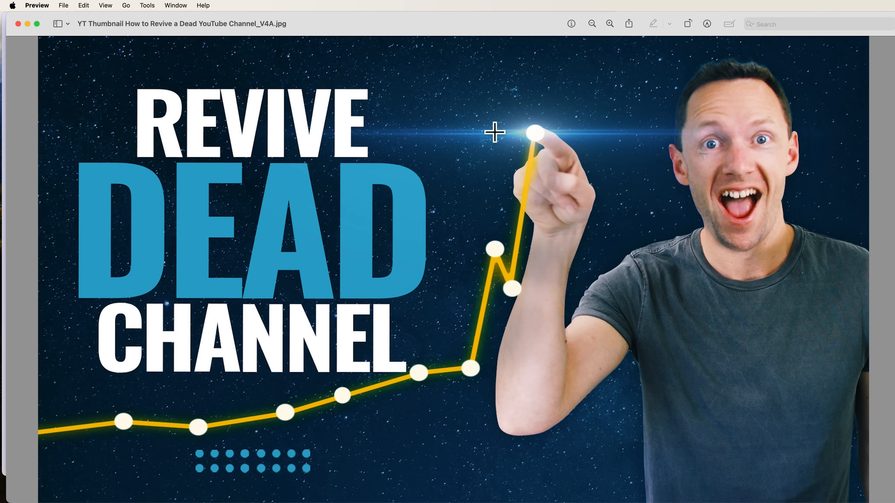
mouse_move(483, 137)
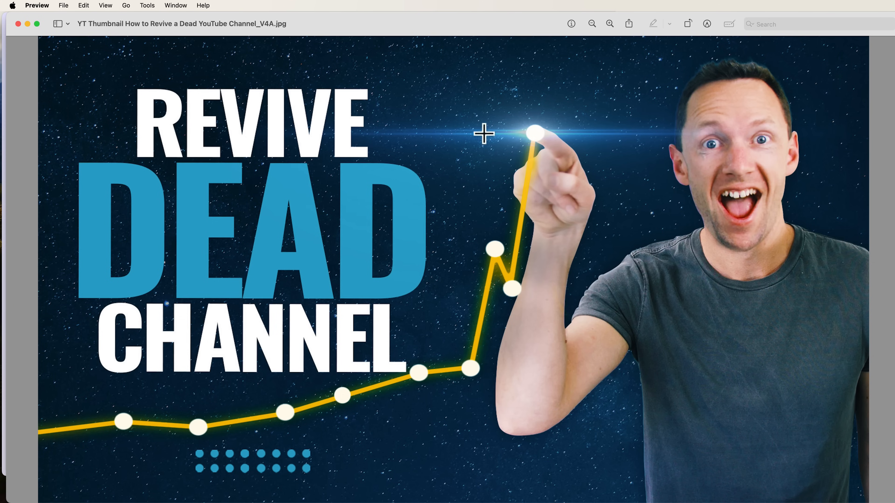
mouse_move(278, 496)
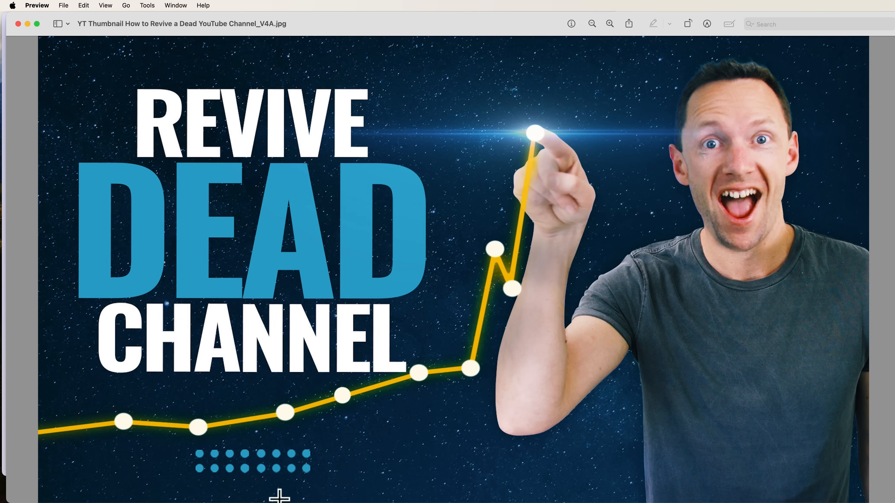
mouse_move(286, 477)
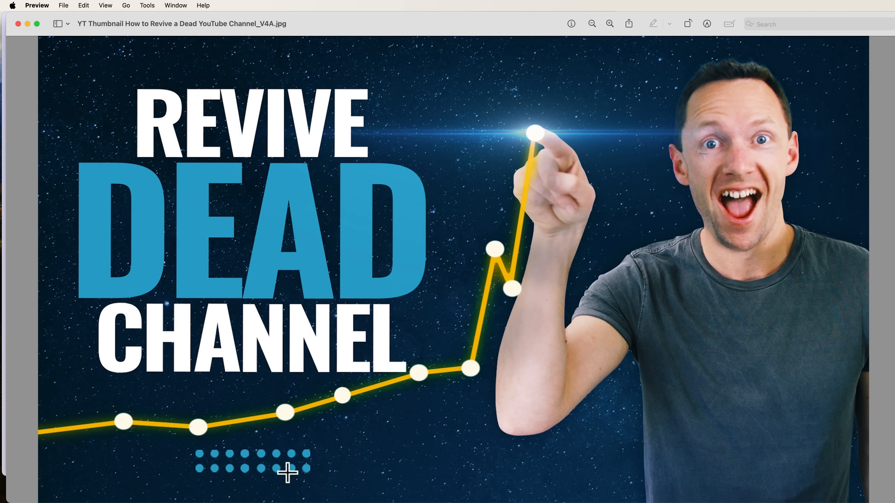
mouse_move(427, 427)
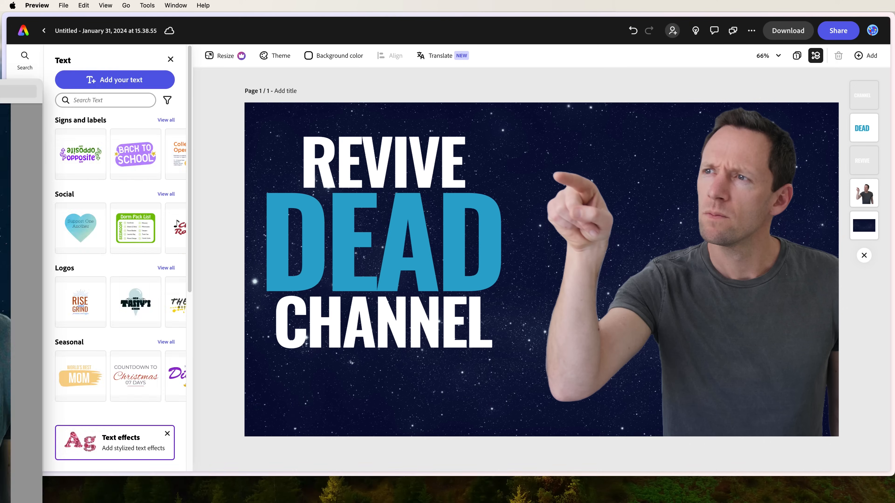
Search Elements > Shapes for 'line' and add the plain straight line to the canvas
click(24, 207)
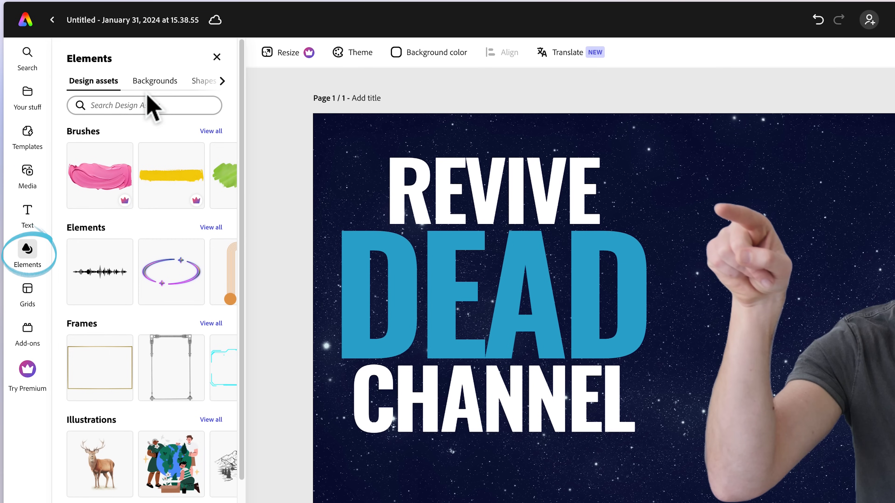
click(201, 81)
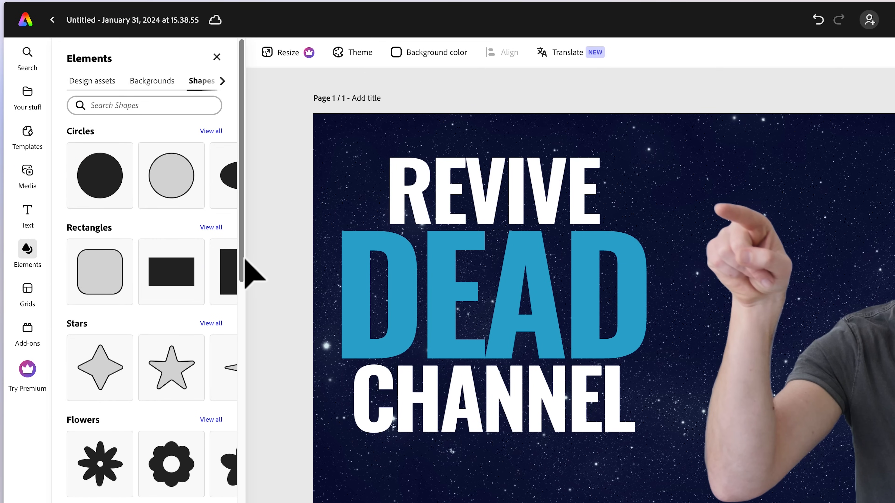
mouse_move(227, 271)
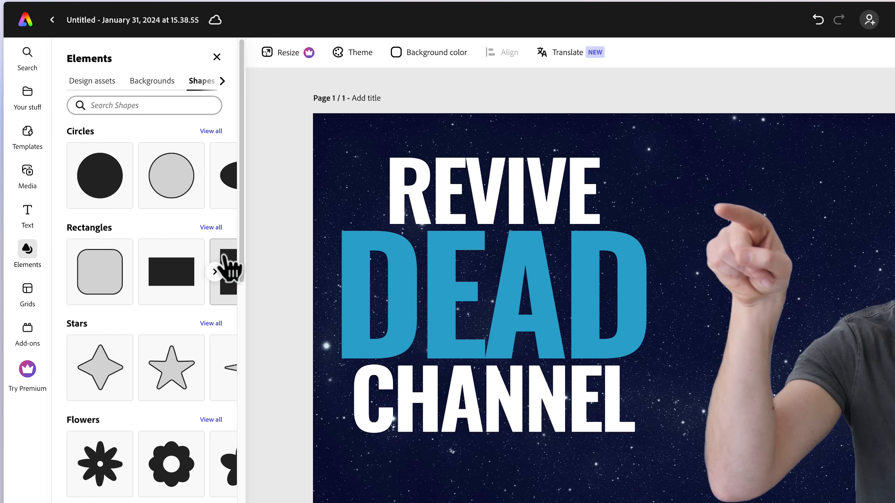
mouse_move(233, 287)
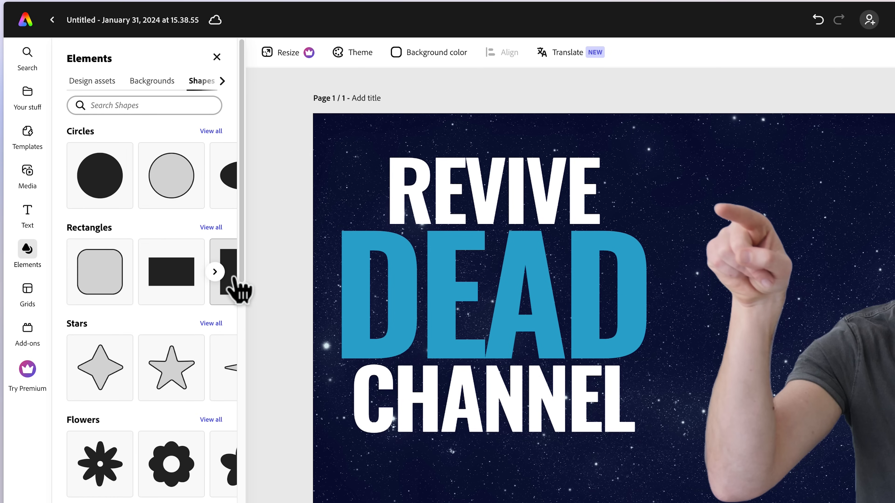
click(144, 106)
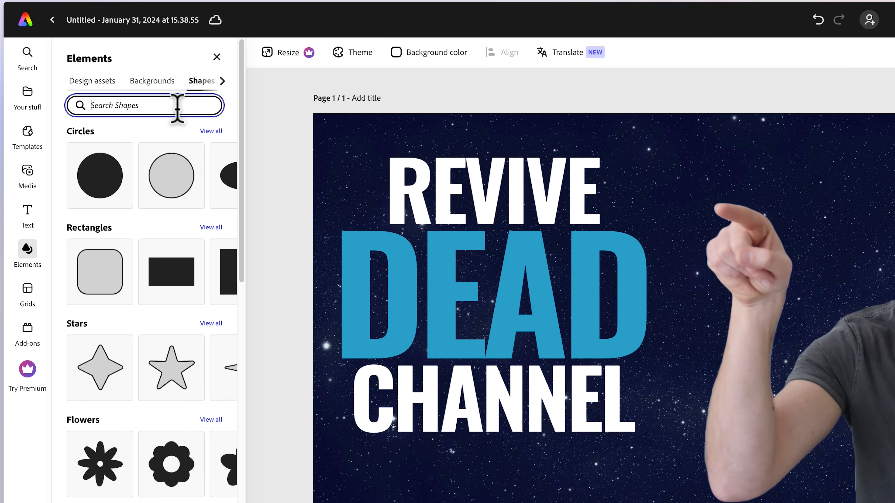
text(line)
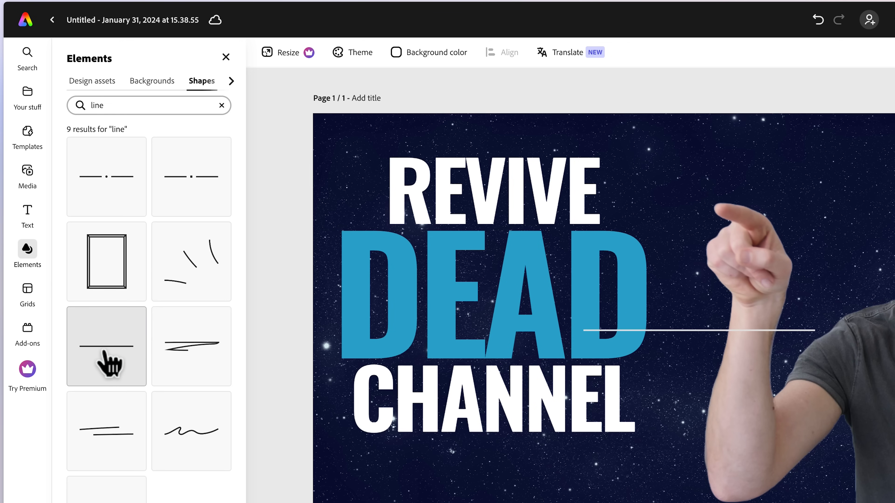
click(686, 321)
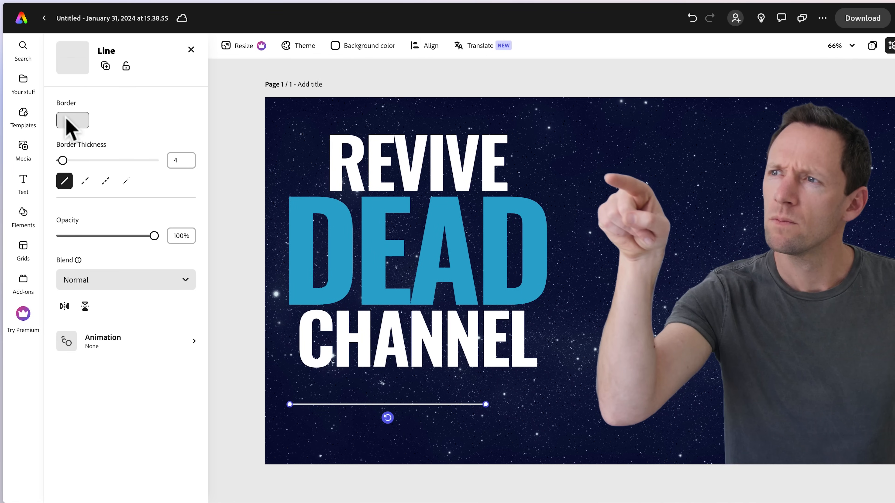
Colour the line yellow, move it to the left edge, then duplicate and angle segments into a rising graph
click(73, 120)
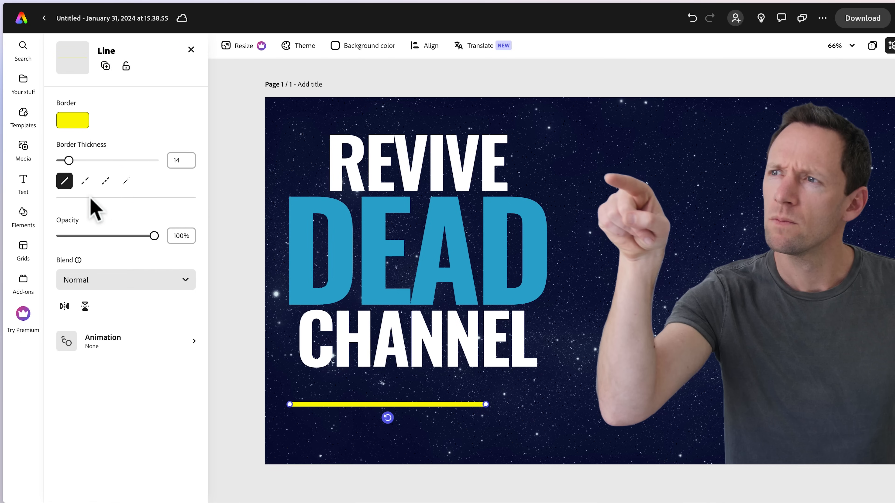
drag(484, 404, 432, 409)
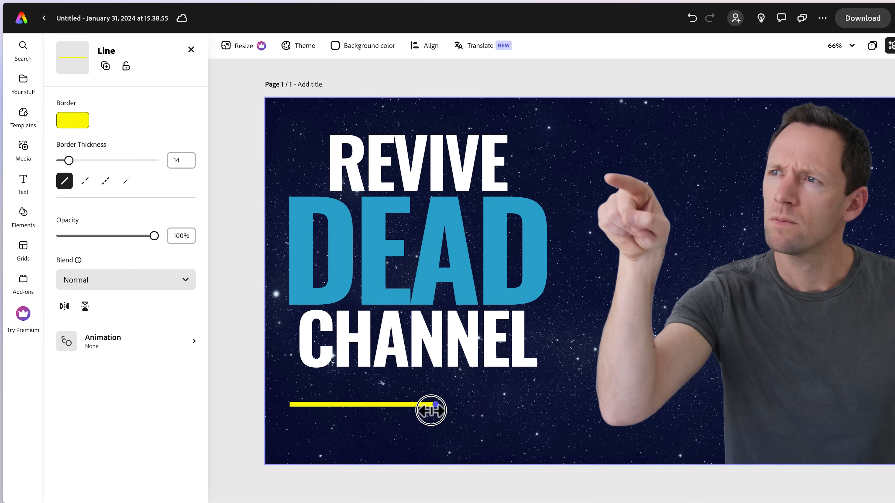
drag(431, 410, 342, 397)
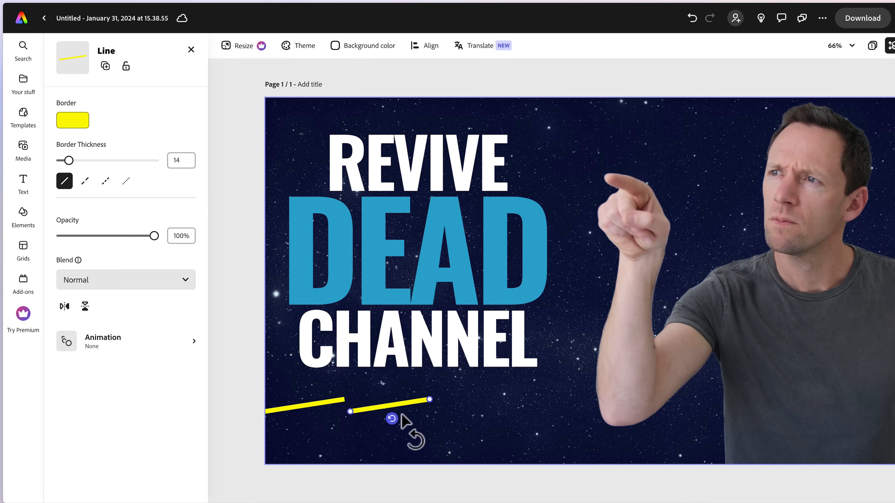
right_click(405, 420)
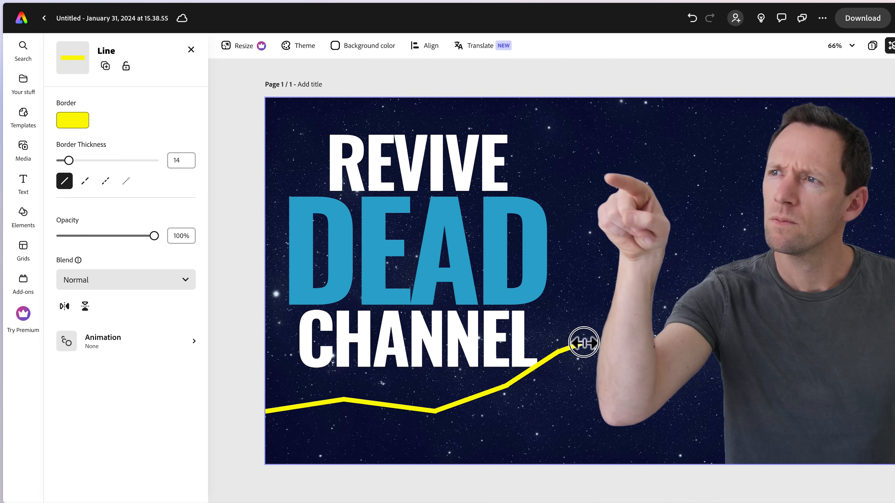
drag(583, 342, 602, 163)
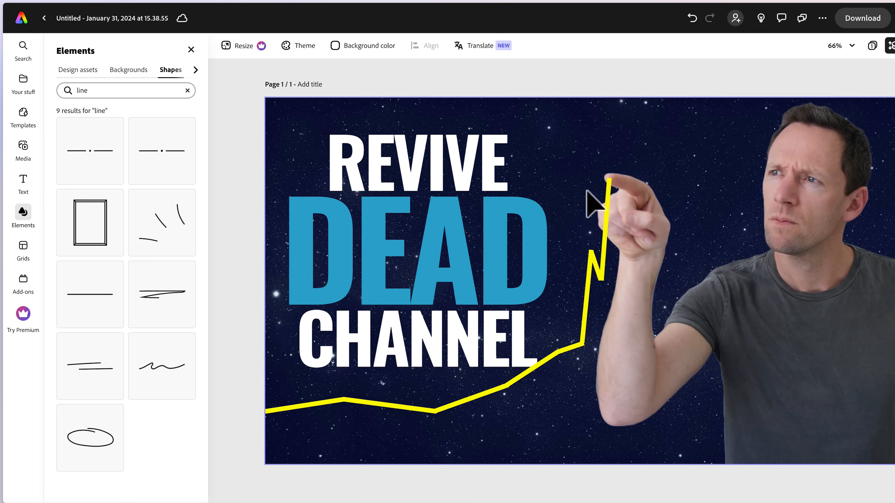
Add a circle shape near the graph and fill it white
click(487, 392)
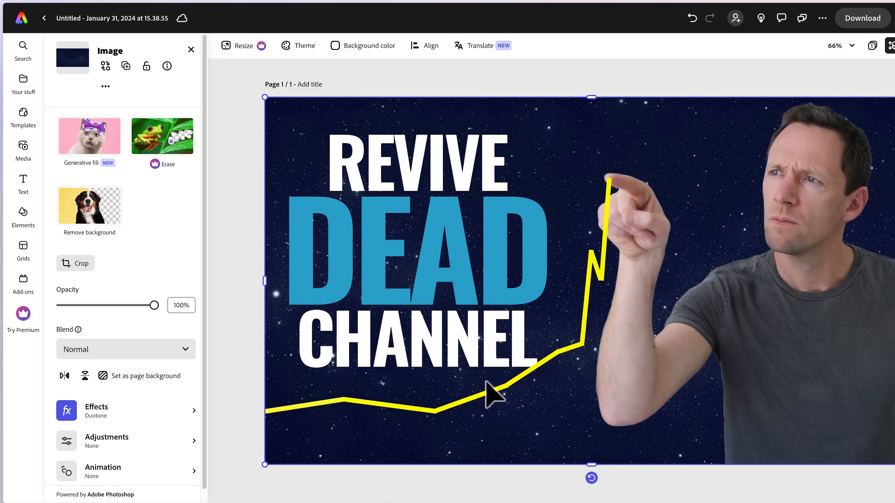
mouse_move(603, 282)
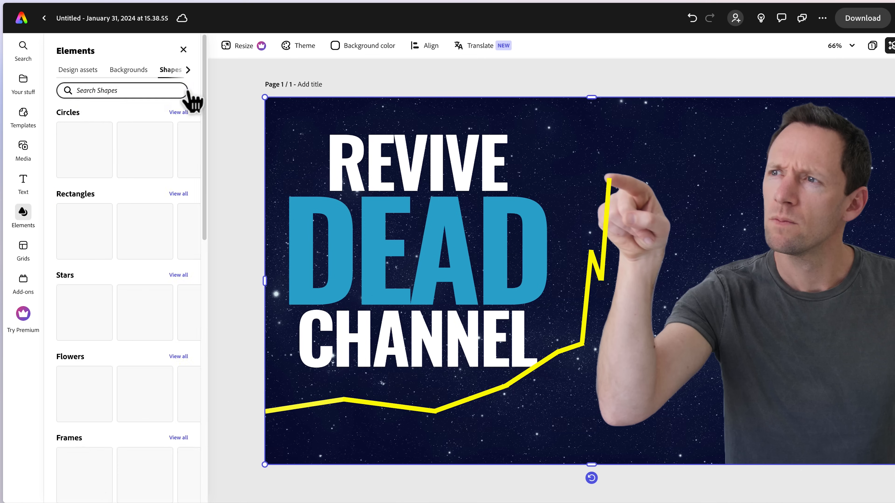
click(84, 152)
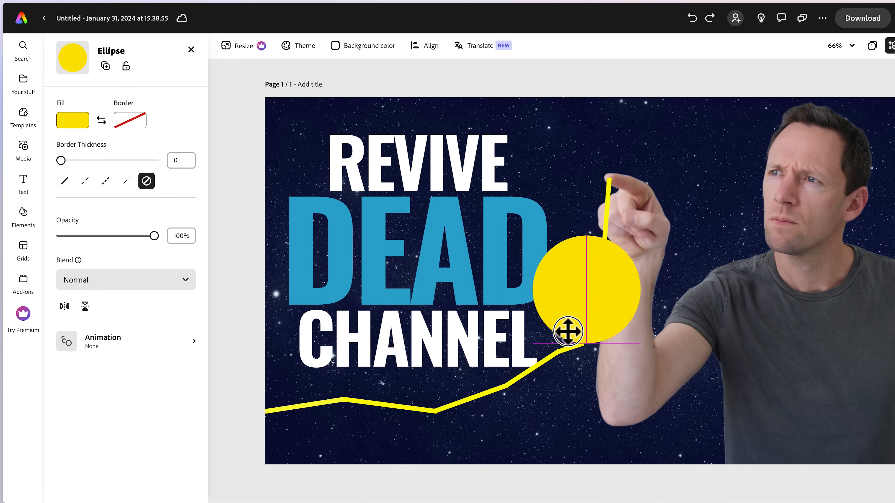
drag(568, 331, 313, 366)
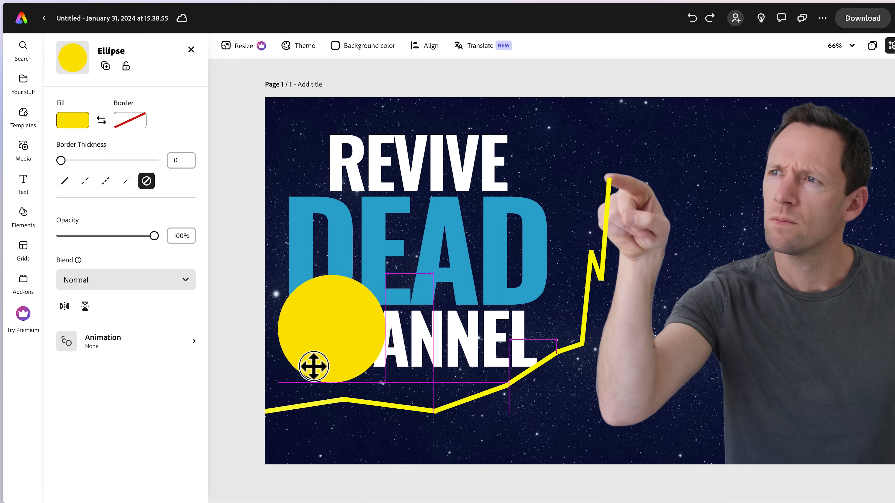
click(73, 120)
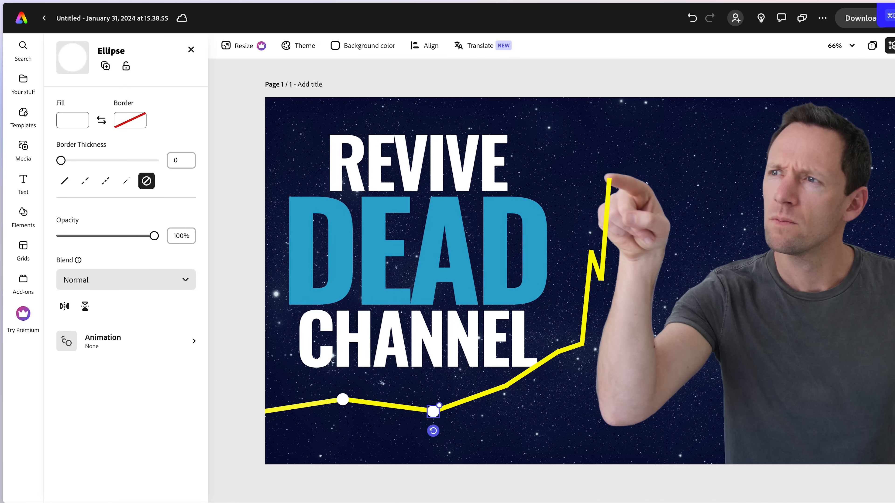
Duplicate the white dot and place a copy on a graph corner
click(559, 353)
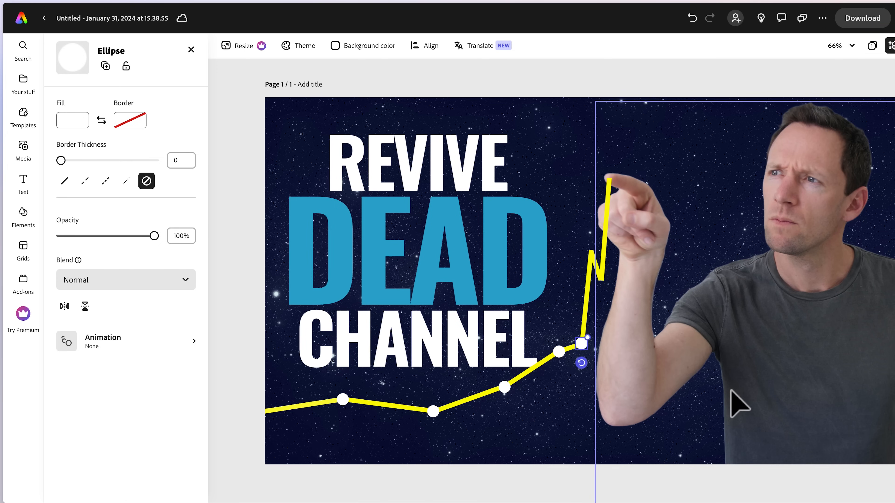
drag(581, 342, 593, 184)
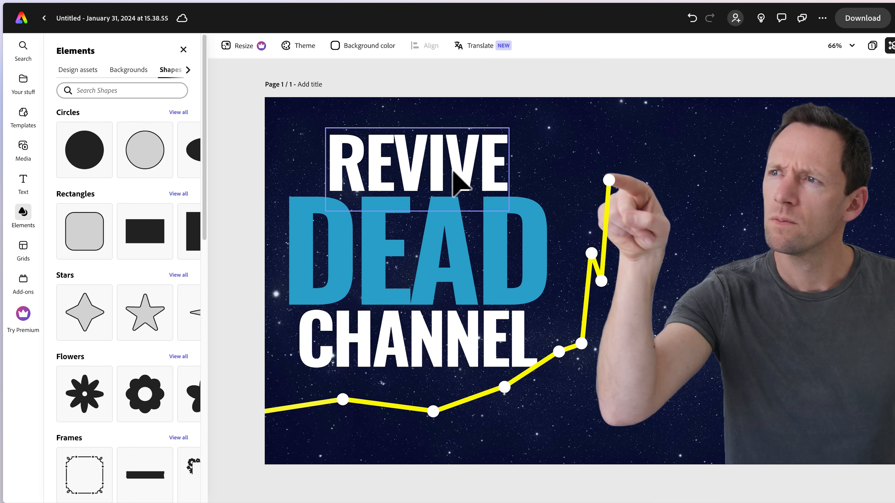
Group the graph segments and dots via the layer stack and nudge the group under the fingertip
click(403, 339)
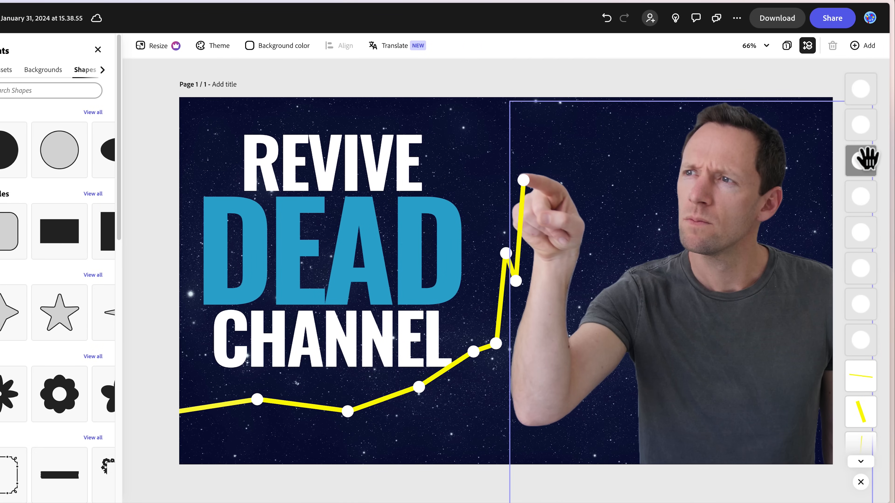
mouse_move(525, 271)
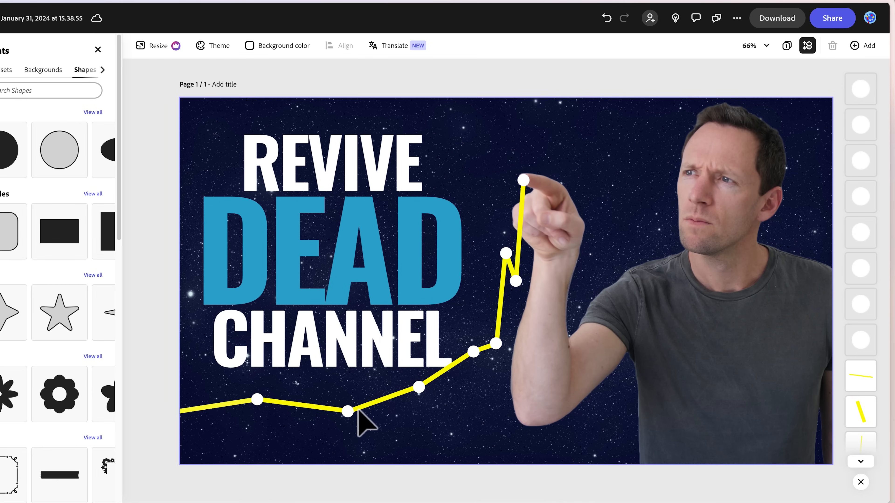
click(347, 412)
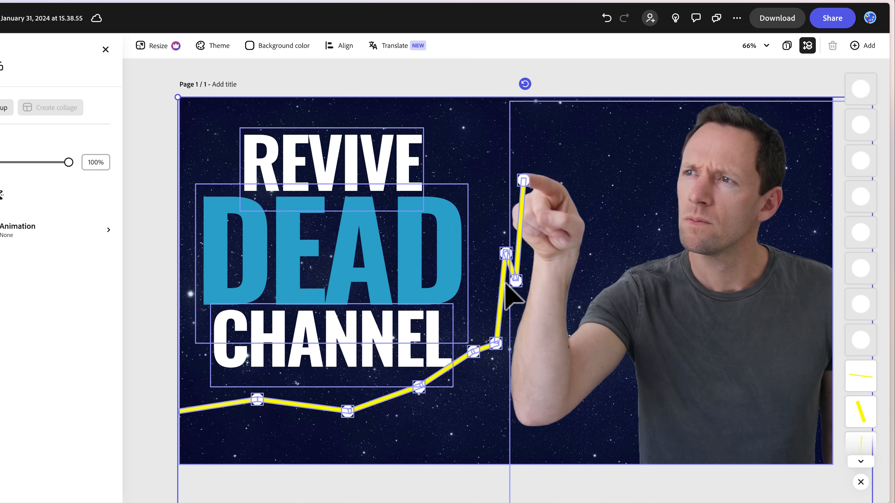
mouse_move(212, 399)
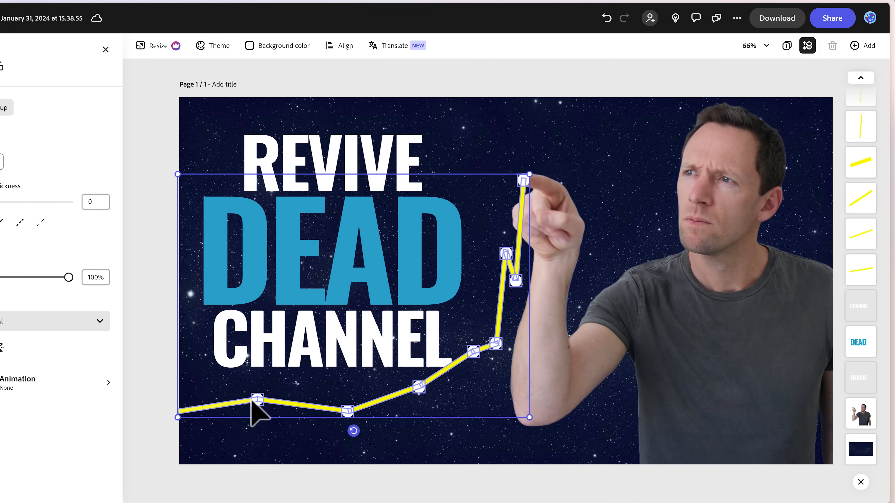
mouse_move(322, 415)
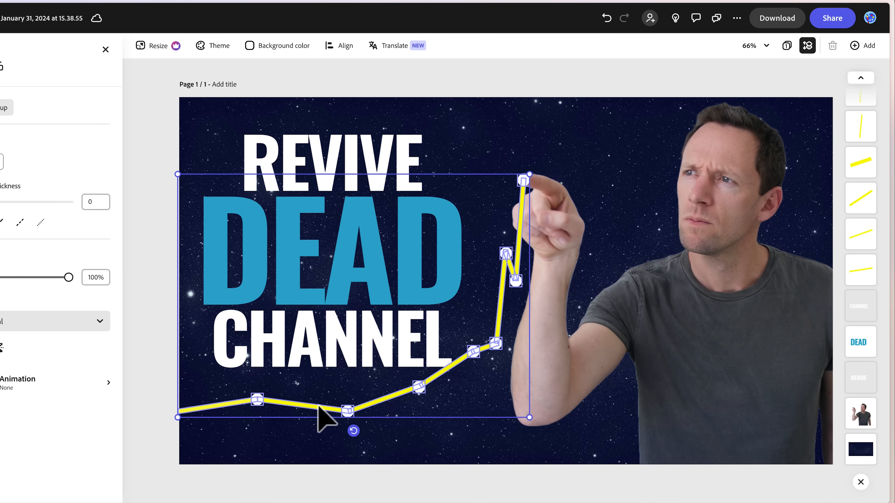
mouse_move(463, 366)
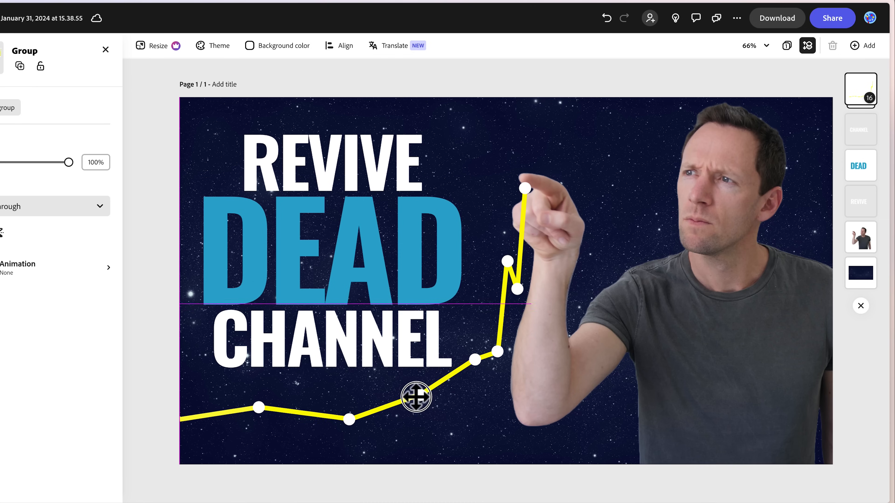
drag(417, 397, 409, 389)
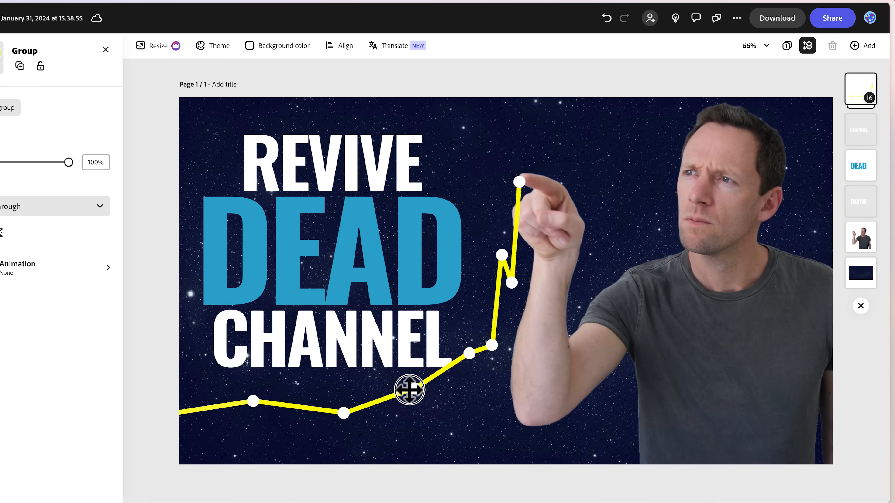
drag(409, 389, 411, 386)
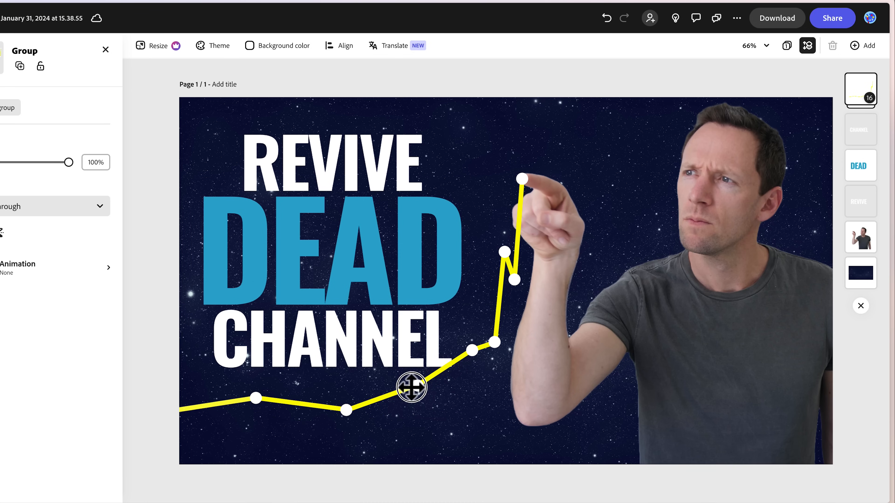
click(411, 387)
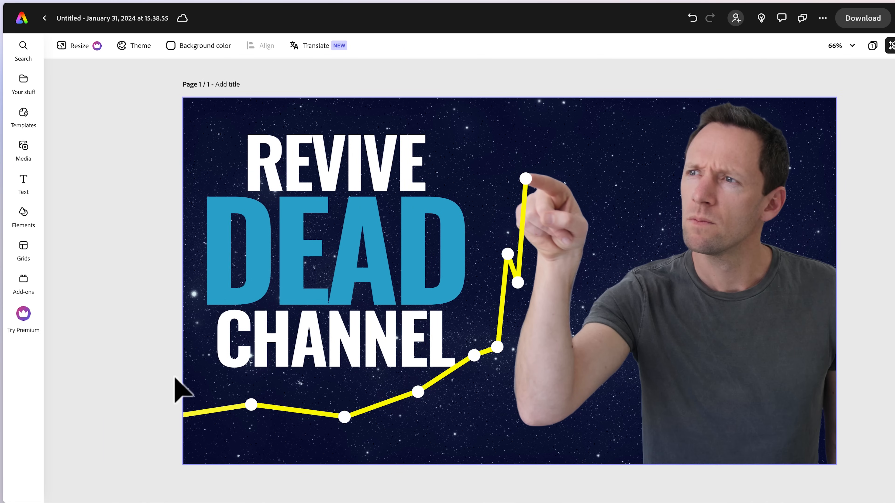
Search Media photos for 'light flare' and add the blue flare image
click(24, 146)
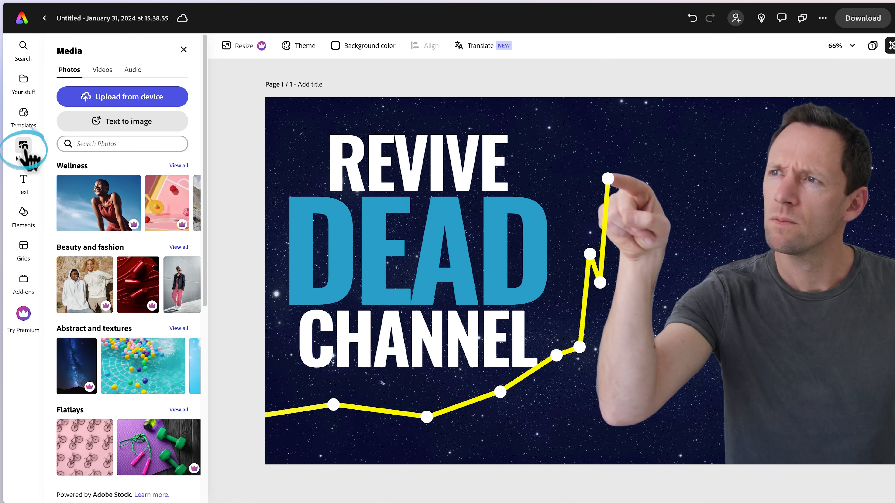
text(lif)
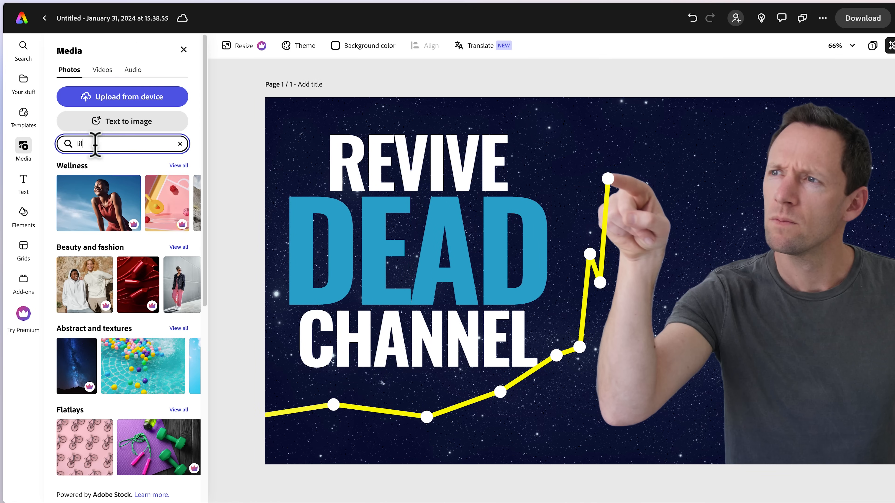
text(light flare)
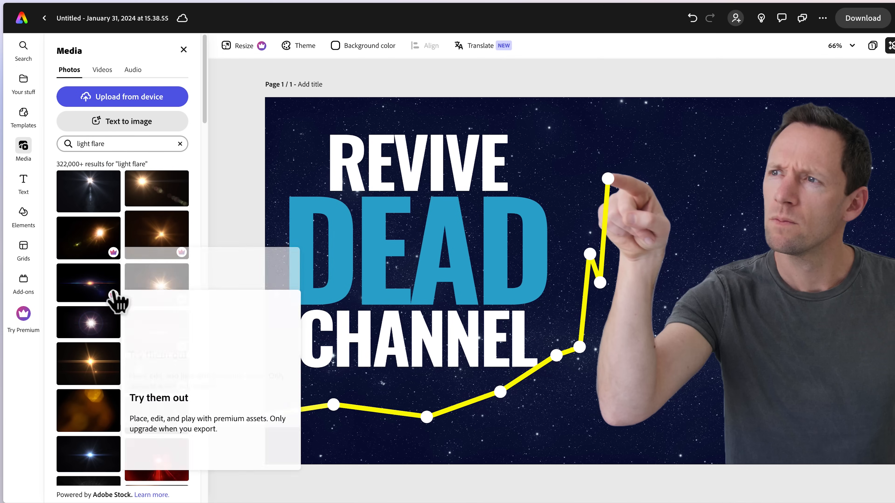
scroll(down, 3)
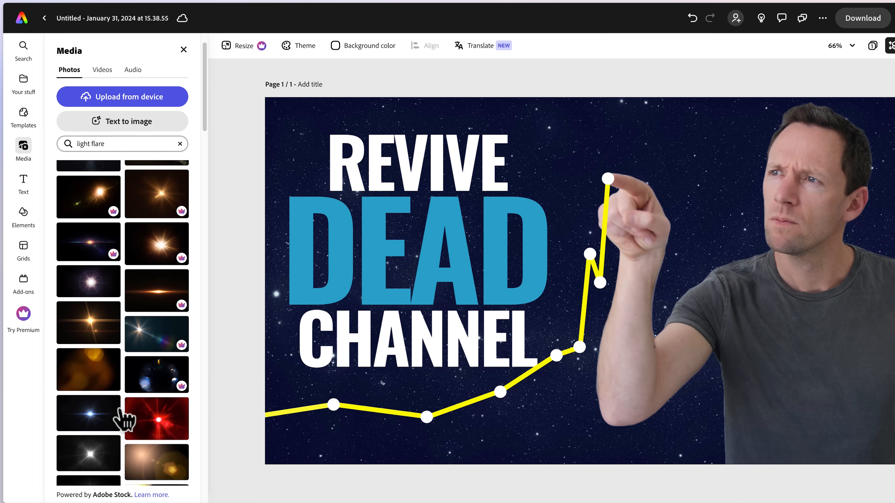
click(87, 335)
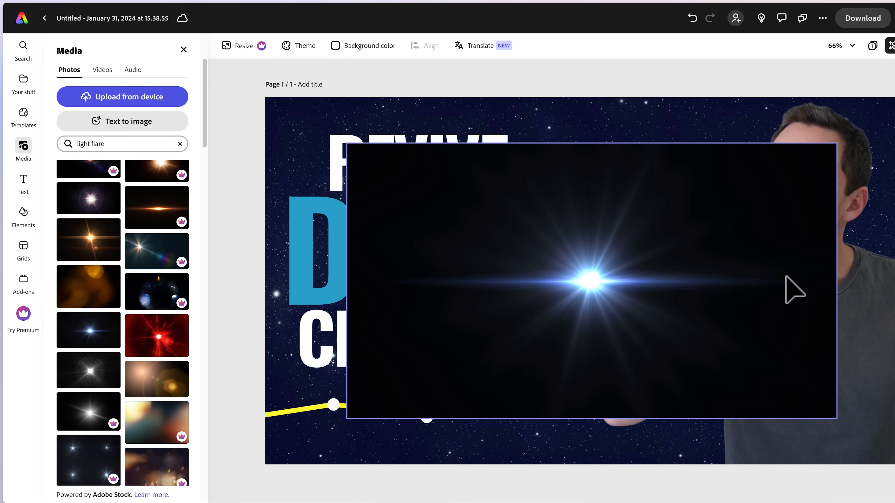
mouse_move(397, 244)
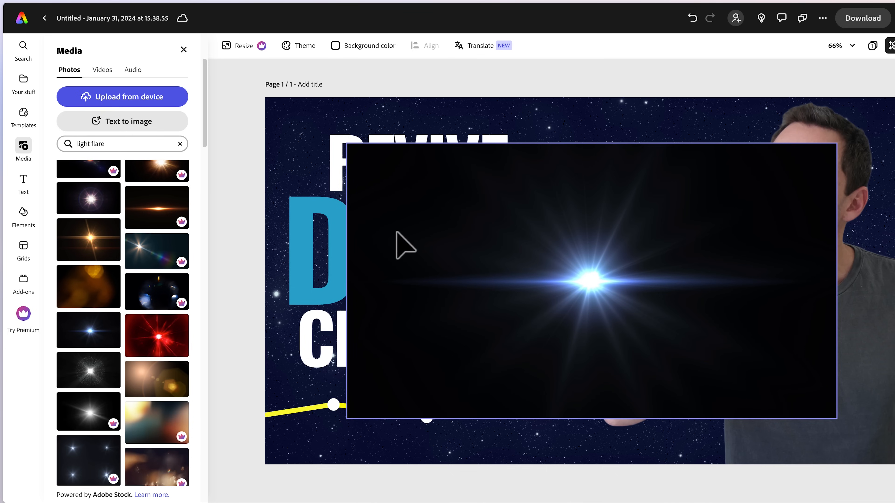
mouse_move(418, 291)
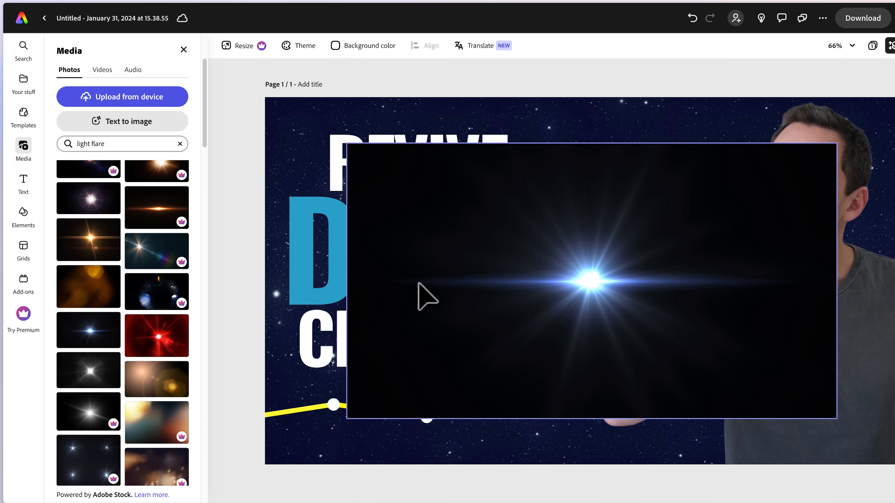
Set the flare's blend to Screen, then move and shrink it onto the fingertip
click(592, 282)
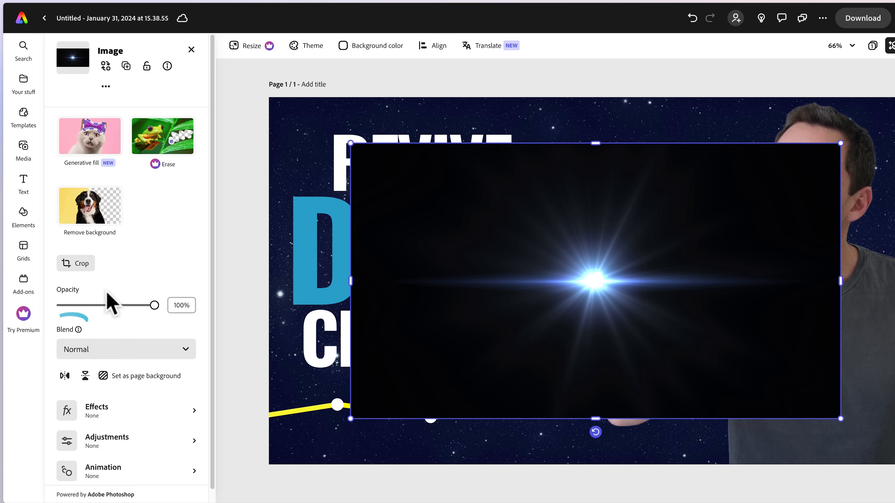
click(126, 349)
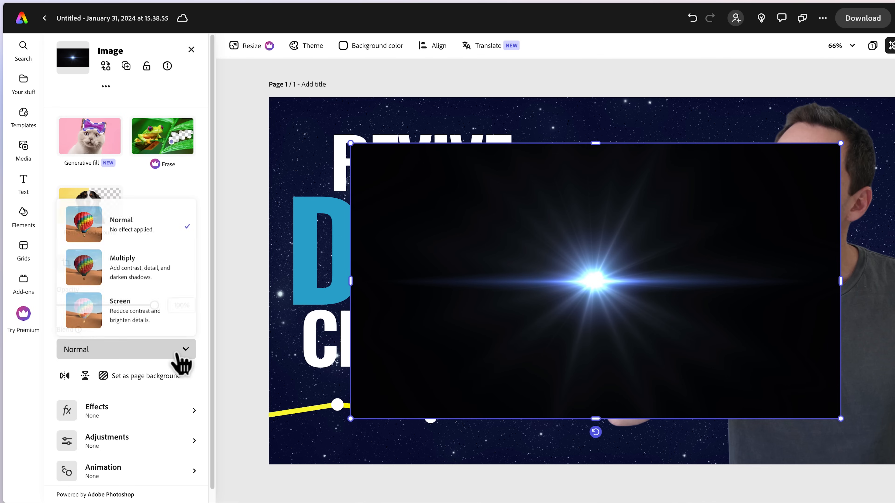
click(120, 310)
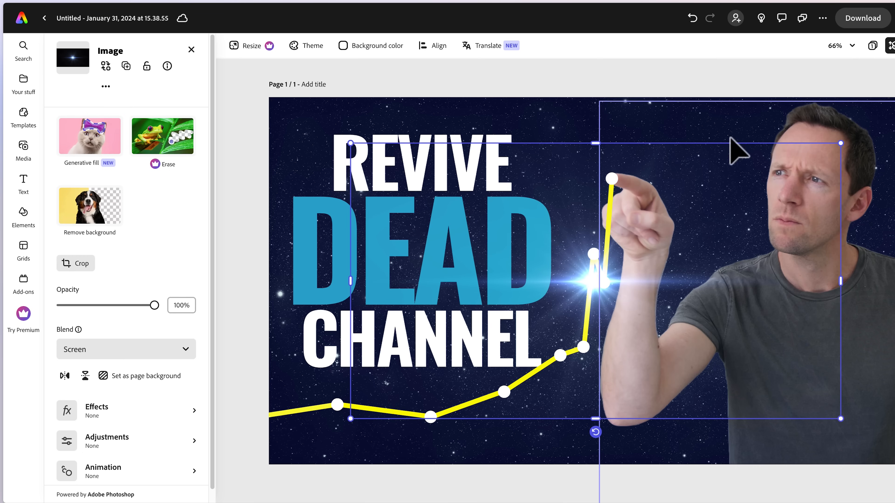
mouse_move(591, 290)
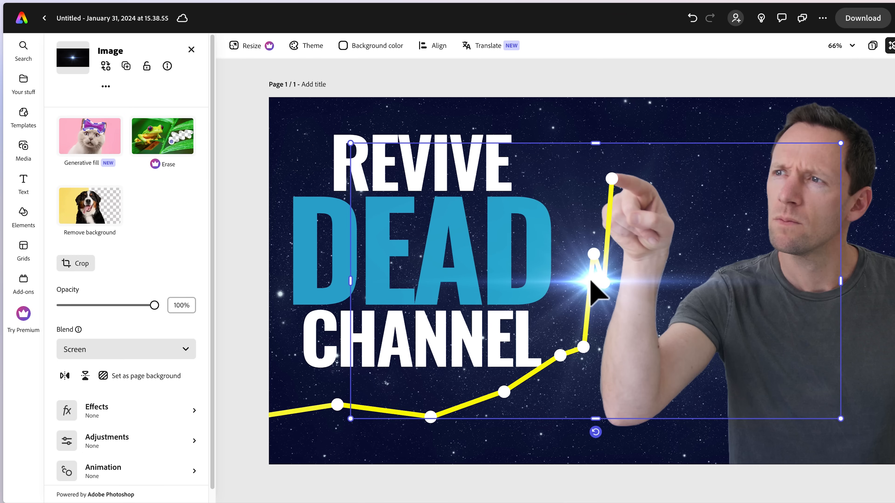
drag(596, 288, 592, 167)
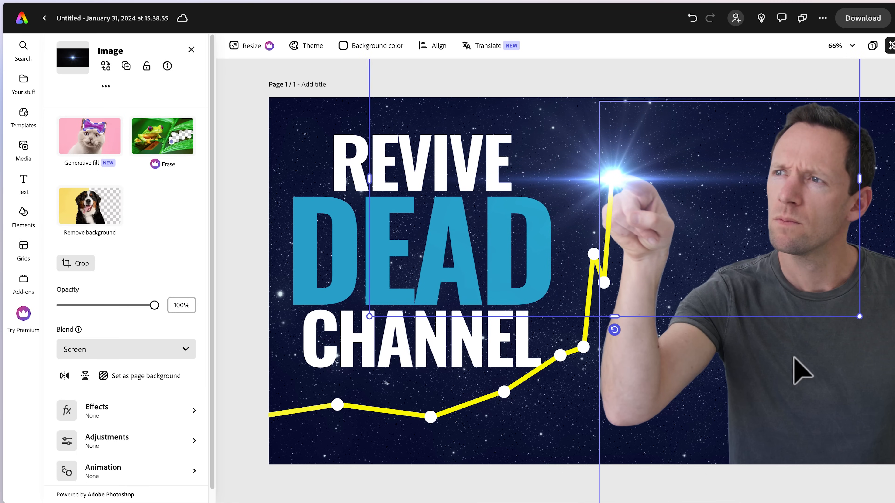
drag(861, 316, 679, 217)
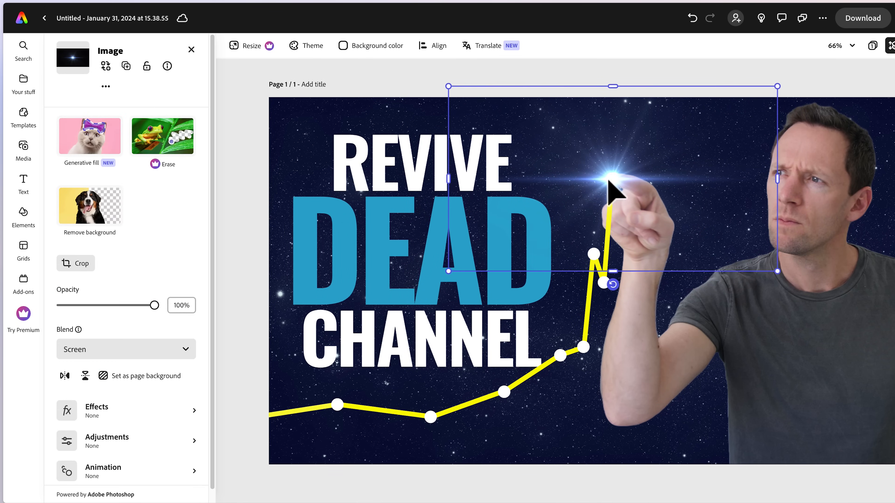
mouse_move(124, 451)
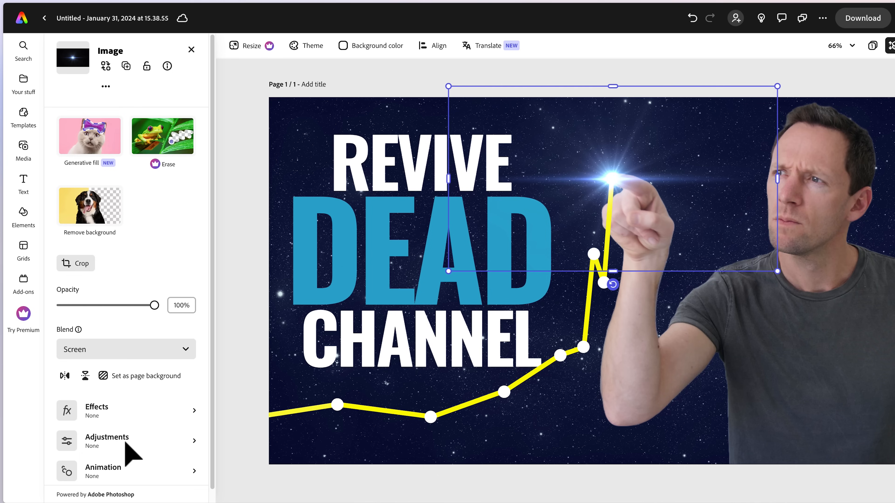
Raise the flare's contrast to 76 in Adjustments and deselect it
click(107, 441)
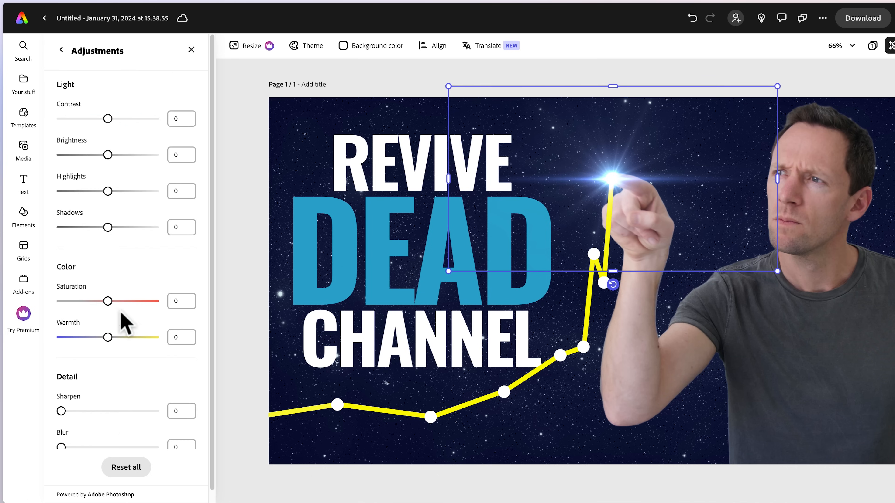
mouse_move(108, 136)
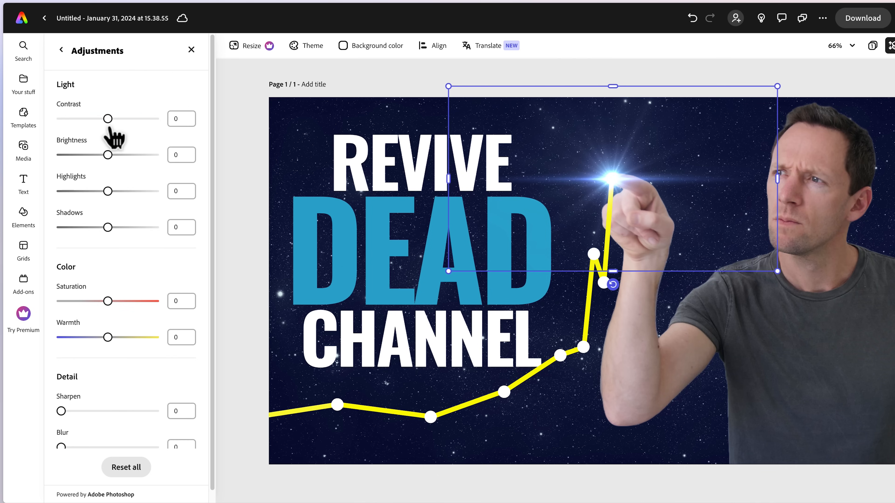
mouse_move(614, 195)
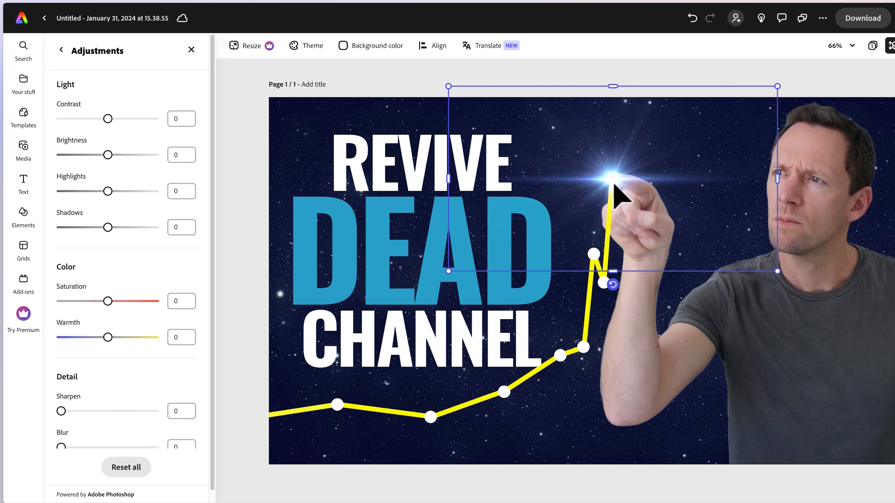
drag(107, 119, 111, 119)
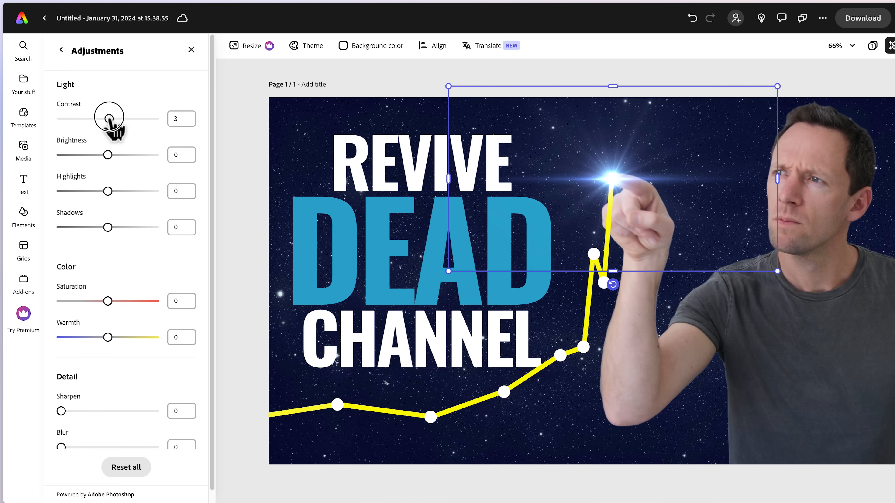
drag(107, 118, 124, 119)
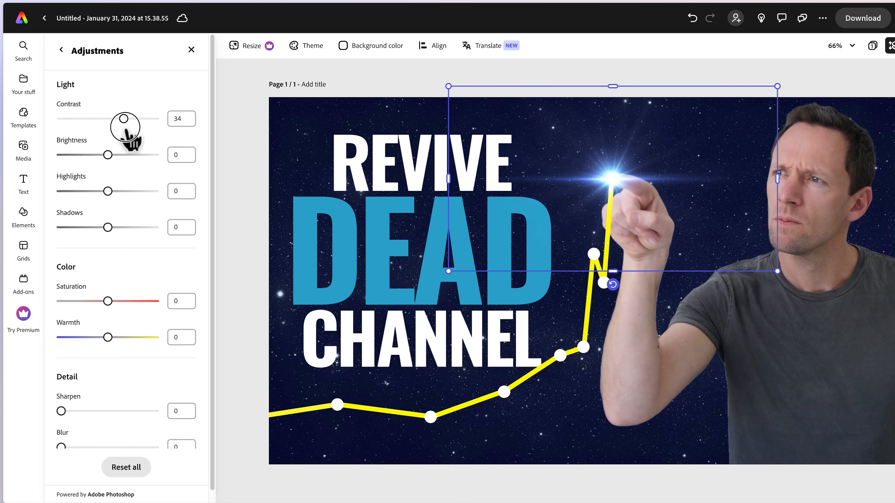
drag(124, 118, 149, 118)
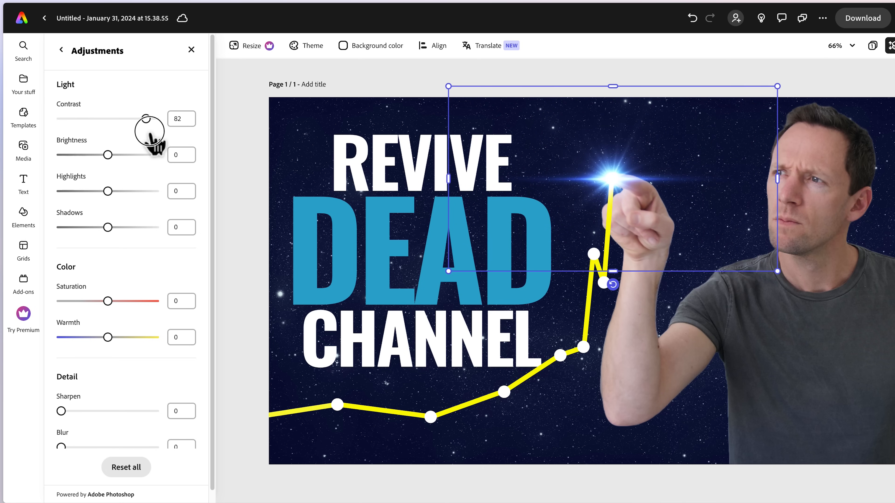
drag(149, 119, 141, 118)
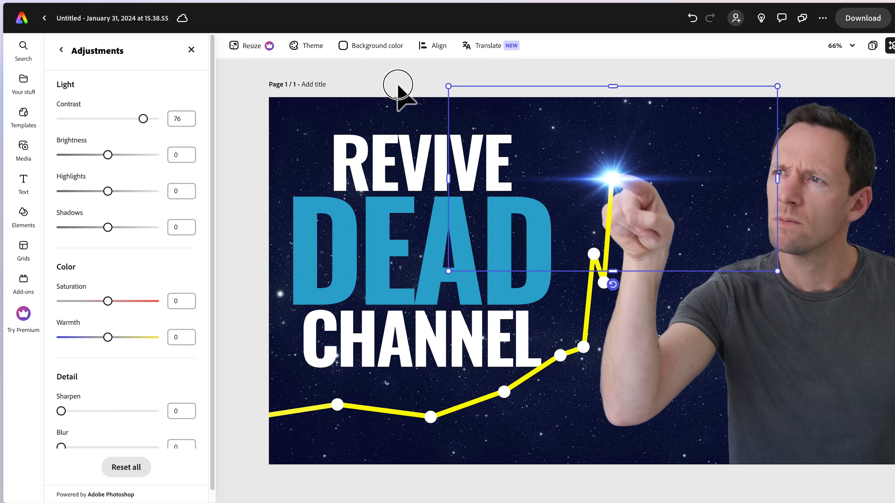
click(23, 146)
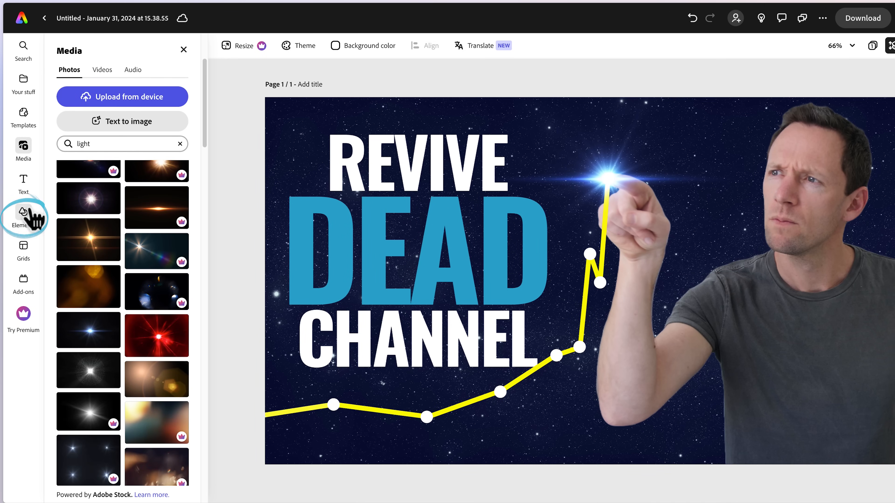
Add a circle filled with DEAD's sampled blue and duplicate it with Cmd+D
click(23, 212)
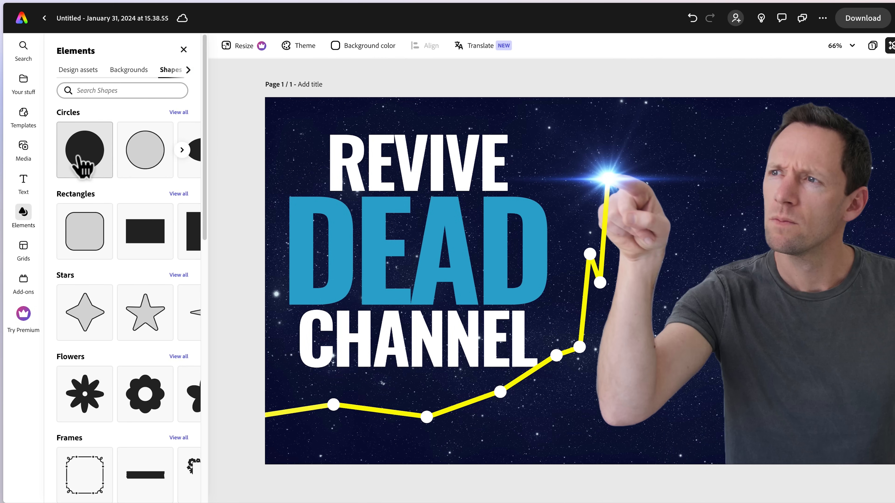
click(85, 150)
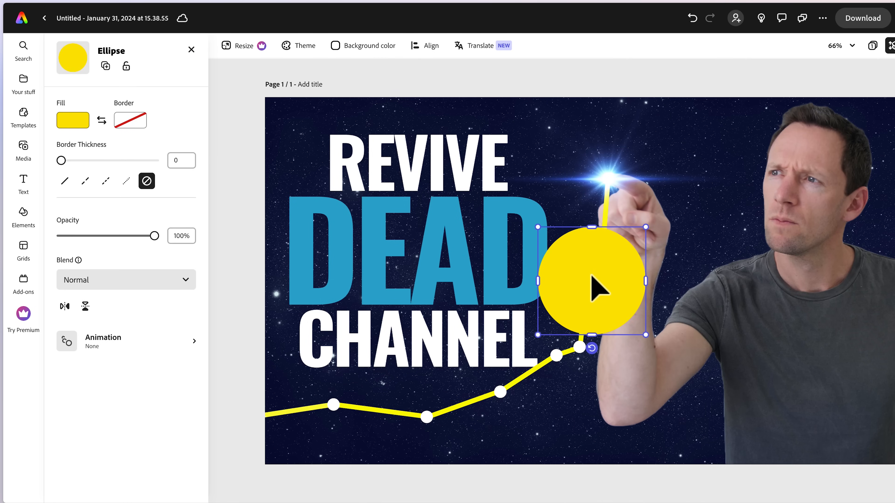
click(72, 121)
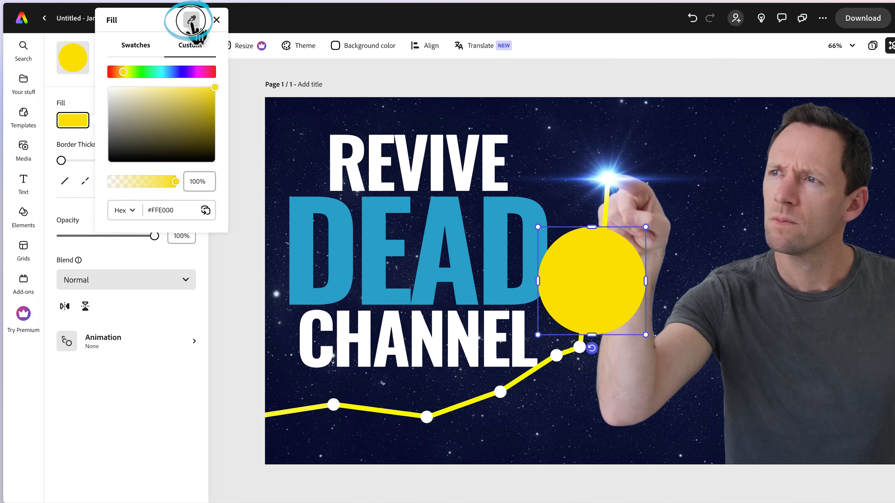
click(166, 72)
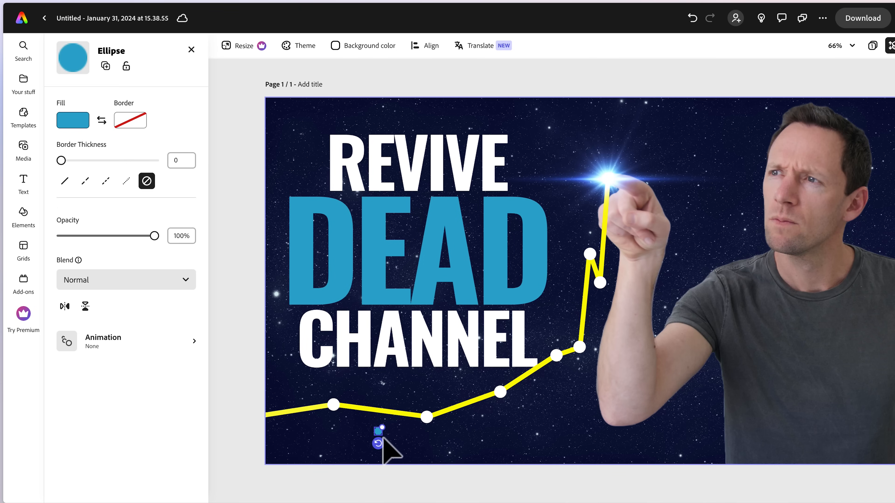
mouse_move(389, 454)
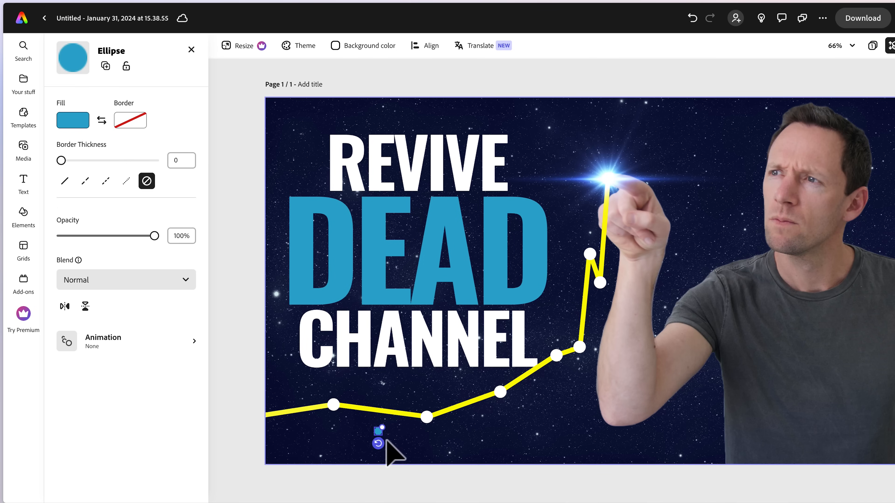
key(Cmd+D)
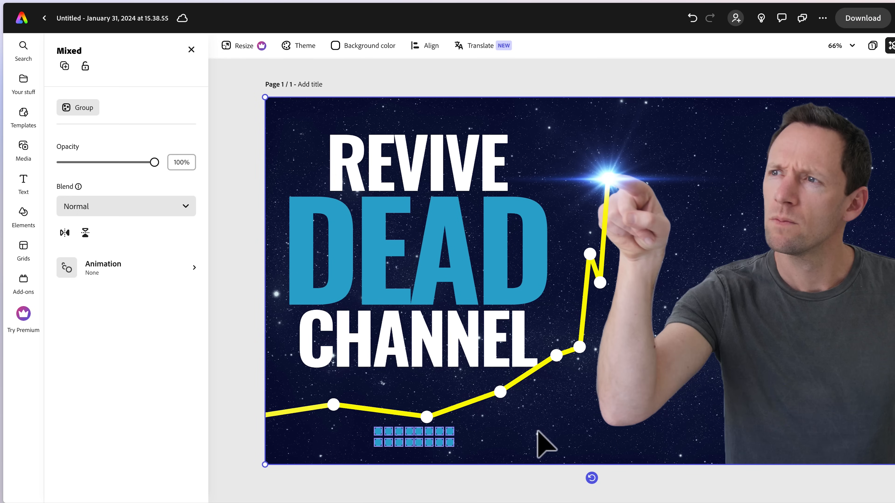
Select all the blue dots and group them from the right-click menu
click(413, 440)
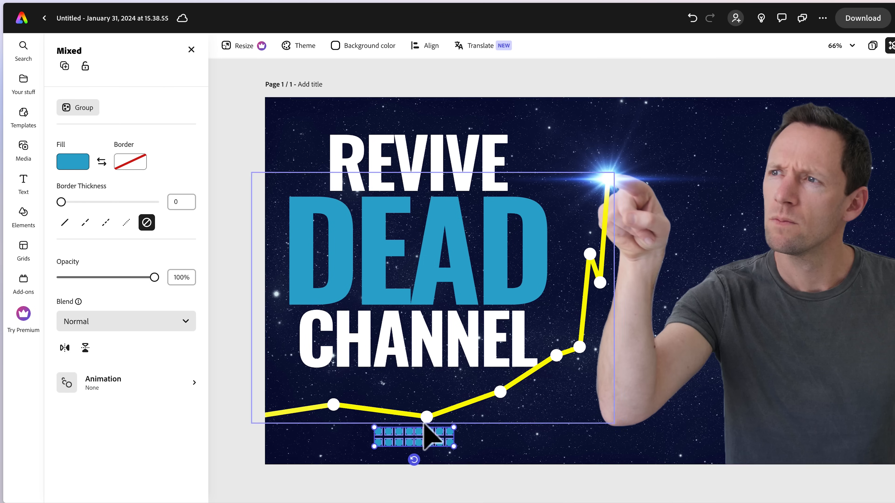
right_click(434, 439)
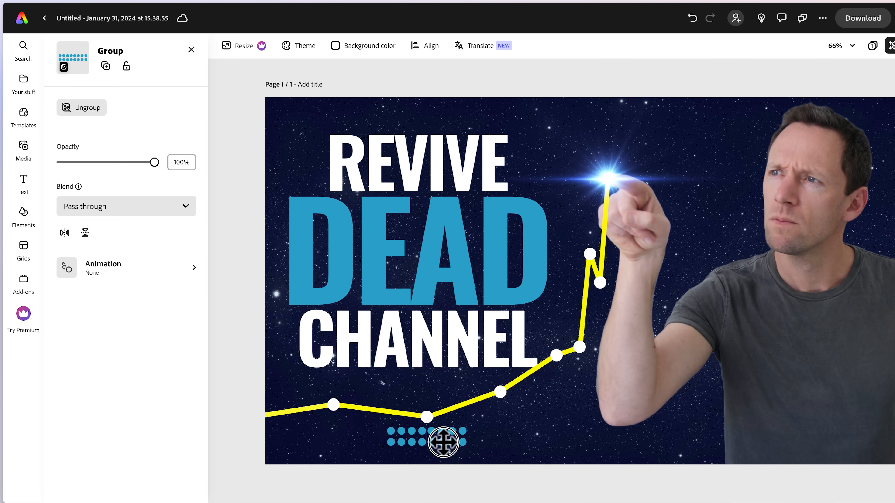
click(22, 218)
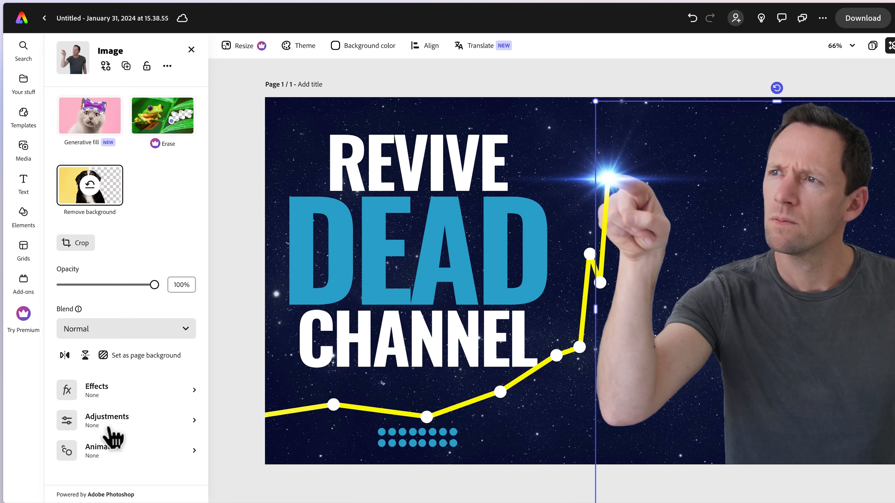
In the photo's Adjustments, settle Warmth at 8 after trying cooler and warmer tones
click(107, 416)
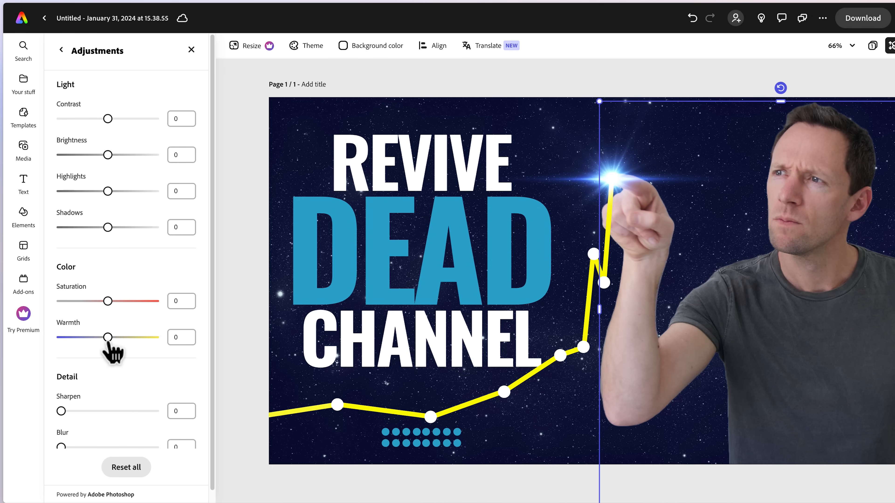
drag(107, 338, 97, 338)
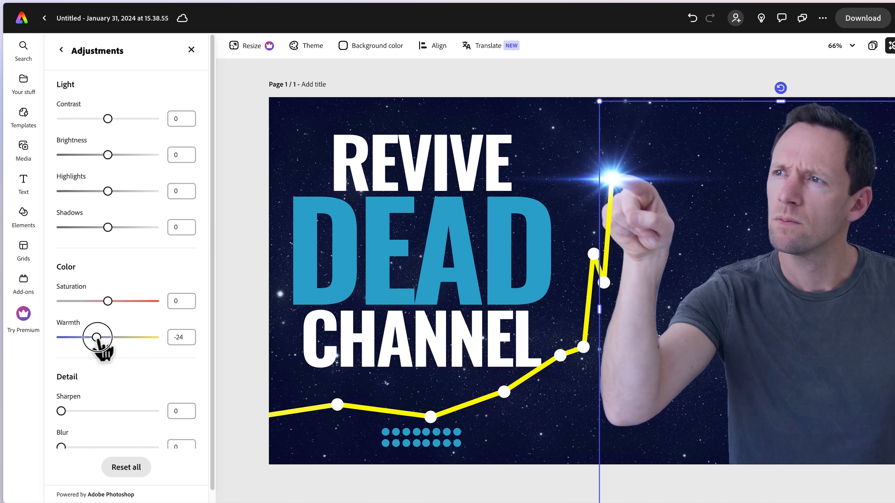
drag(97, 334, 113, 334)
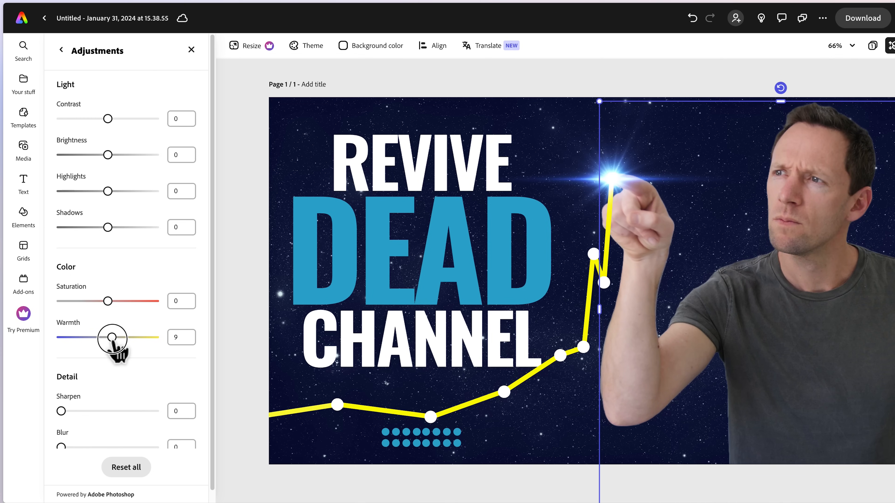
drag(112, 337, 114, 337)
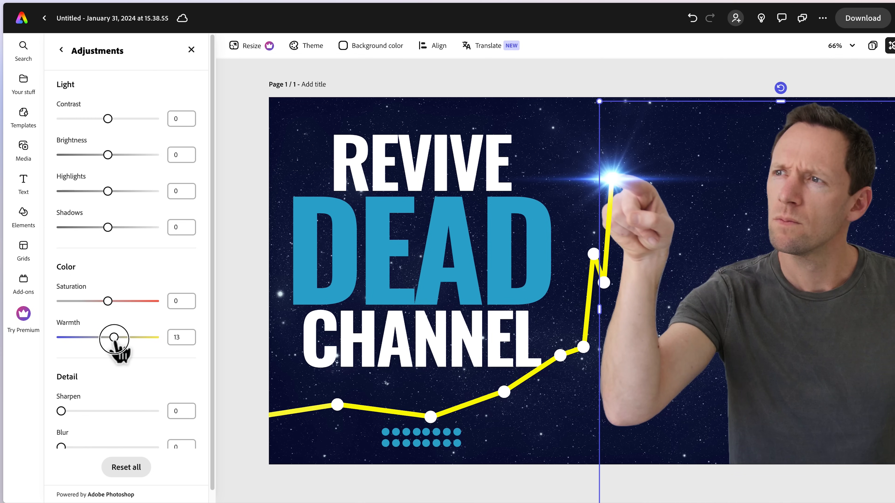
drag(114, 338, 110, 337)
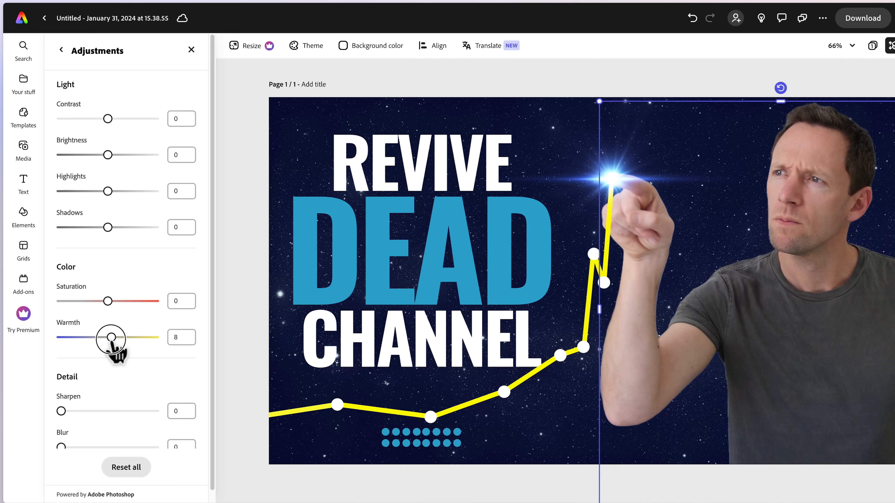
drag(110, 338, 96, 337)
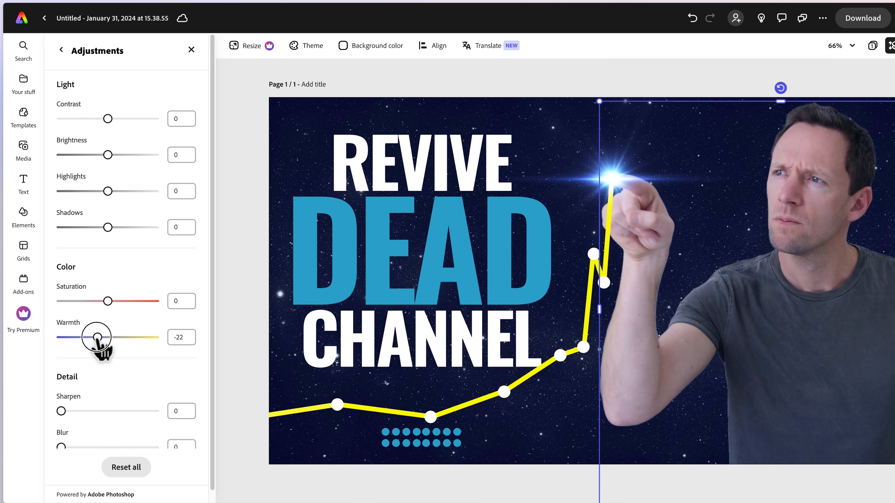
drag(96, 337, 109, 336)
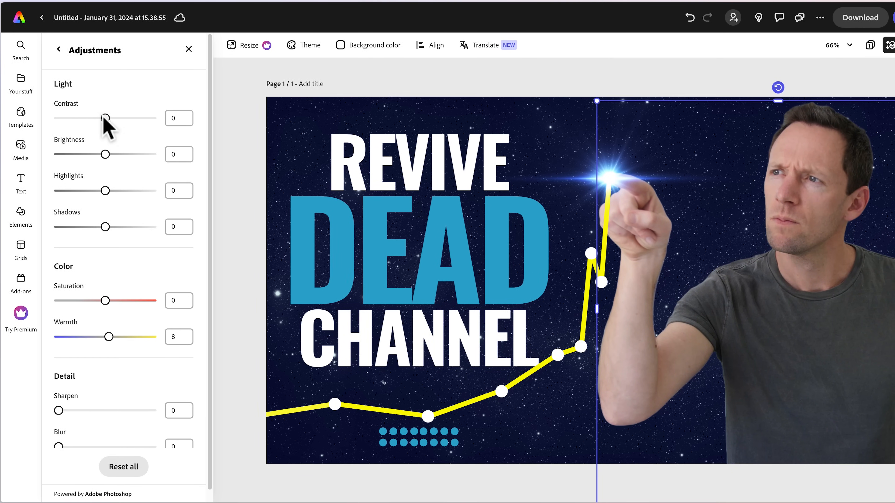
Raise the photo's Contrast to 54 and Saturation to 36
drag(104, 118, 121, 118)
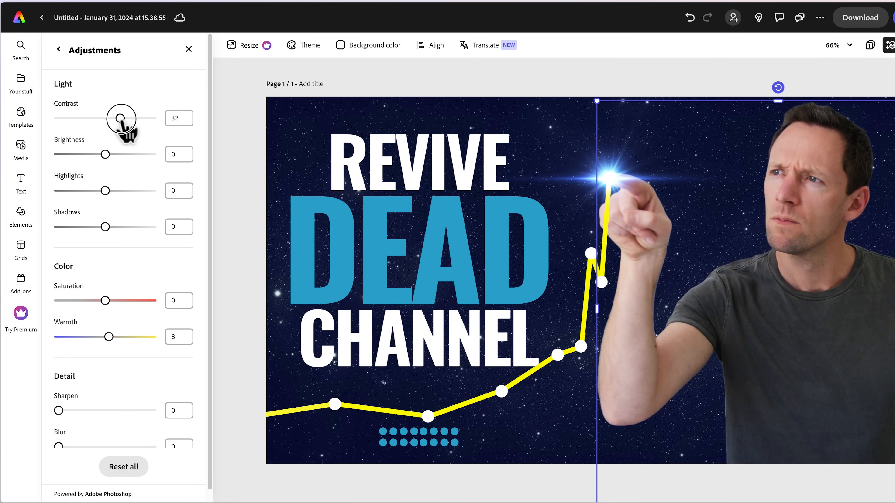
drag(122, 118, 130, 118)
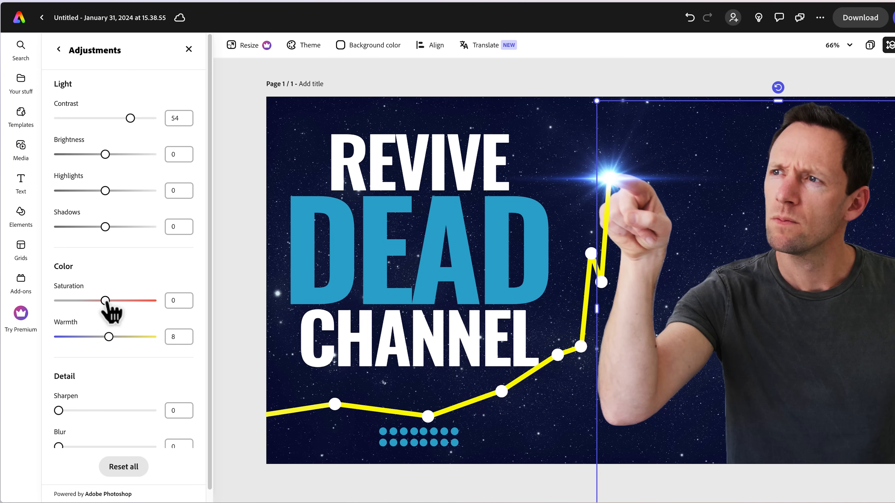
drag(102, 301, 116, 301)
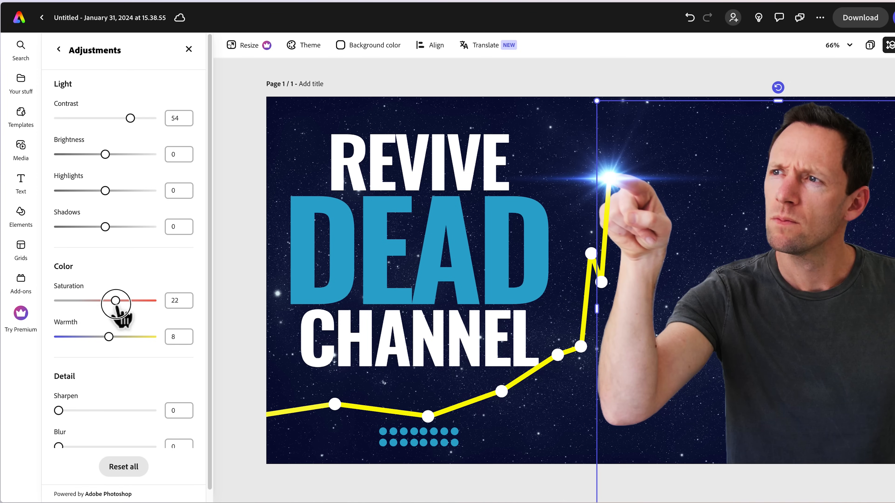
drag(116, 301, 150, 301)
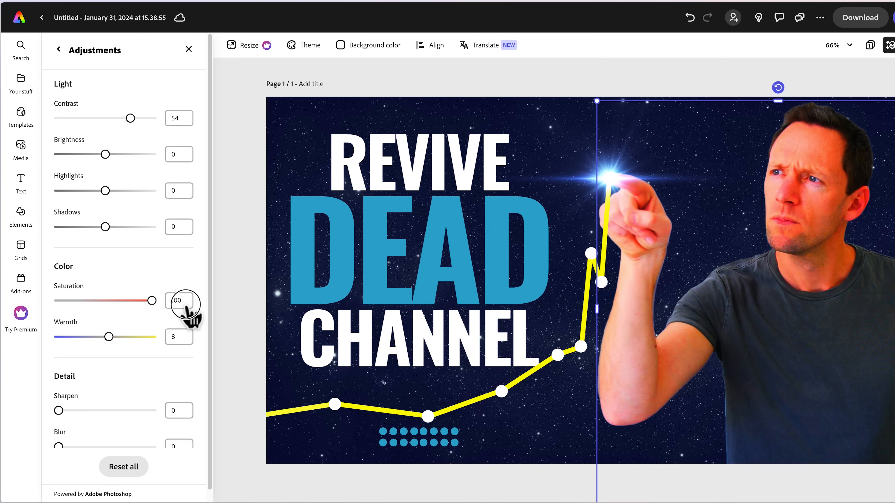
drag(151, 300, 121, 300)
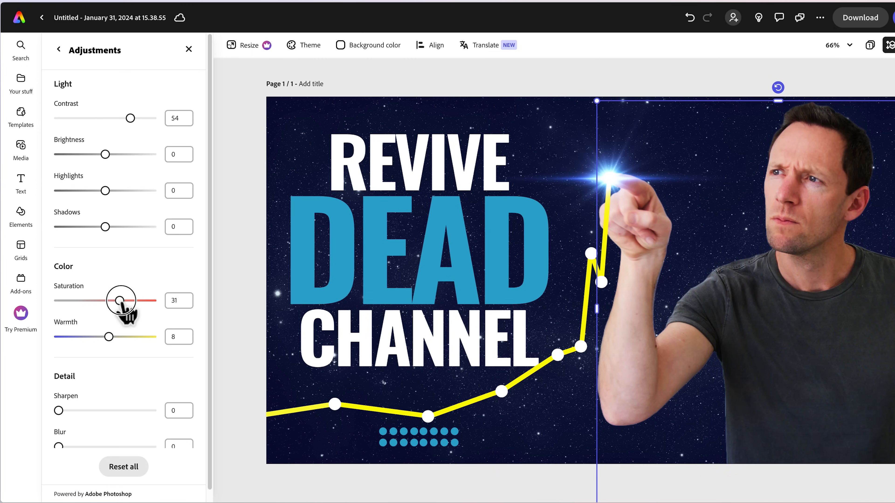
drag(120, 301, 122, 300)
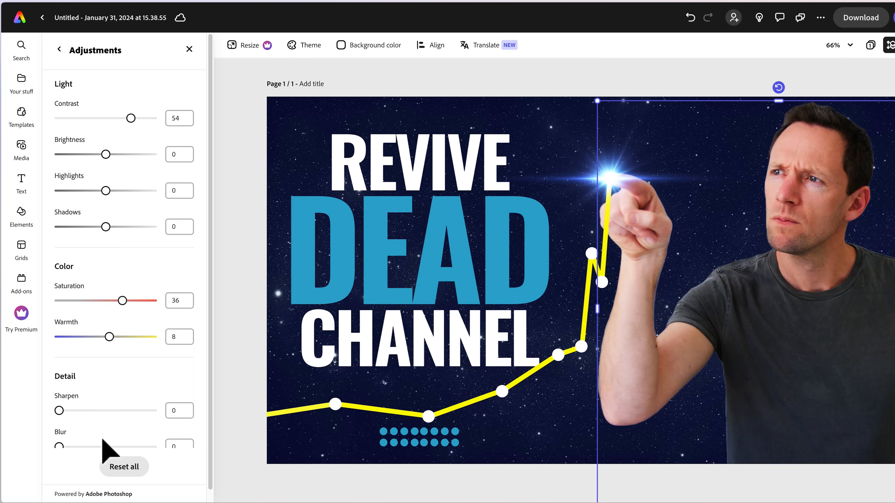
mouse_move(24, 428)
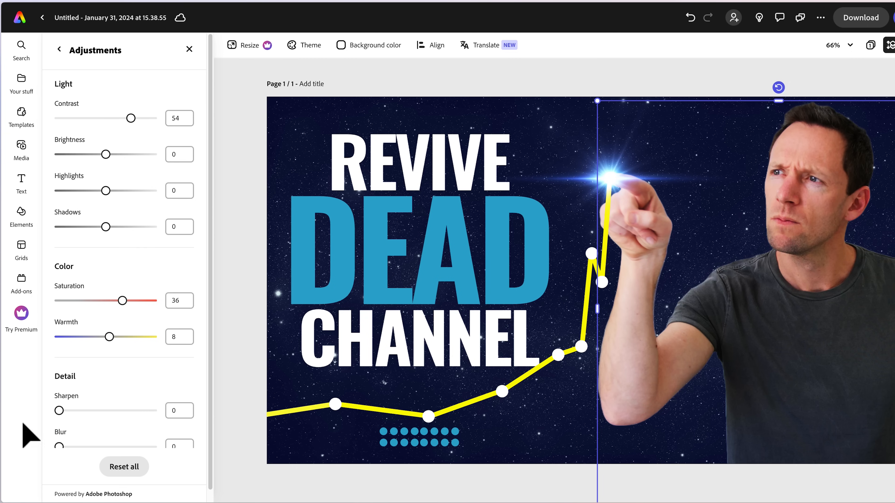
Set Sharpen to 15 and finish the photo adjustments
drag(59, 410, 73, 410)
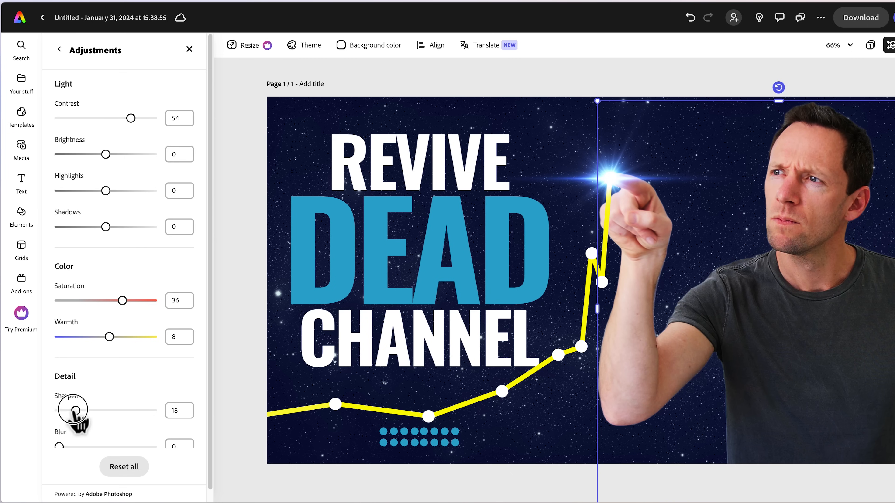
drag(74, 410, 72, 410)
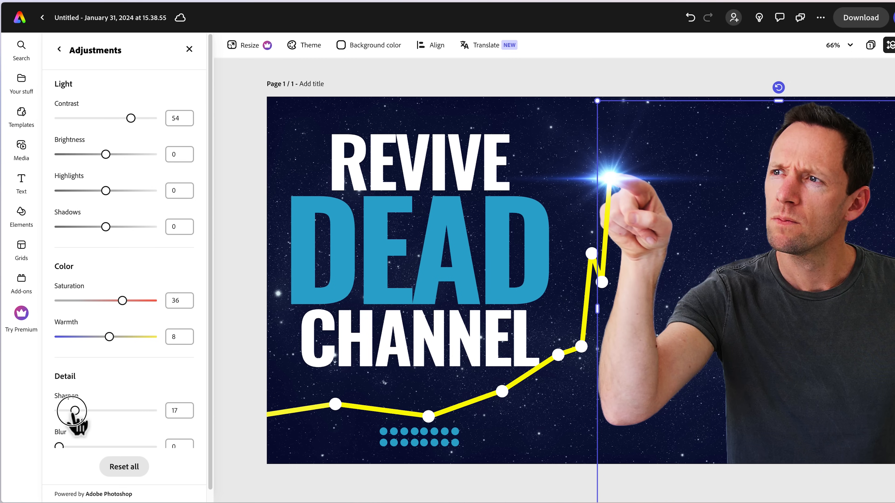
drag(69, 410, 86, 410)
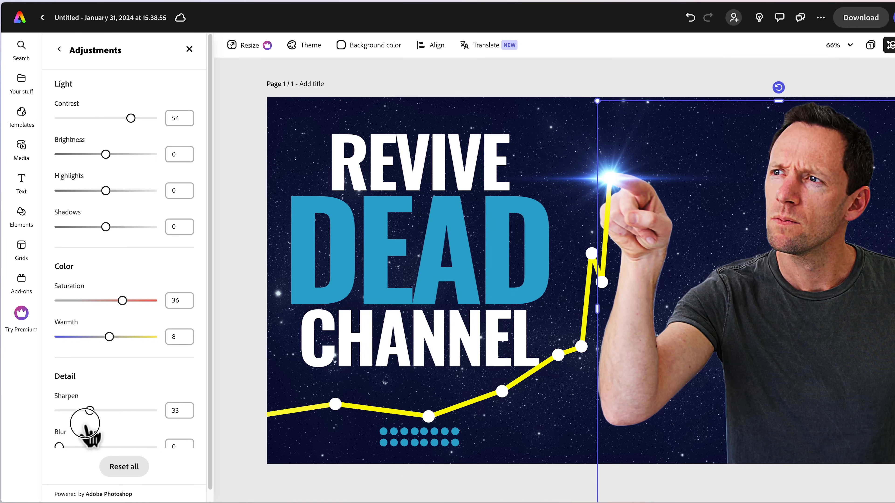
drag(84, 410, 71, 409)
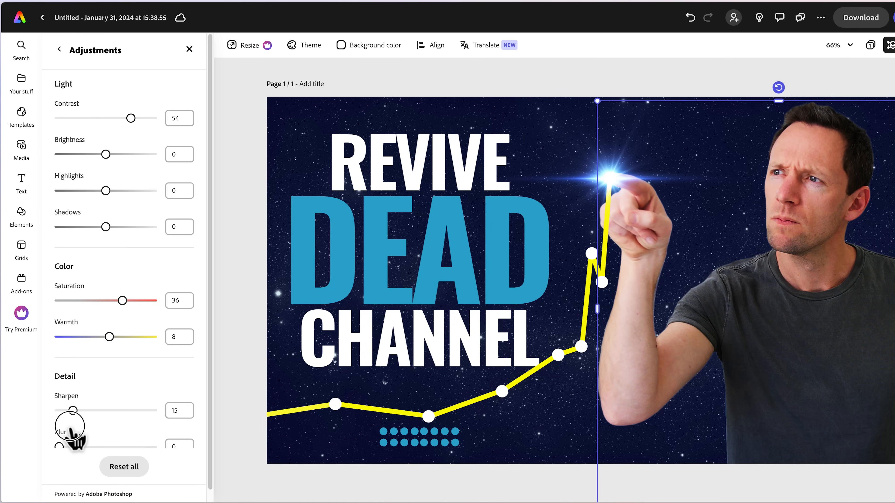
click(21, 211)
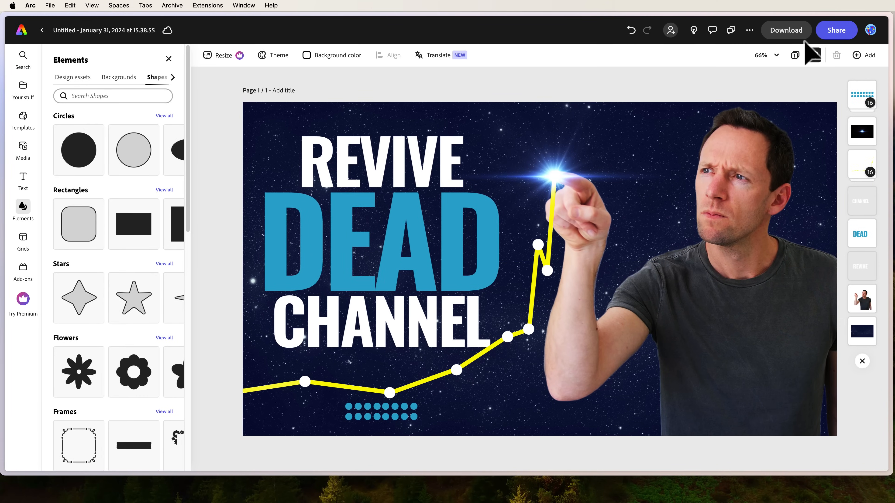
Download the thumbnail with the file format switched from PNG to JPG
click(786, 30)
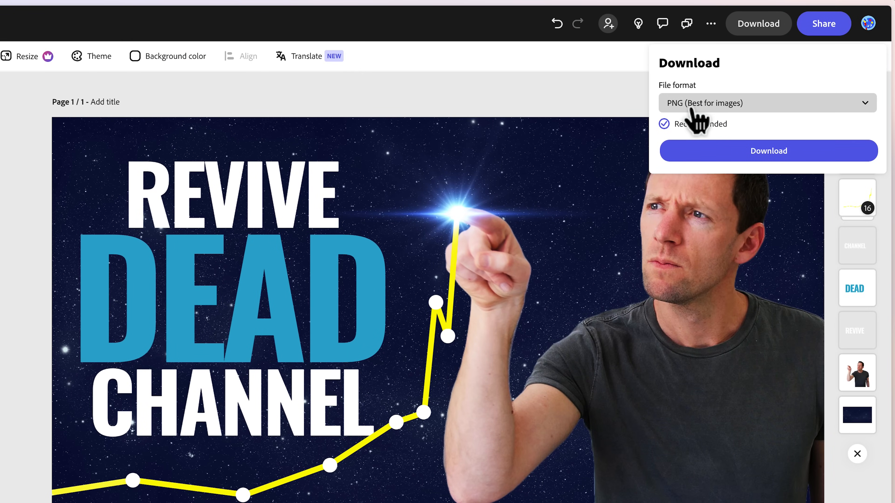
click(767, 103)
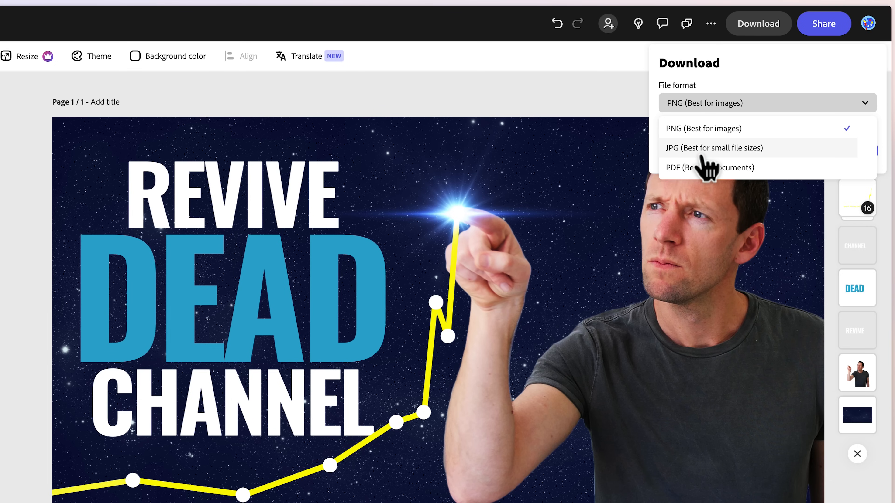
click(712, 148)
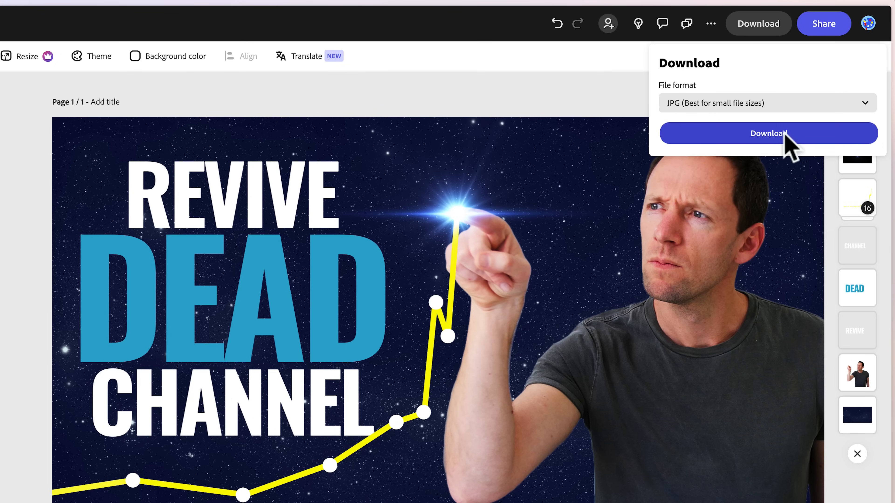
click(767, 134)
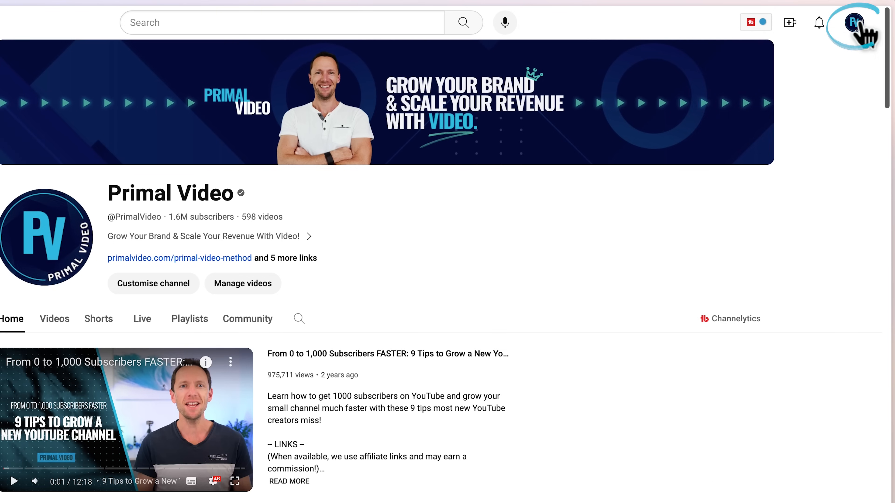
Go to YouTube Studio and open the Opal C1 Webcam Review video's details
click(855, 22)
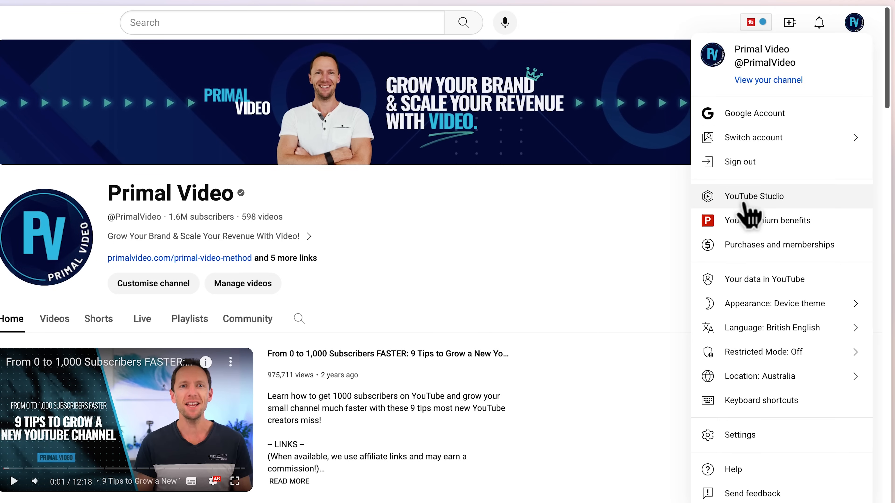
click(754, 196)
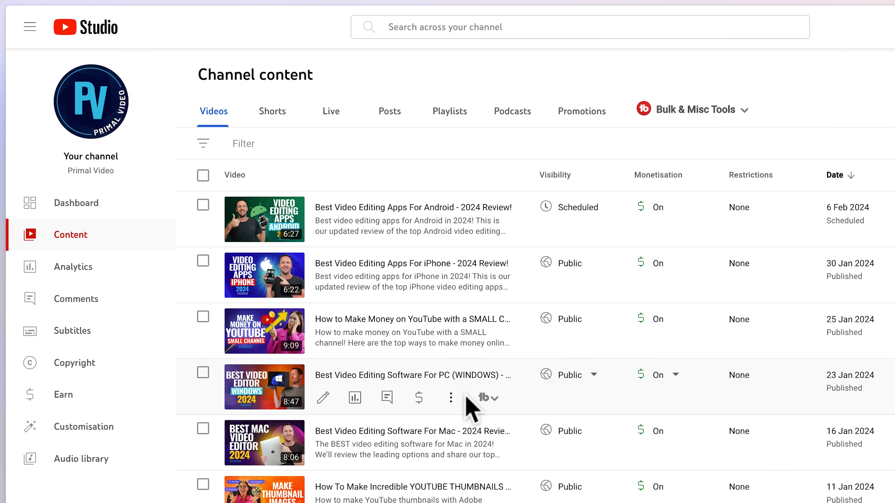
scroll(down, 3)
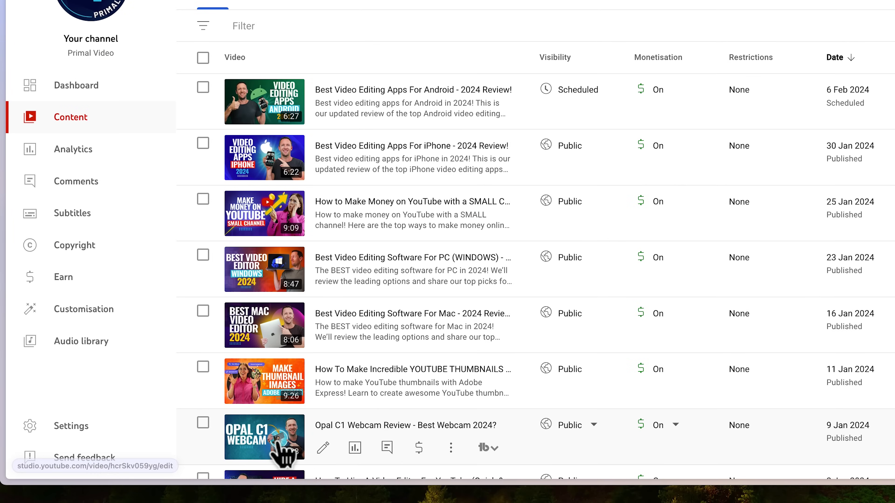
click(265, 437)
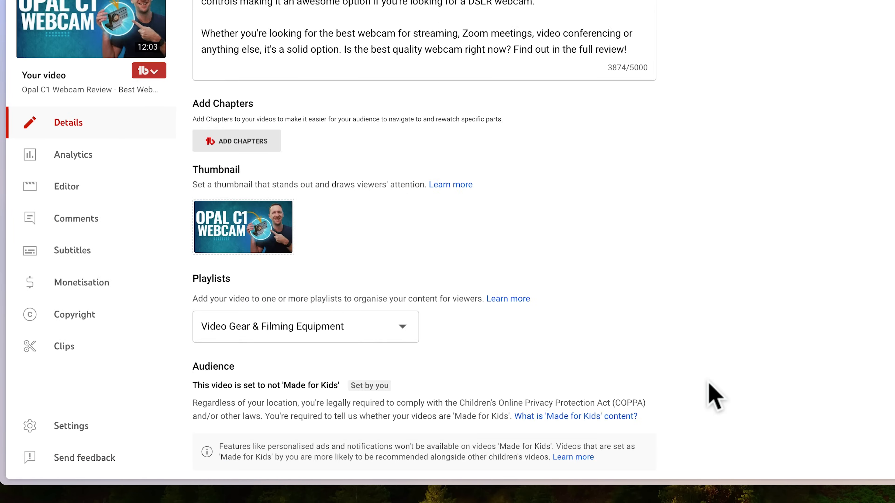
Replace the video's thumbnail with the exported JPG file
click(242, 230)
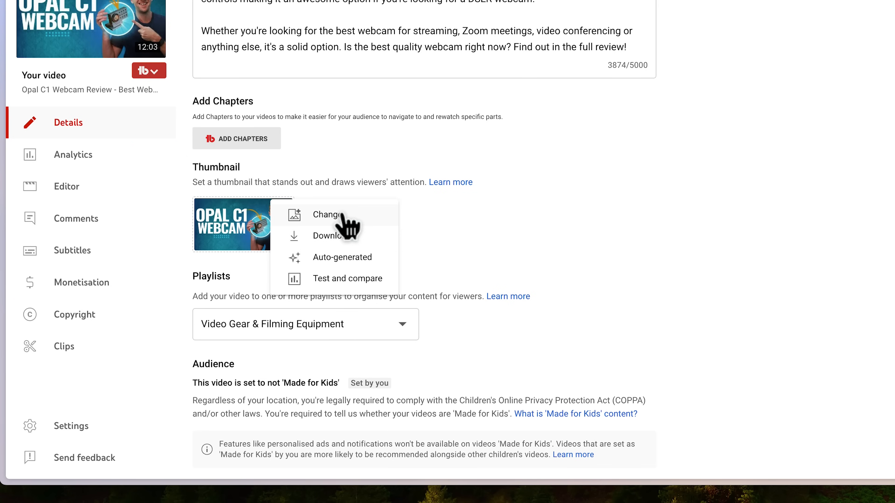
click(326, 214)
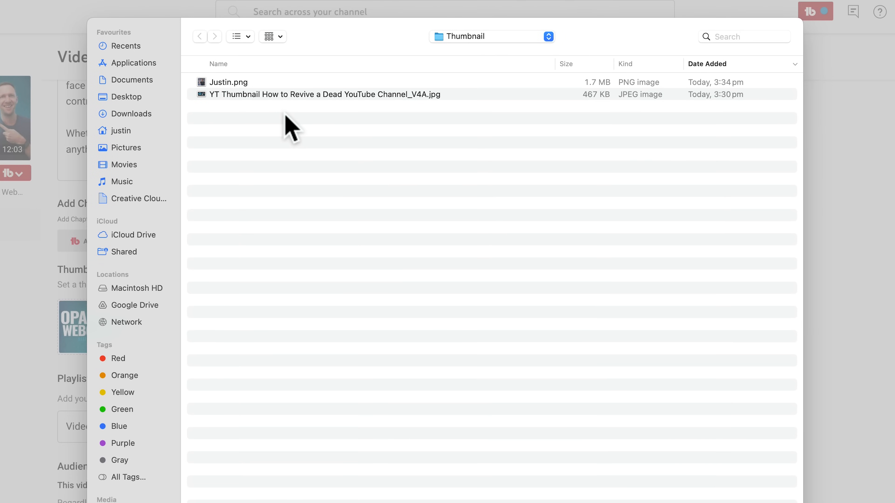
double_click(317, 94)
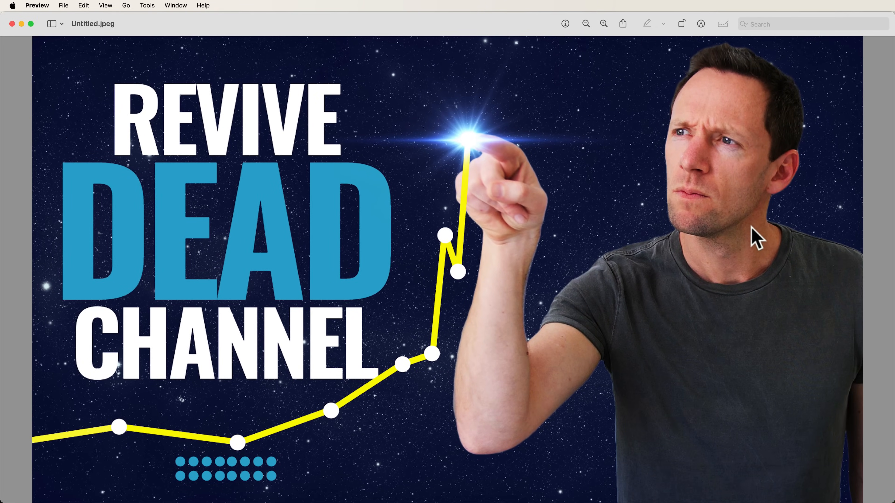